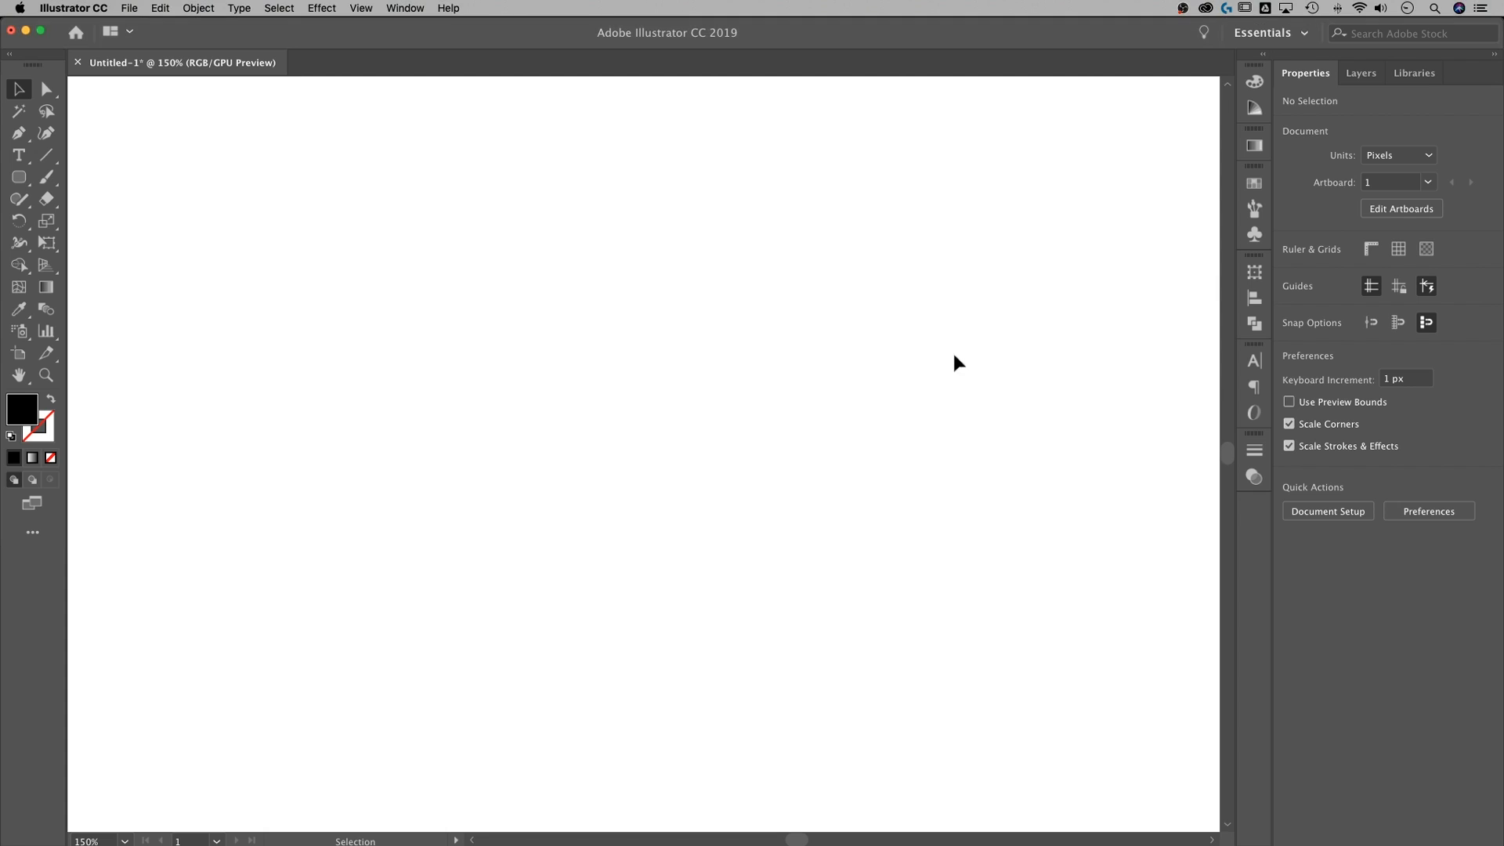
{"action": "mouse_move", "coordinate": [67, 269]}
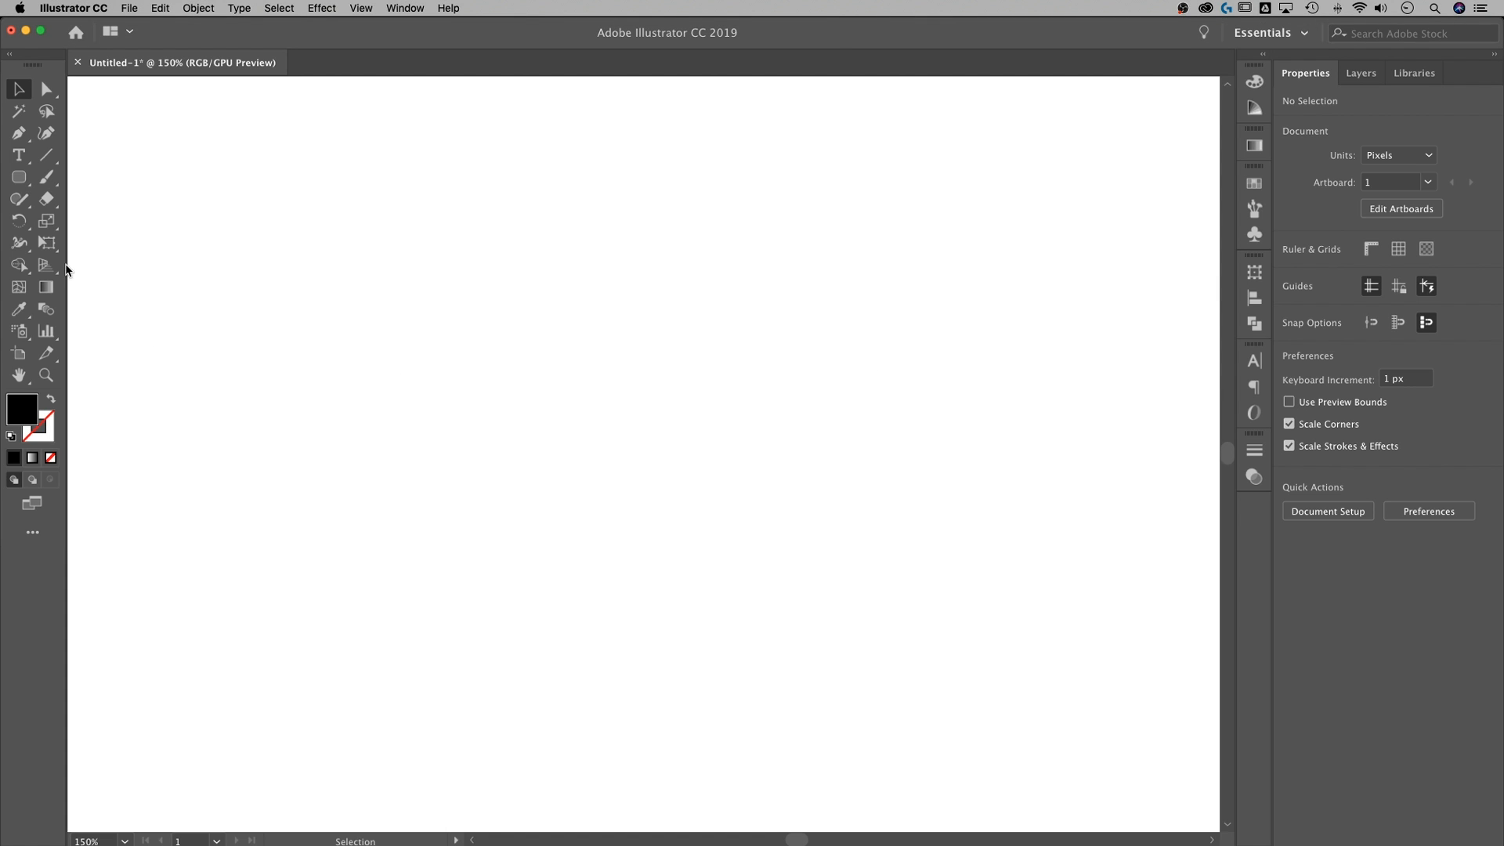
{"action": "mouse_move", "coordinate": [19, 155]}
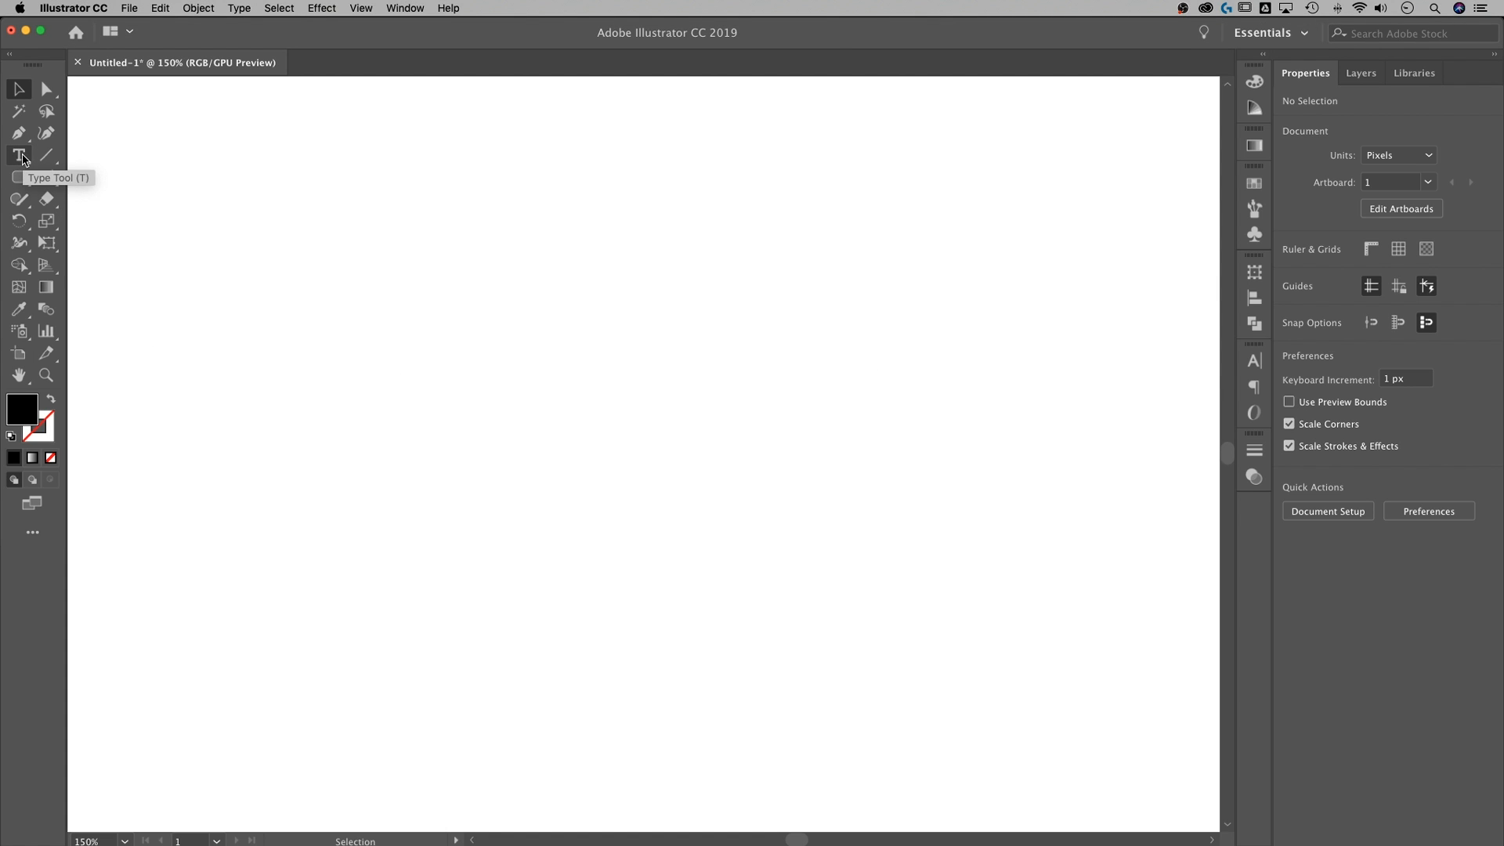
Add a text line reading THIS IS SOME TEXT. on the artboard with the Type tool
{"action": "left_click", "coordinate": [19, 156]}
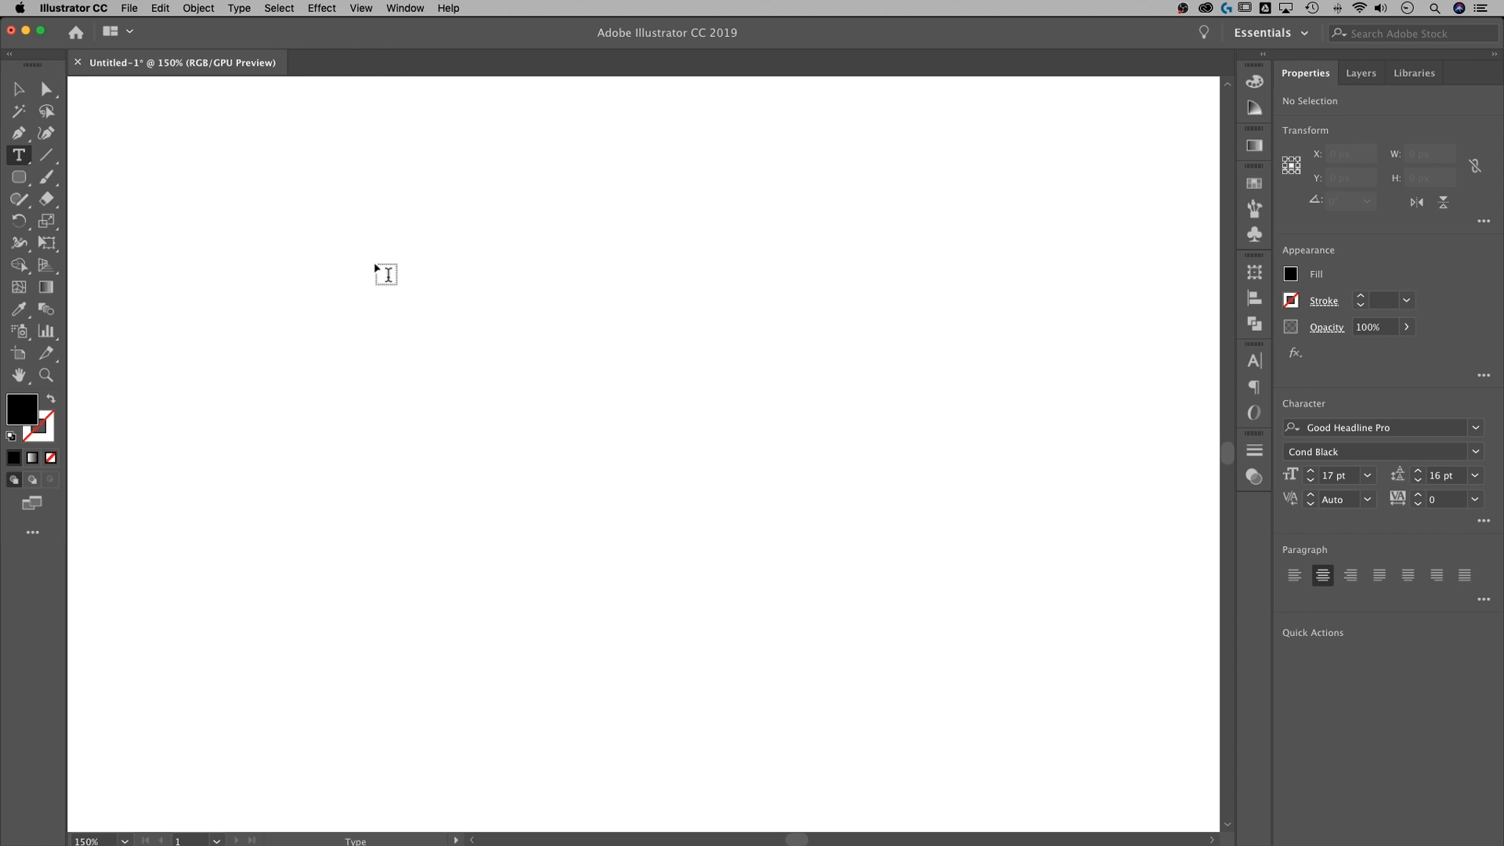
{"action": "mouse_move", "coordinate": [367, 265]}
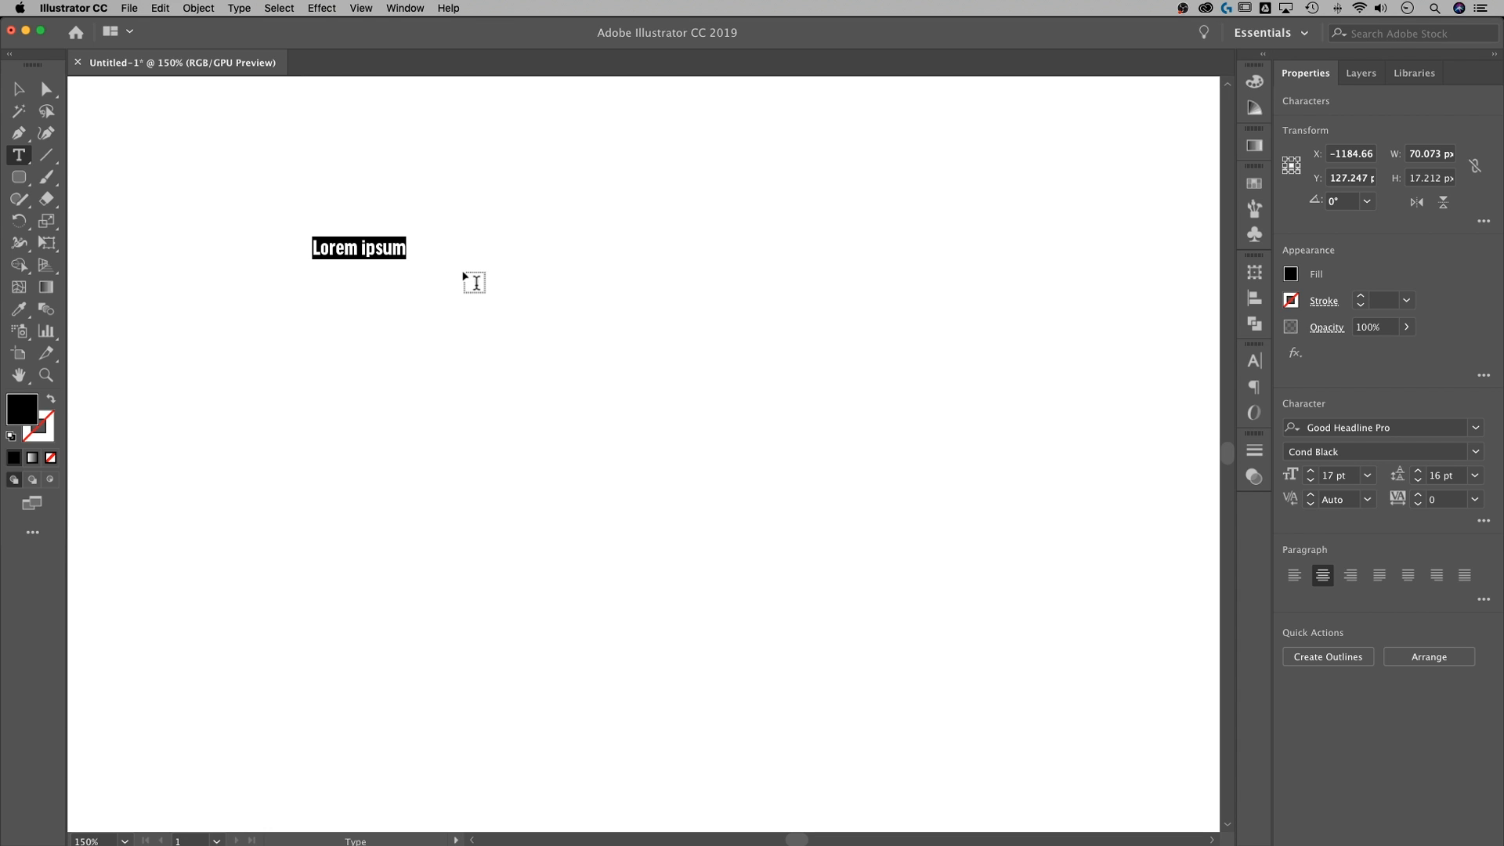
{"action": "type", "text": "THIS IS SOME"}
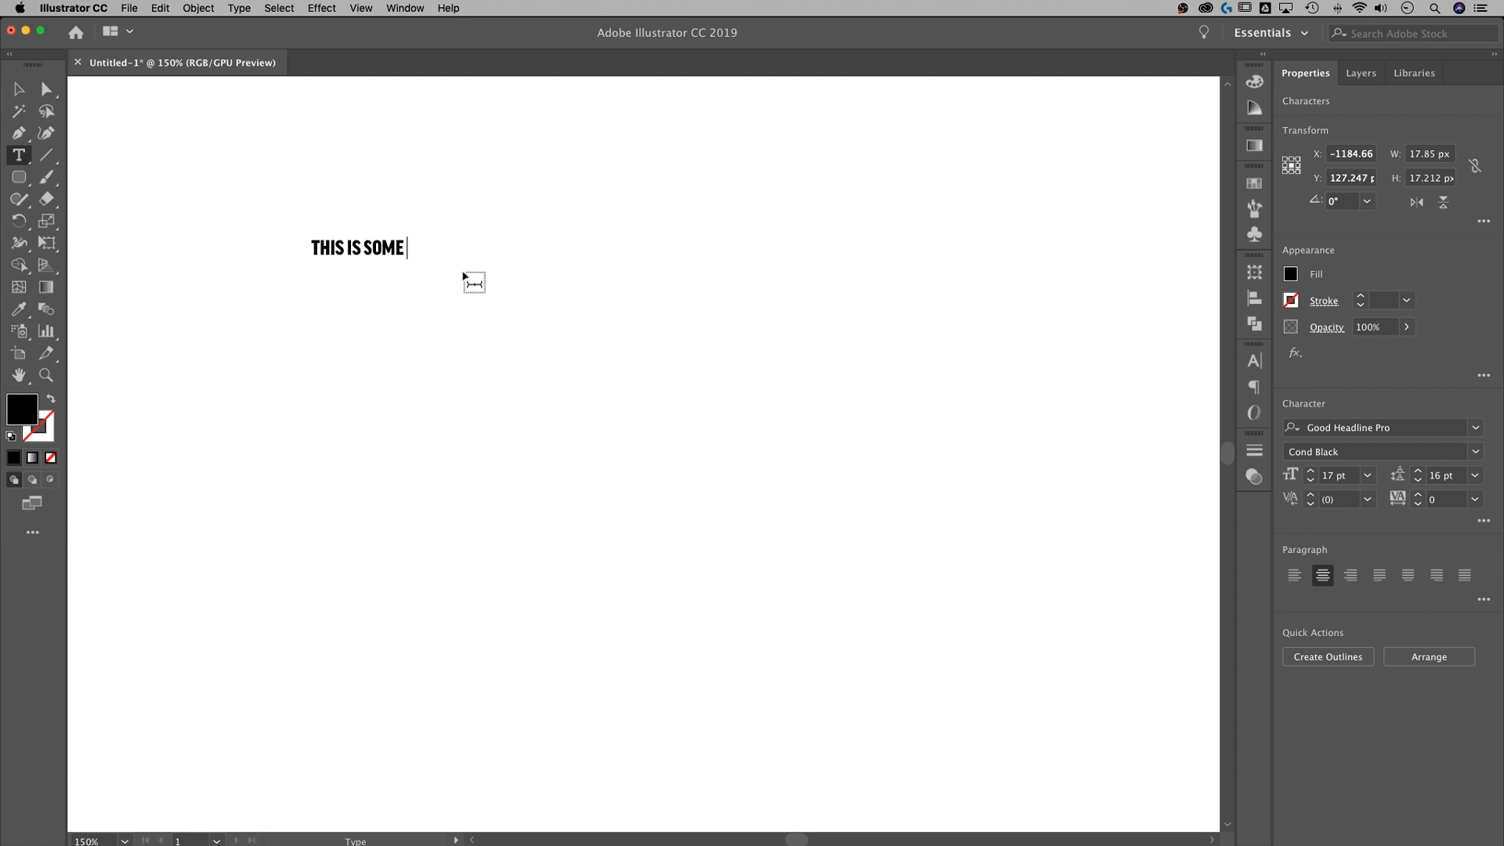
{"action": "type", "text": "TEXT."}
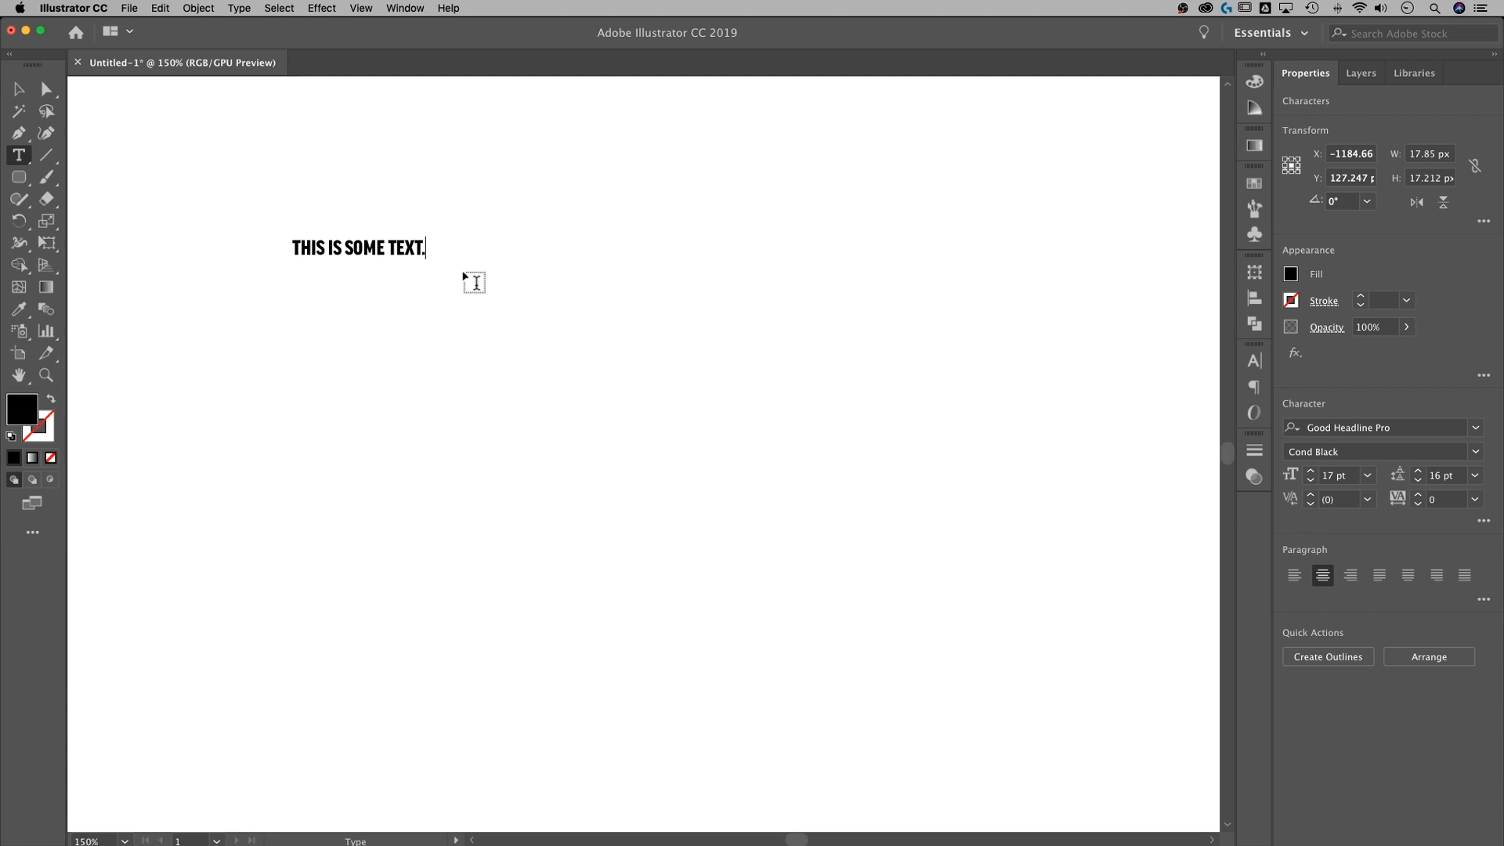
Select the text object with the Selection tool and scale it to about 69 pt
{"action": "left_click", "coordinate": [17, 88]}
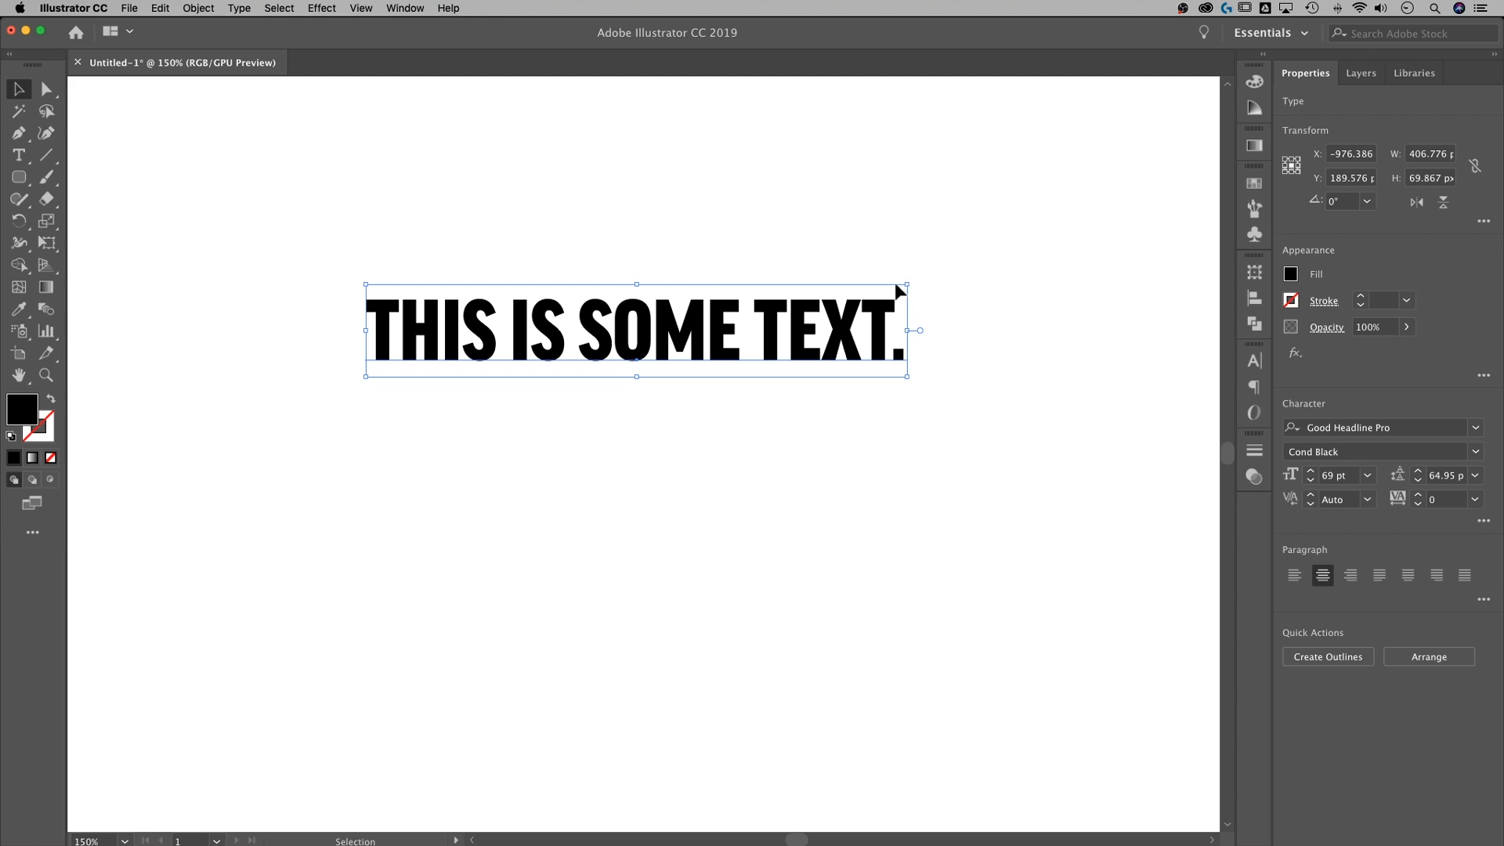
{"action": "mouse_move", "coordinate": [948, 279]}
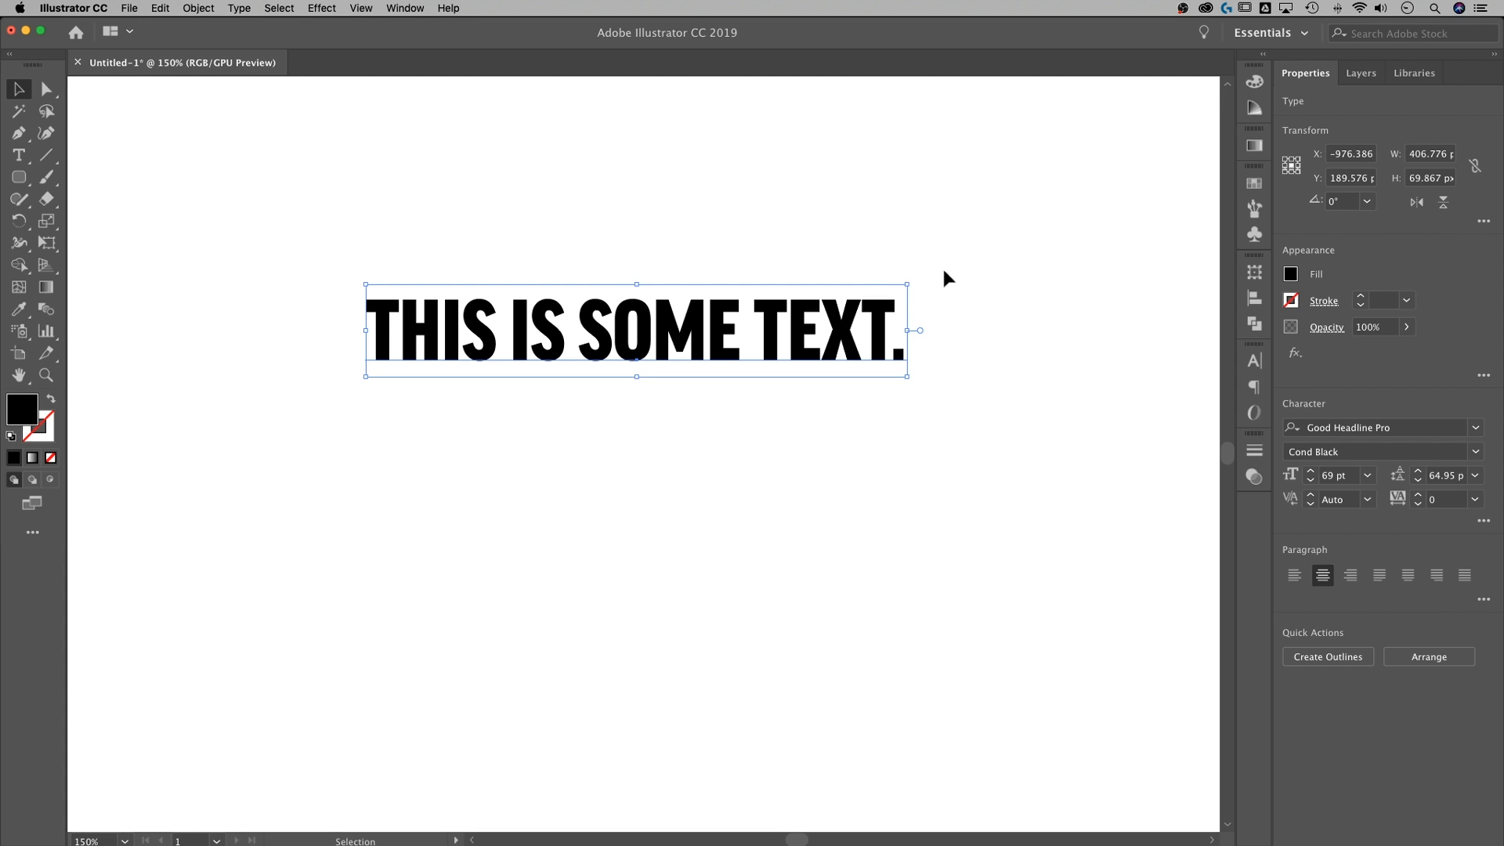
{"action": "mouse_move", "coordinate": [937, 282]}
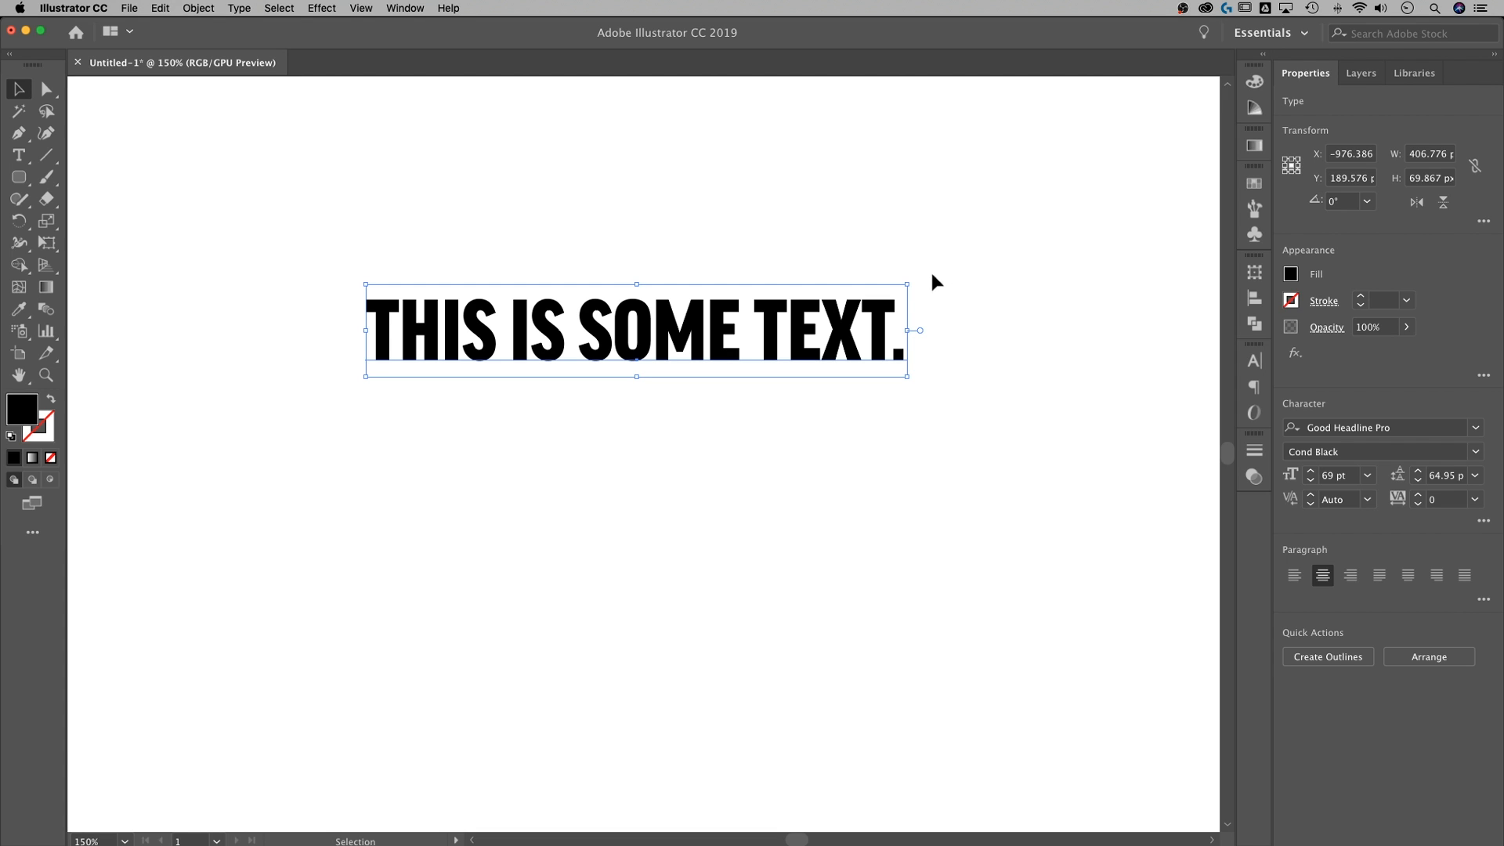
{"action": "mouse_move", "coordinate": [796, 329]}
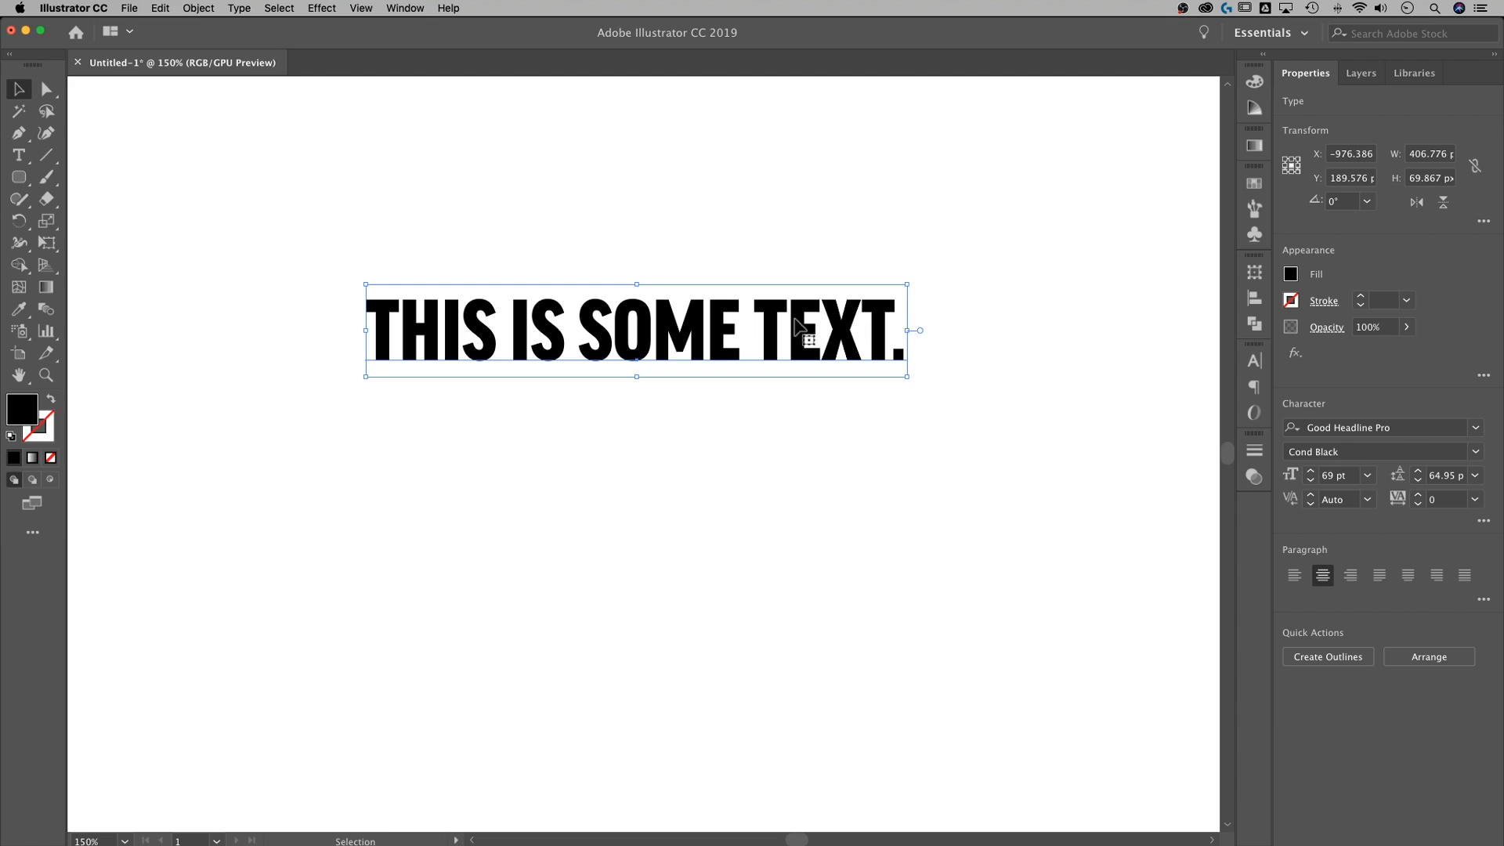
Show the Symbols panel via the Window menu
{"action": "left_click", "coordinate": [404, 8]}
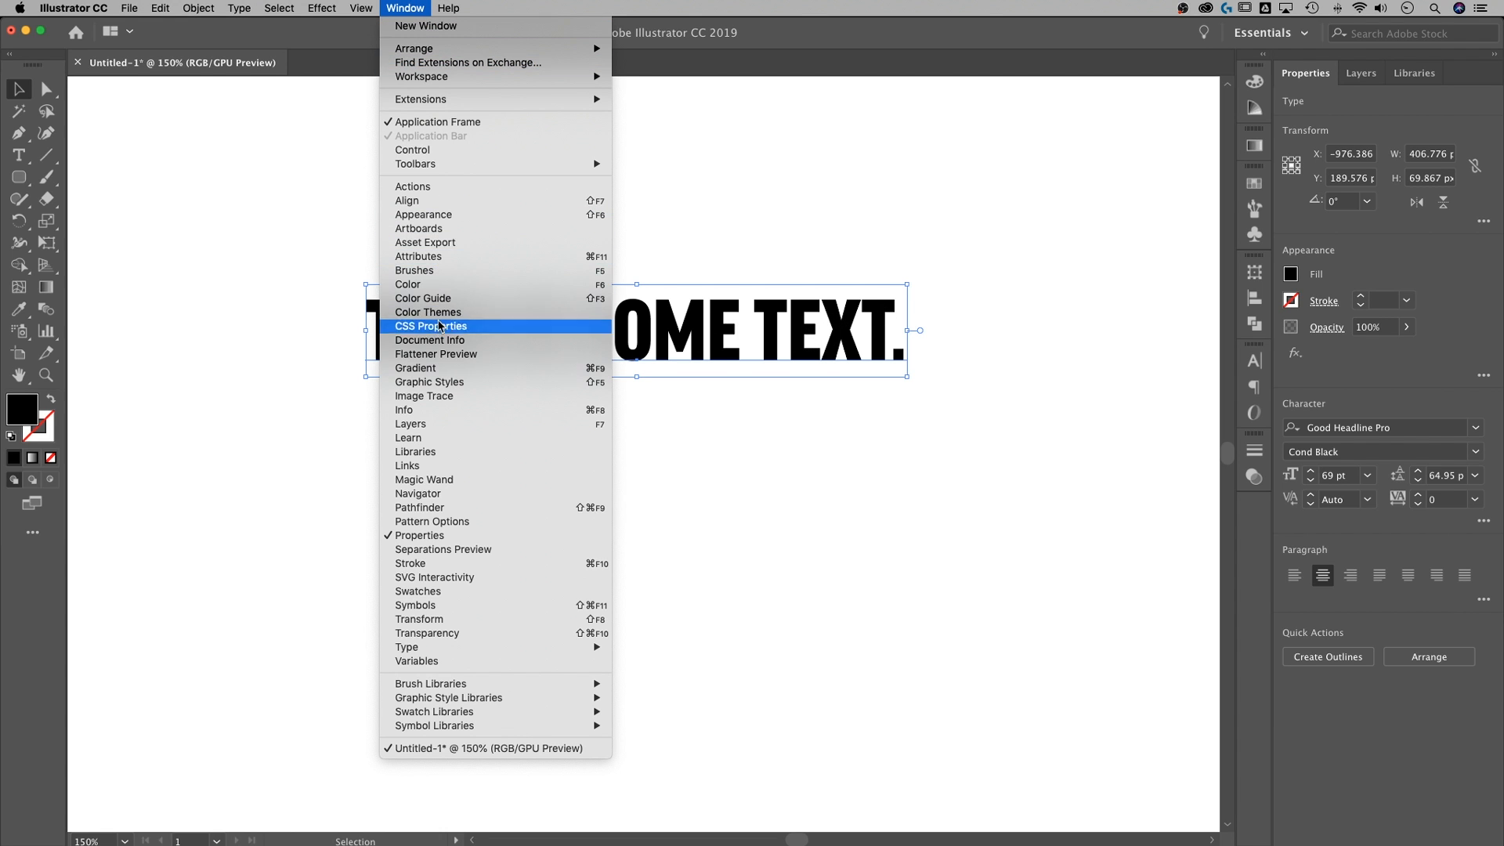
{"action": "left_click", "coordinate": [415, 605]}
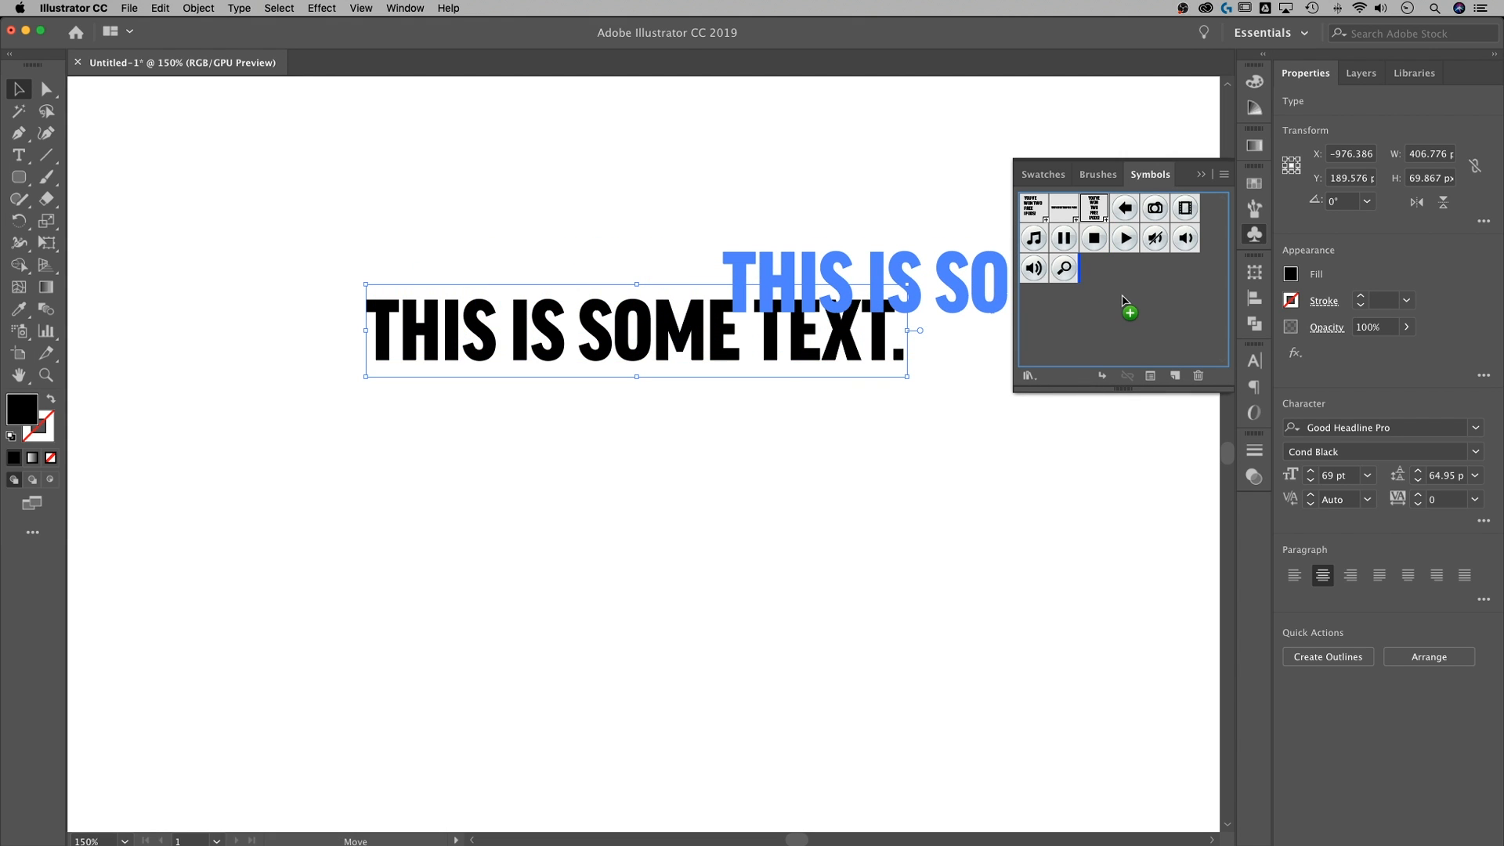
Drop the headline into Symbols and name it THIS IS TEXT, export type Movie Clip
{"action": "left_click", "coordinate": [1129, 307]}
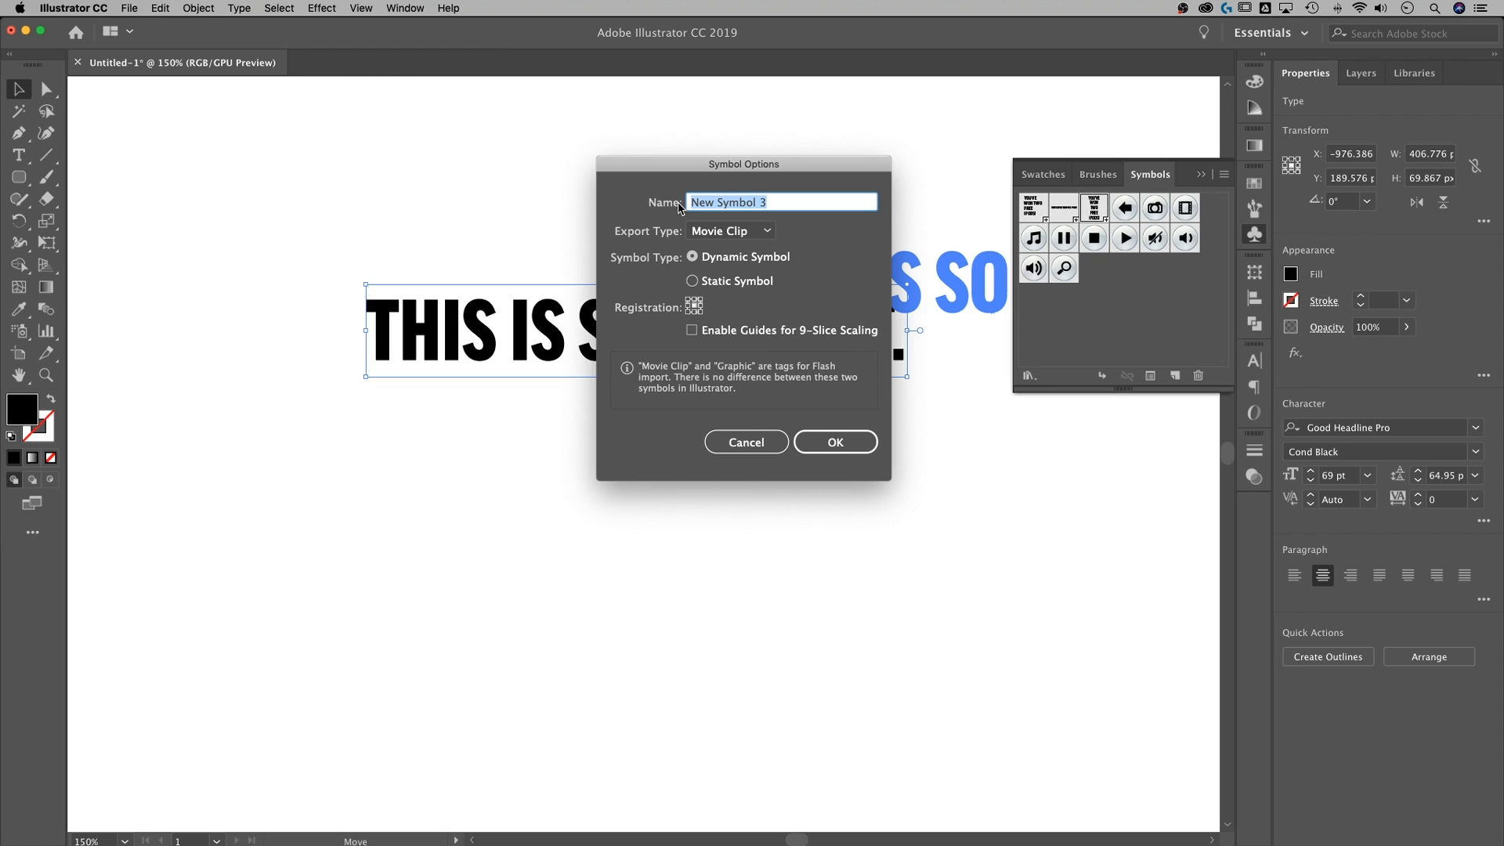
{"action": "type", "text": "THIS"}
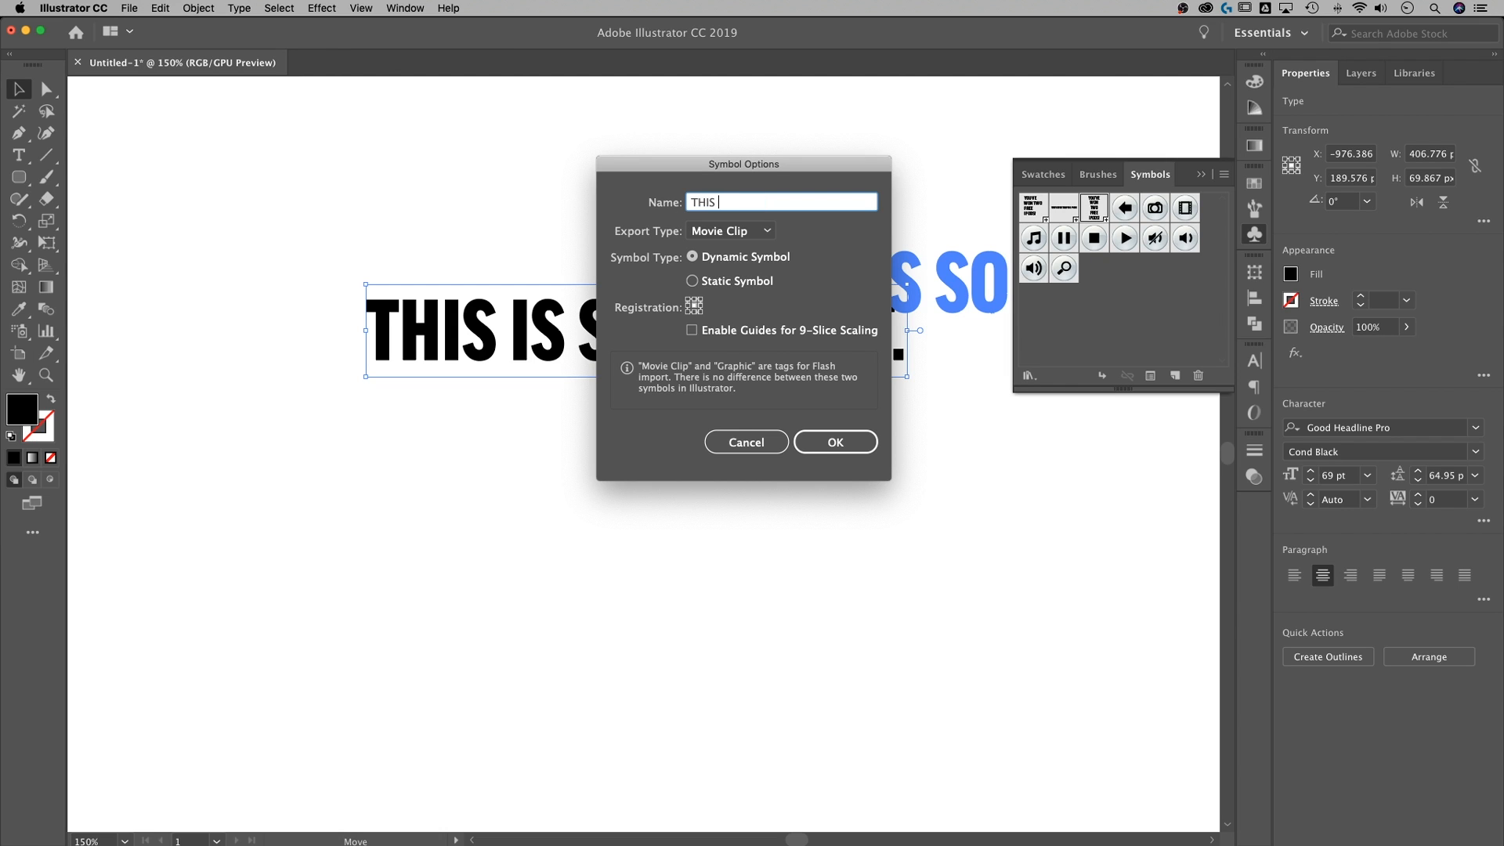
{"action": "type", "text": "IS TEXT"}
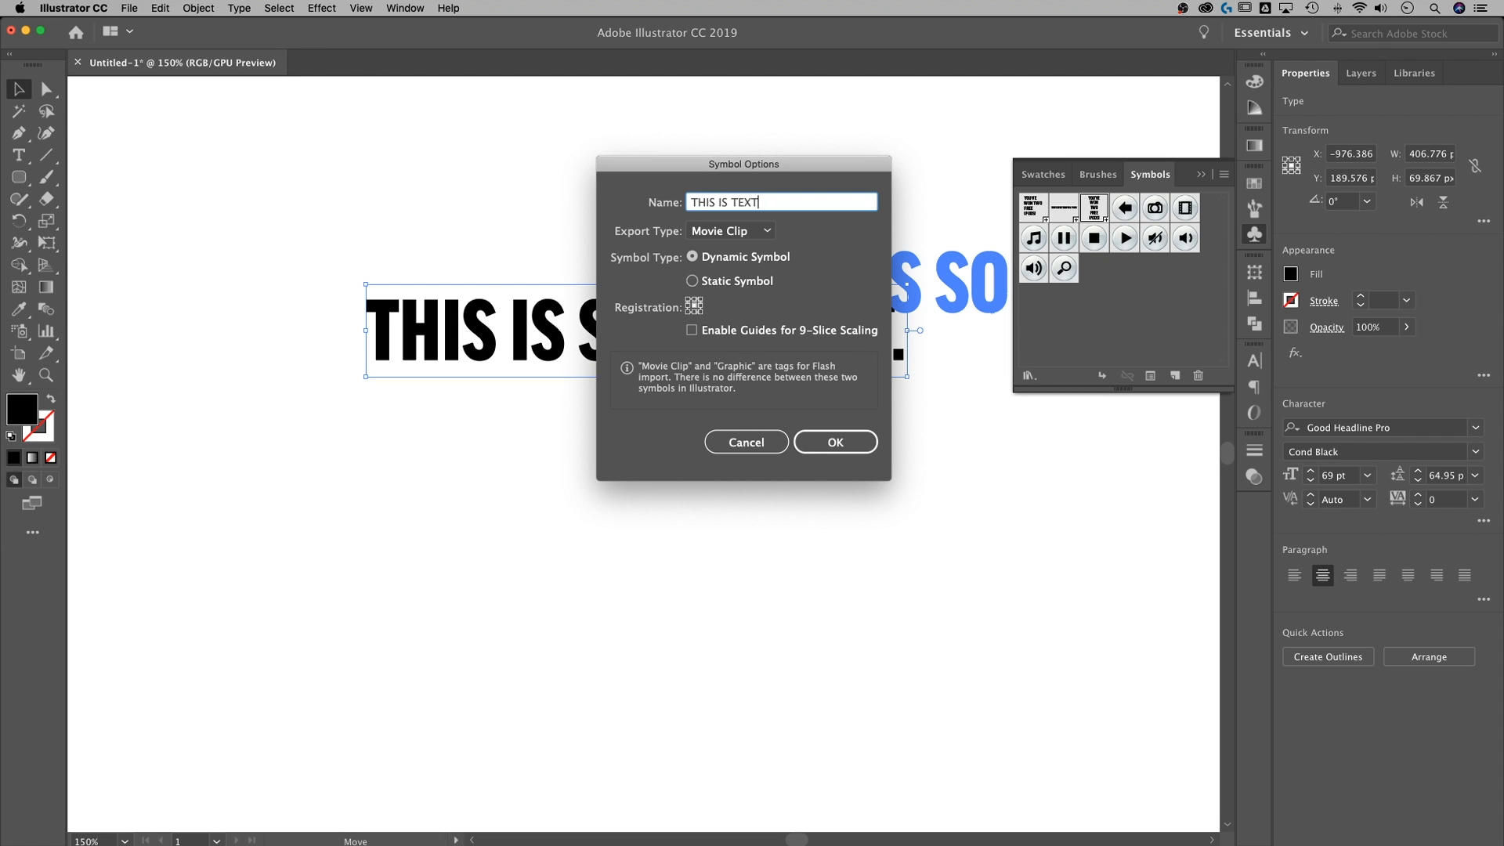
{"action": "left_click", "coordinate": [729, 230]}
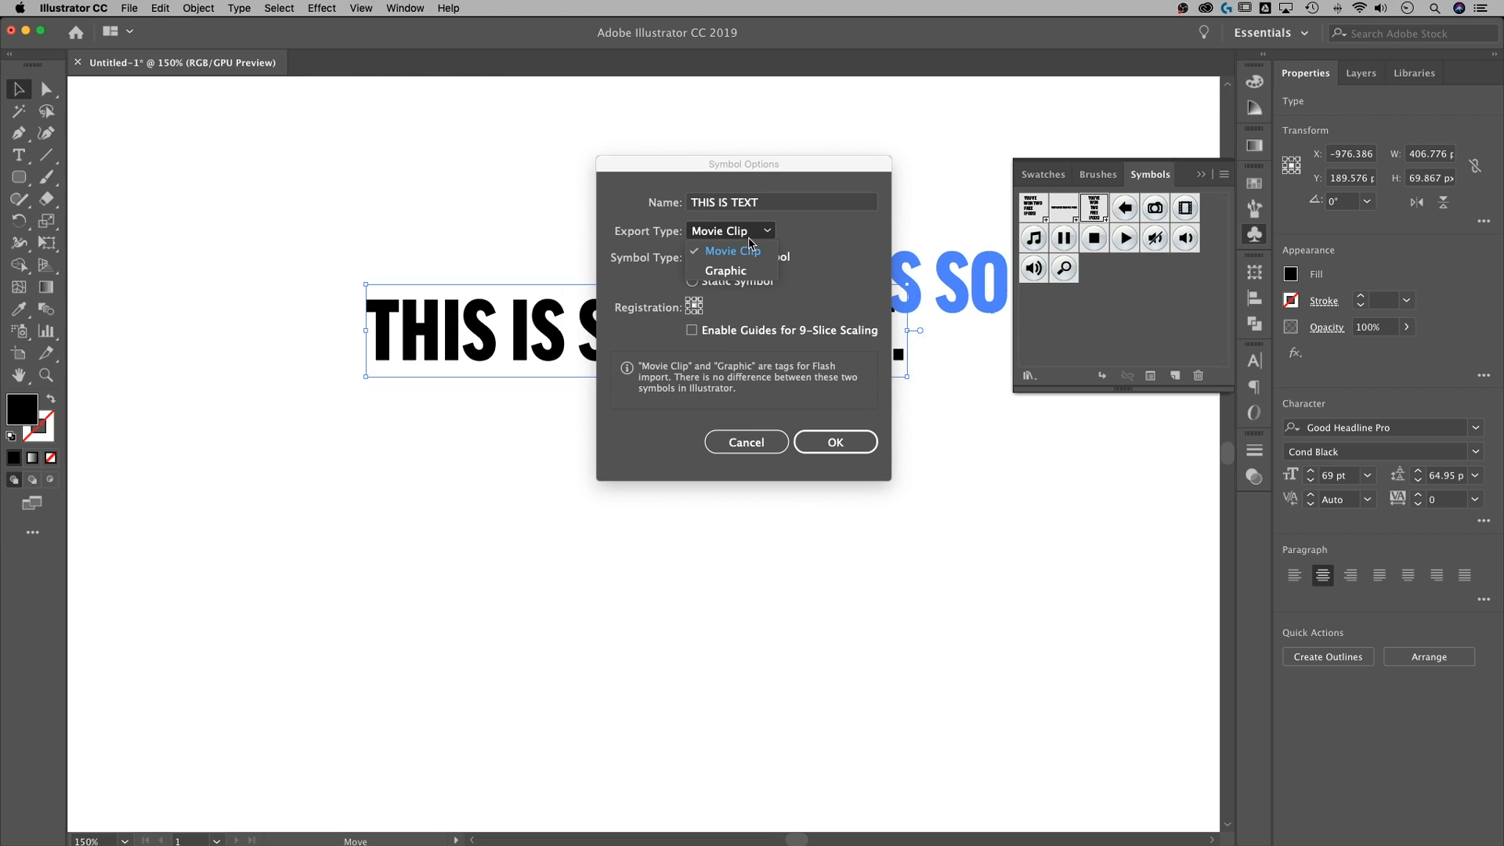
{"action": "left_click", "coordinate": [732, 251]}
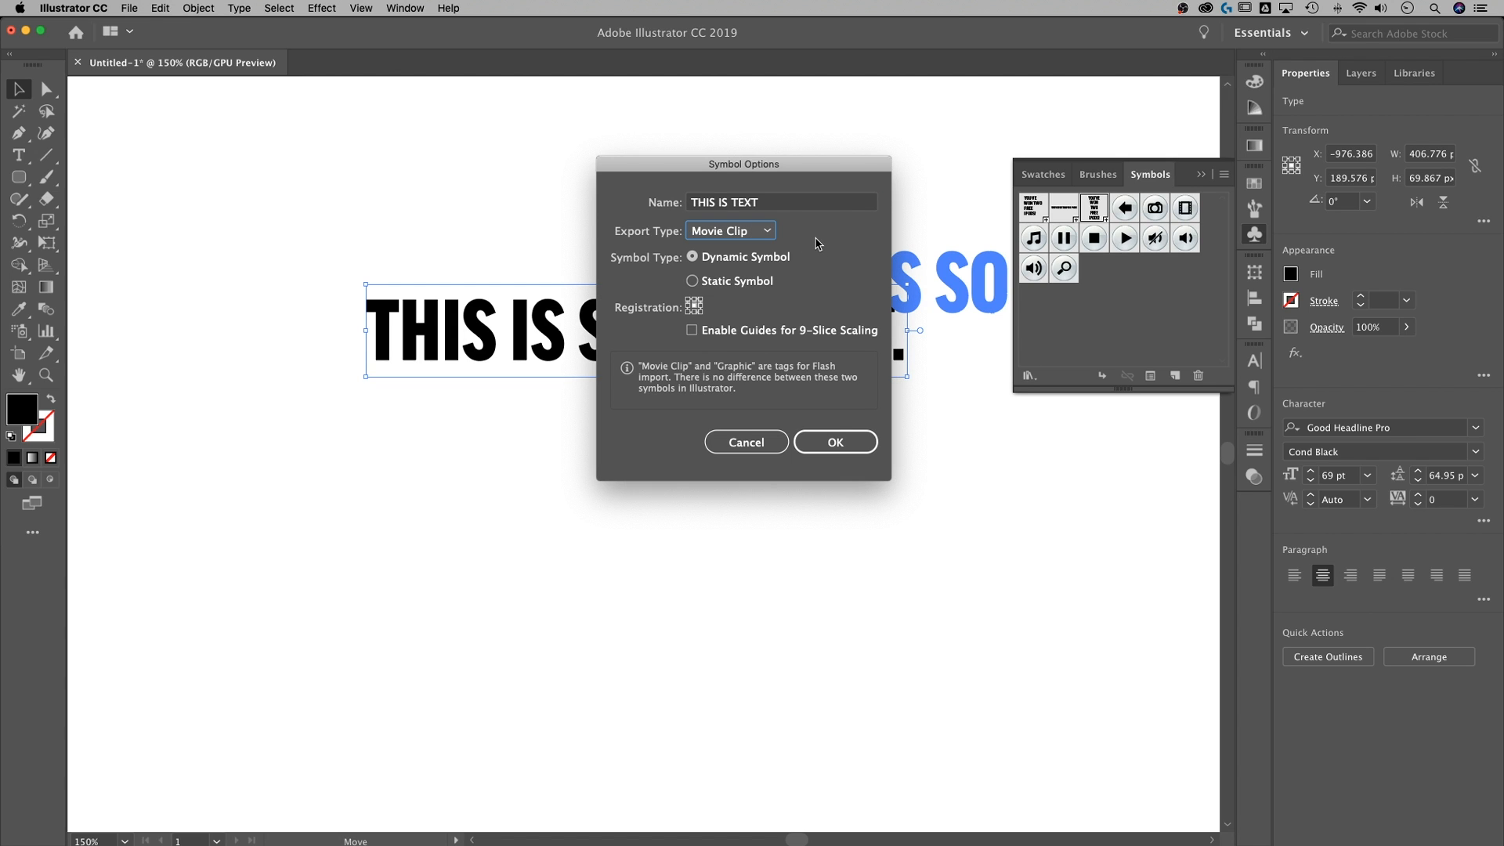
{"action": "mouse_move", "coordinate": [691, 255]}
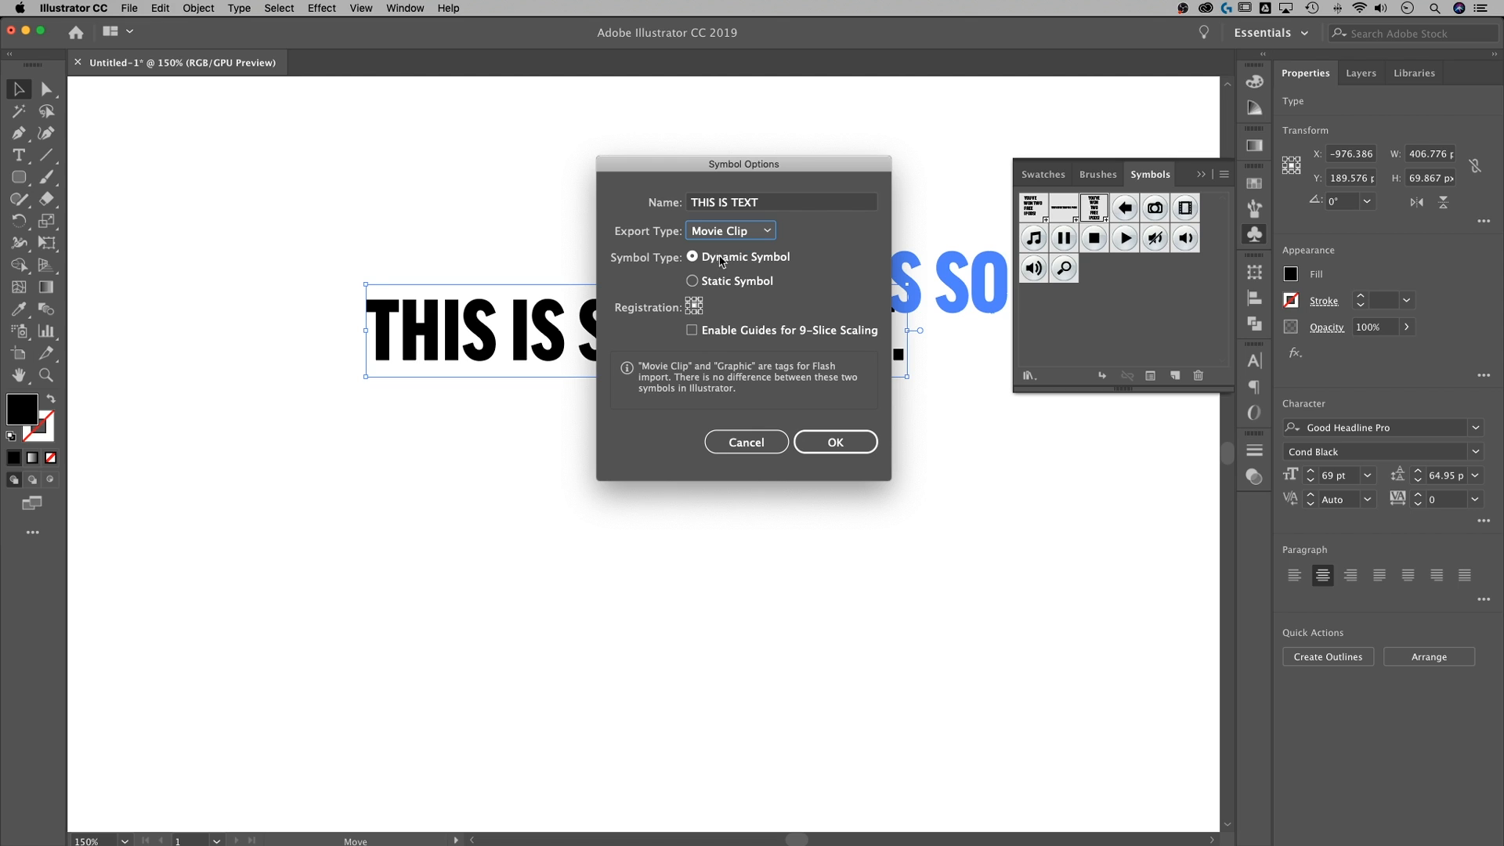
{"action": "mouse_move", "coordinate": [796, 332]}
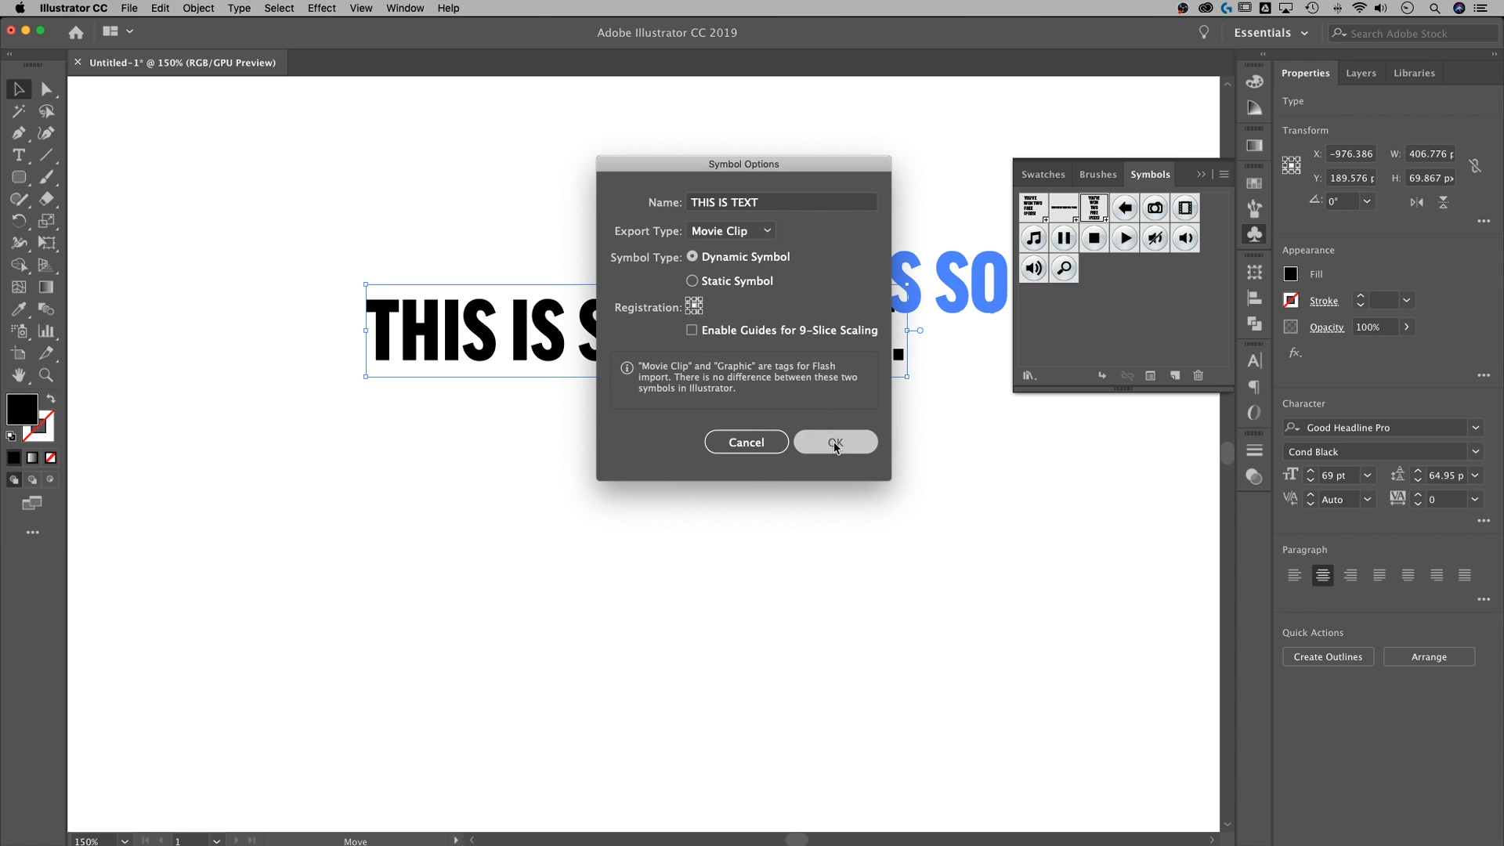
Confirm the Symbol Options dialog to create the THIS IS TEXT dynamic symbol
{"action": "left_click", "coordinate": [834, 442]}
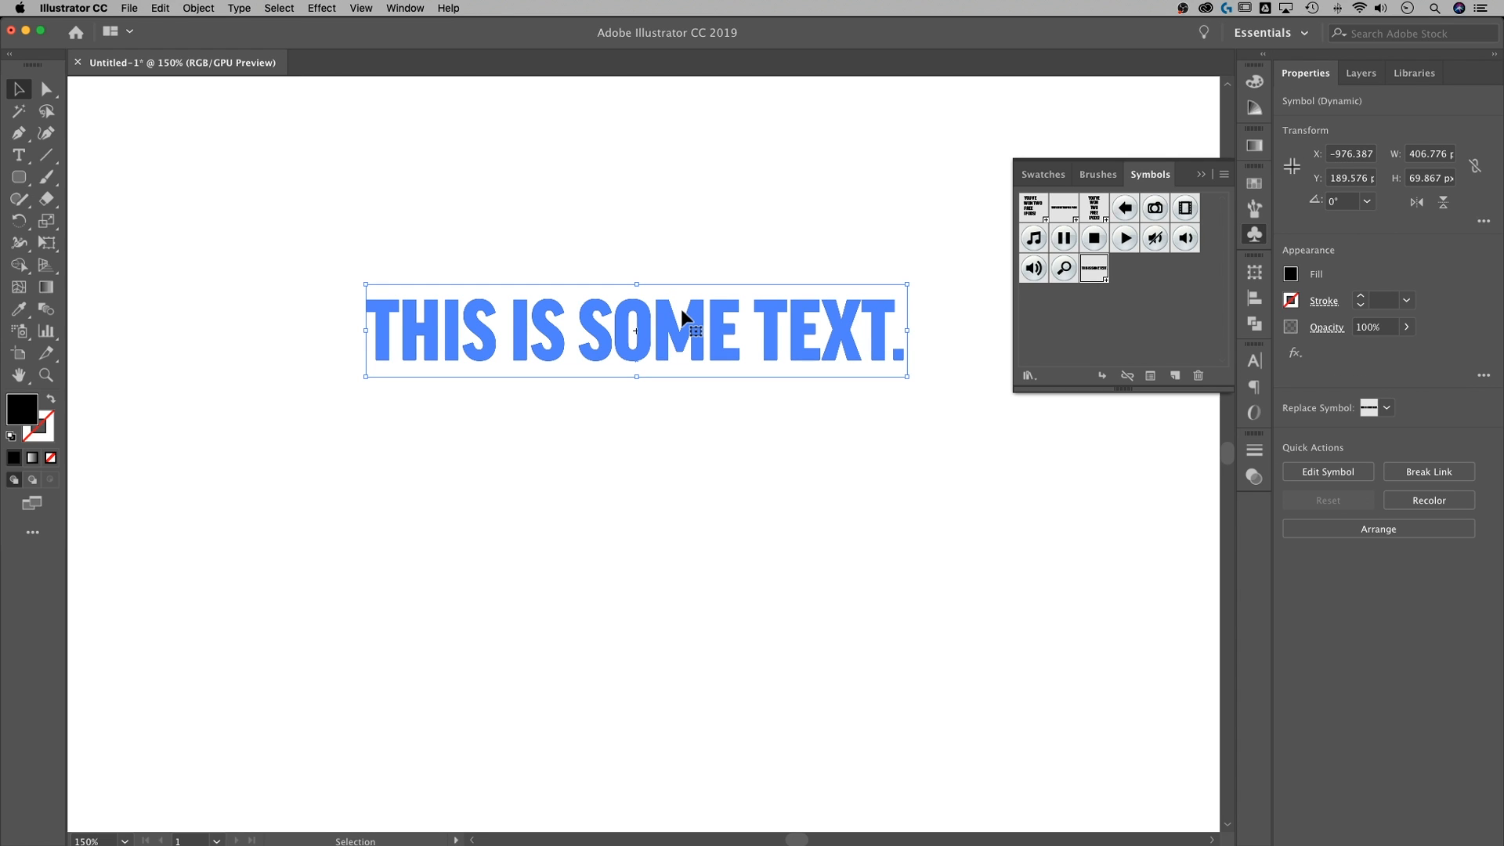
{"action": "mouse_move", "coordinate": [734, 322]}
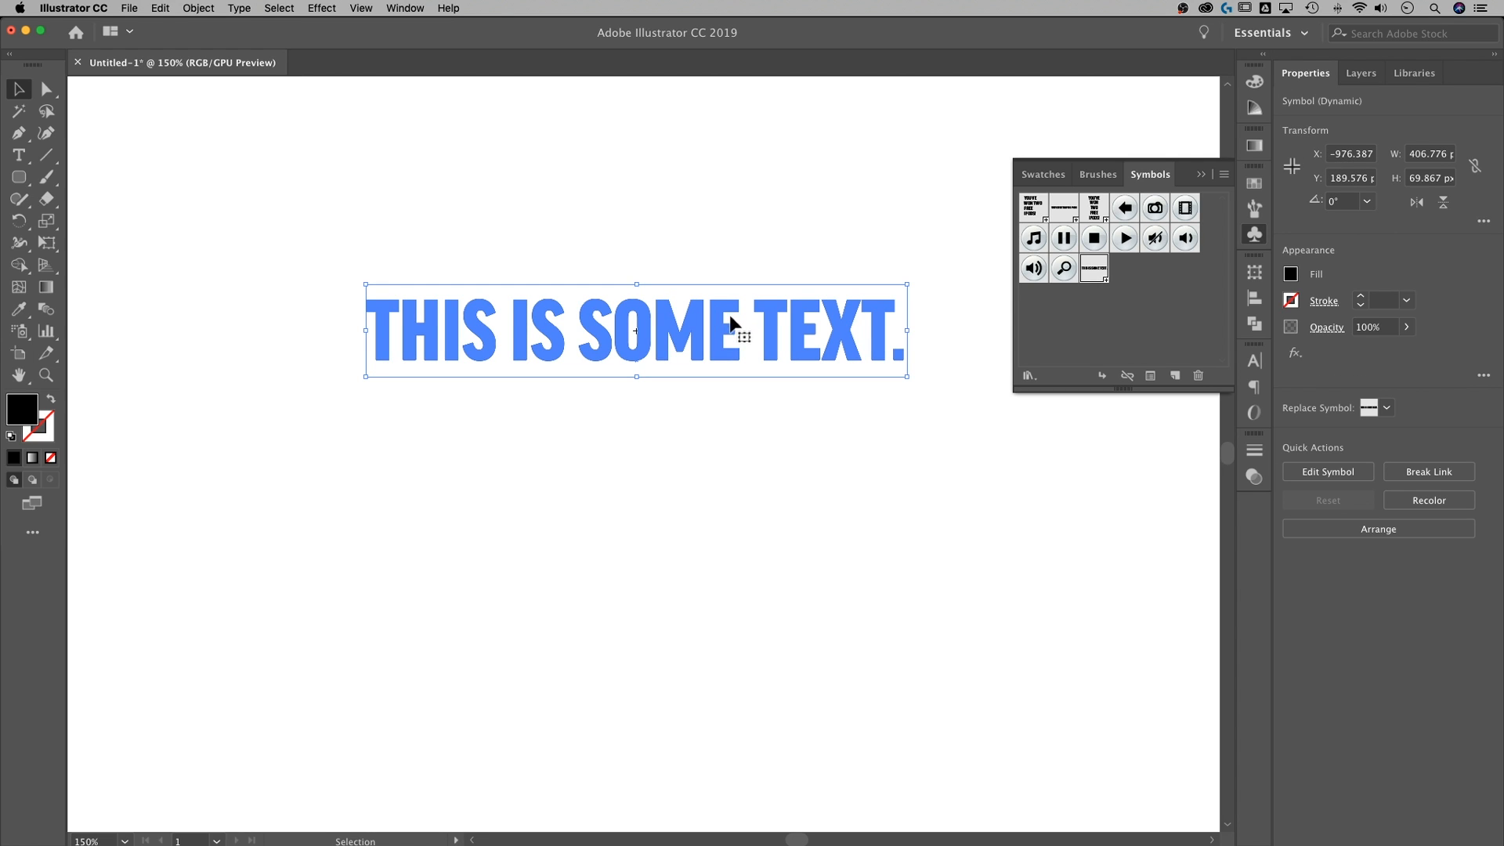
{"action": "mouse_move", "coordinate": [696, 340]}
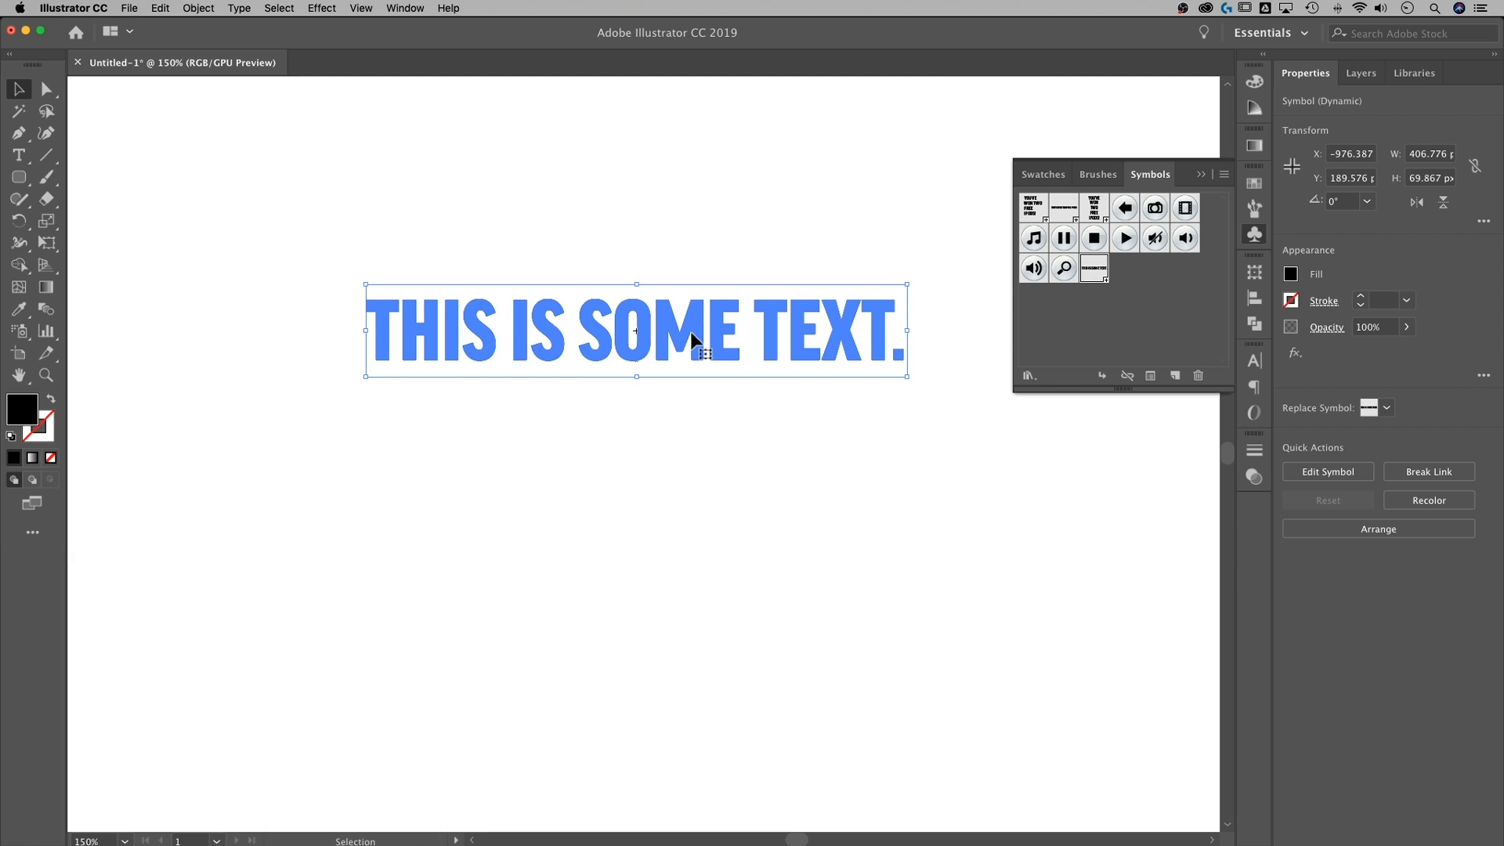
Enter symbol editing for THIS IS TEXT, accepting the edit-definition warning
{"action": "left_click", "coordinate": [1327, 471]}
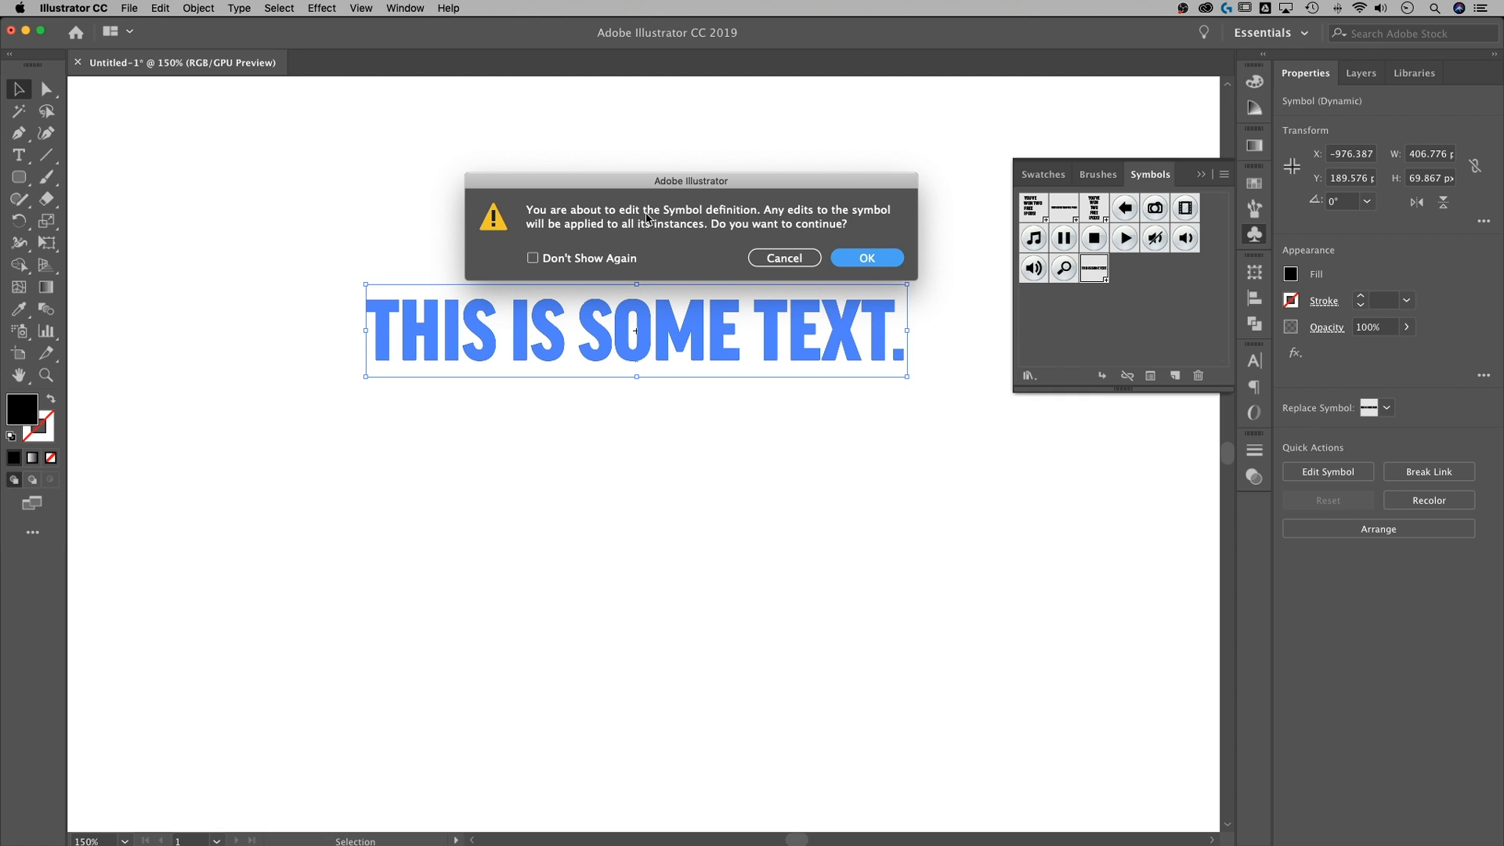
{"action": "mouse_move", "coordinate": [680, 256]}
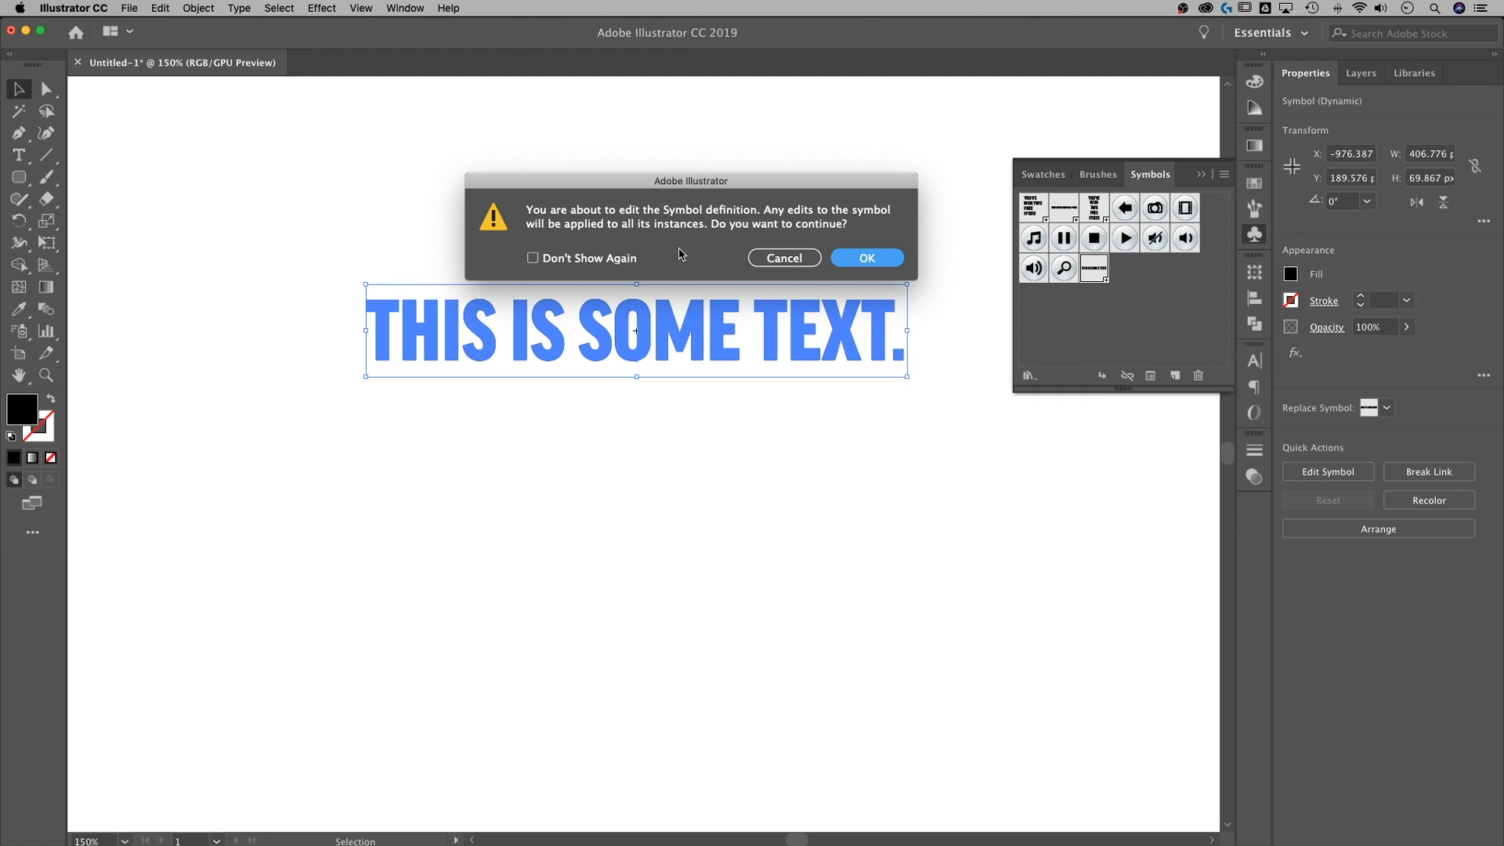
{"action": "mouse_move", "coordinate": [669, 256]}
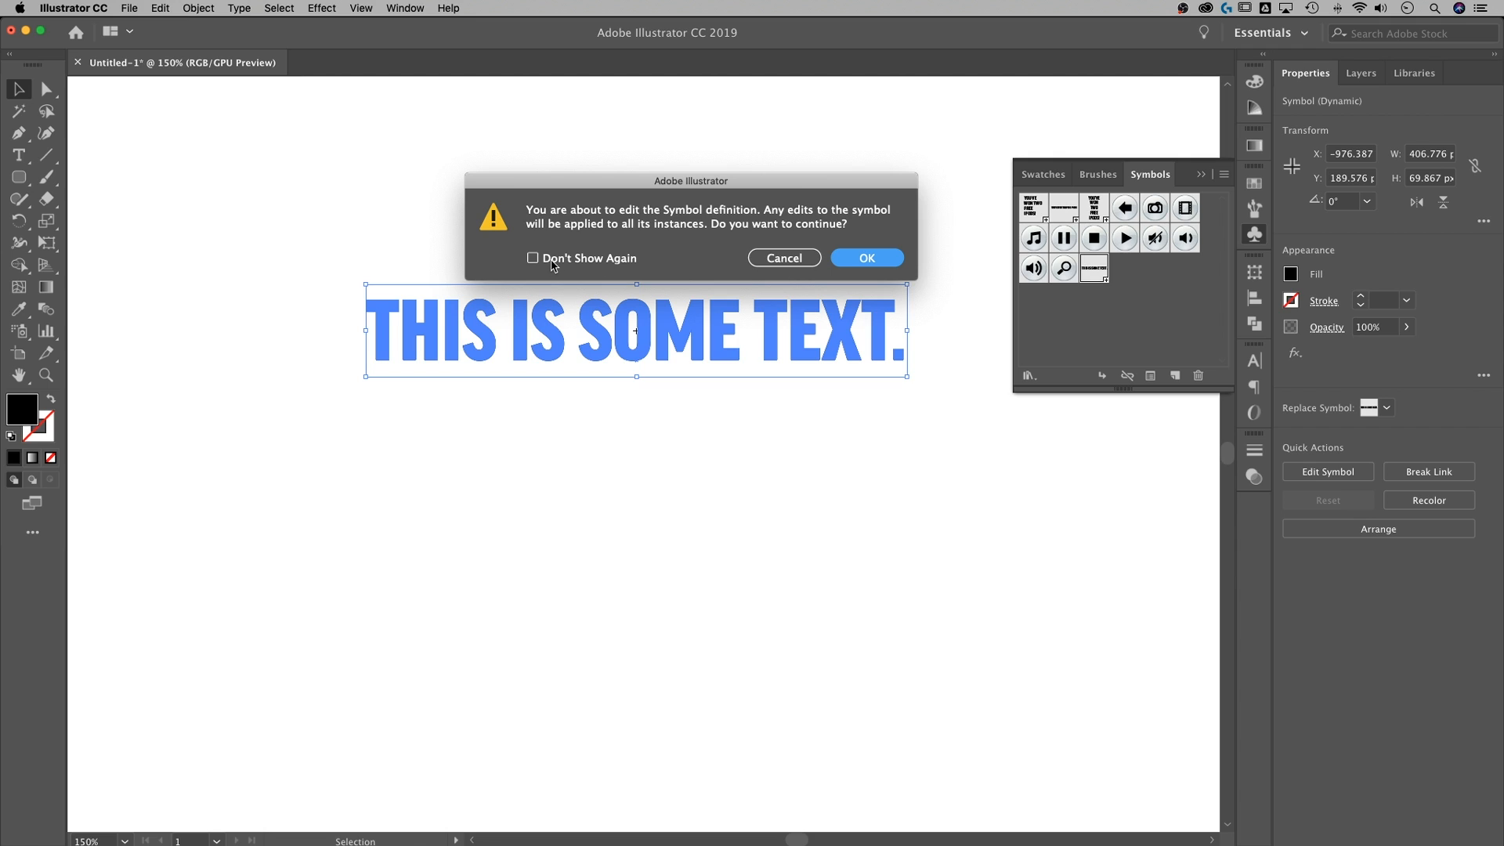
{"action": "left_click", "coordinate": [865, 257]}
{"action": "type", "text": "NOW A SYMBOL"}
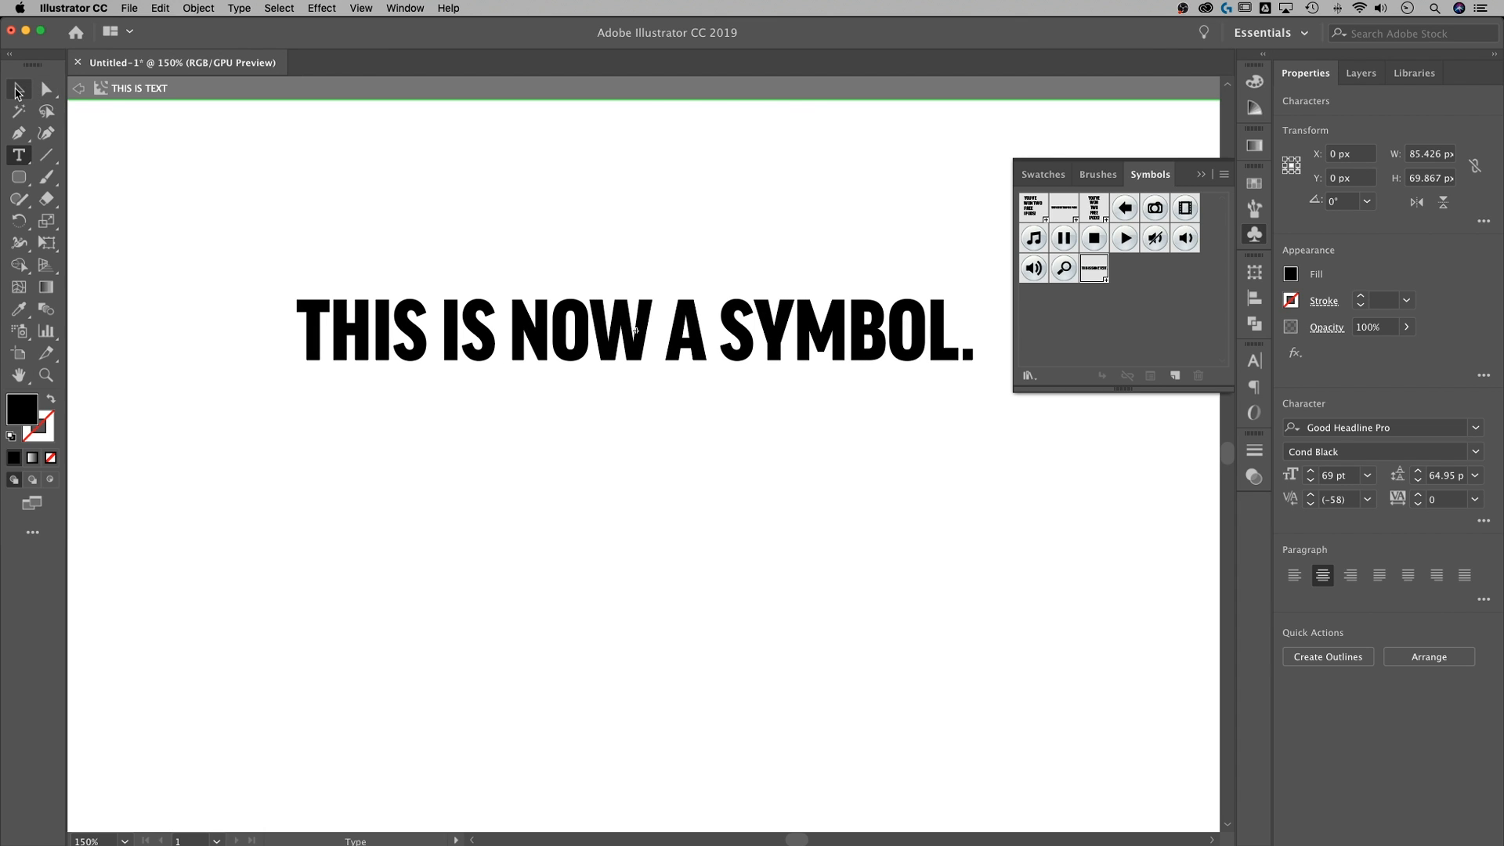
Exit symbol editing and select the headline instance to move it upward
{"action": "left_click", "coordinate": [633, 331]}
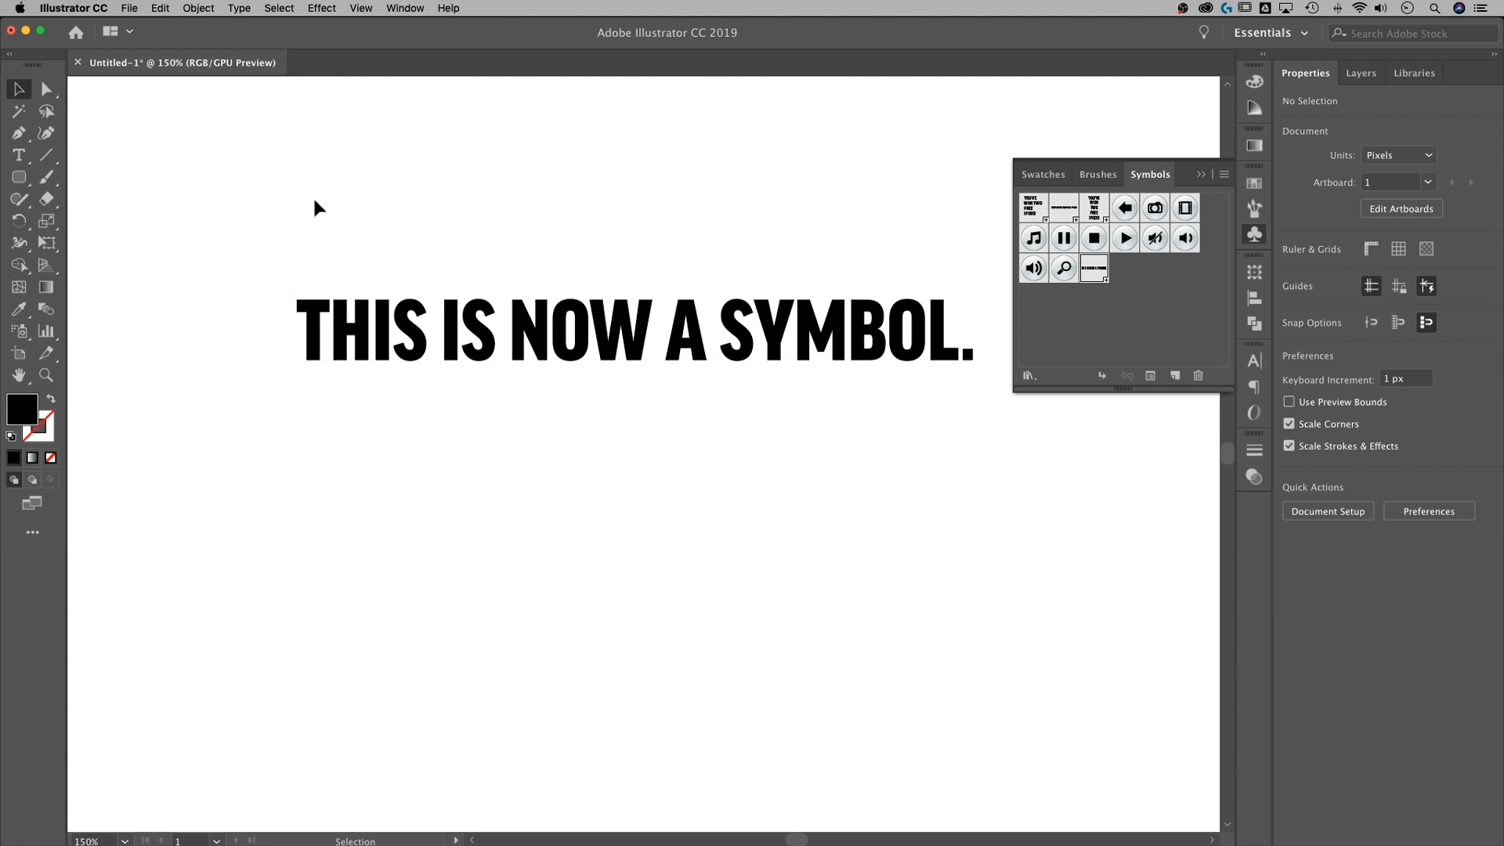
{"action": "left_click", "coordinate": [605, 331]}
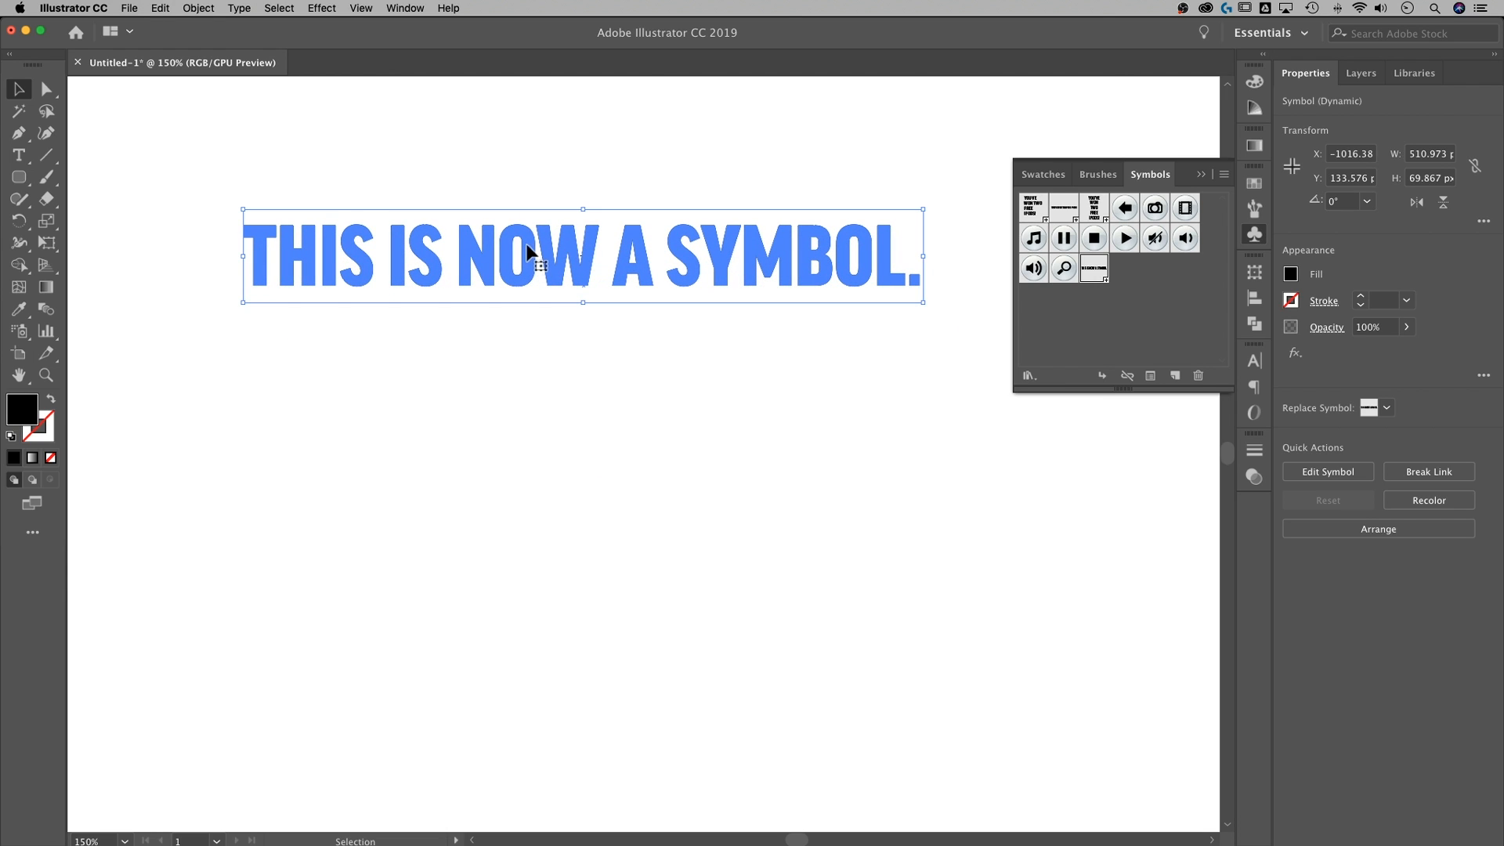
{"action": "mouse_move", "coordinate": [526, 273]}
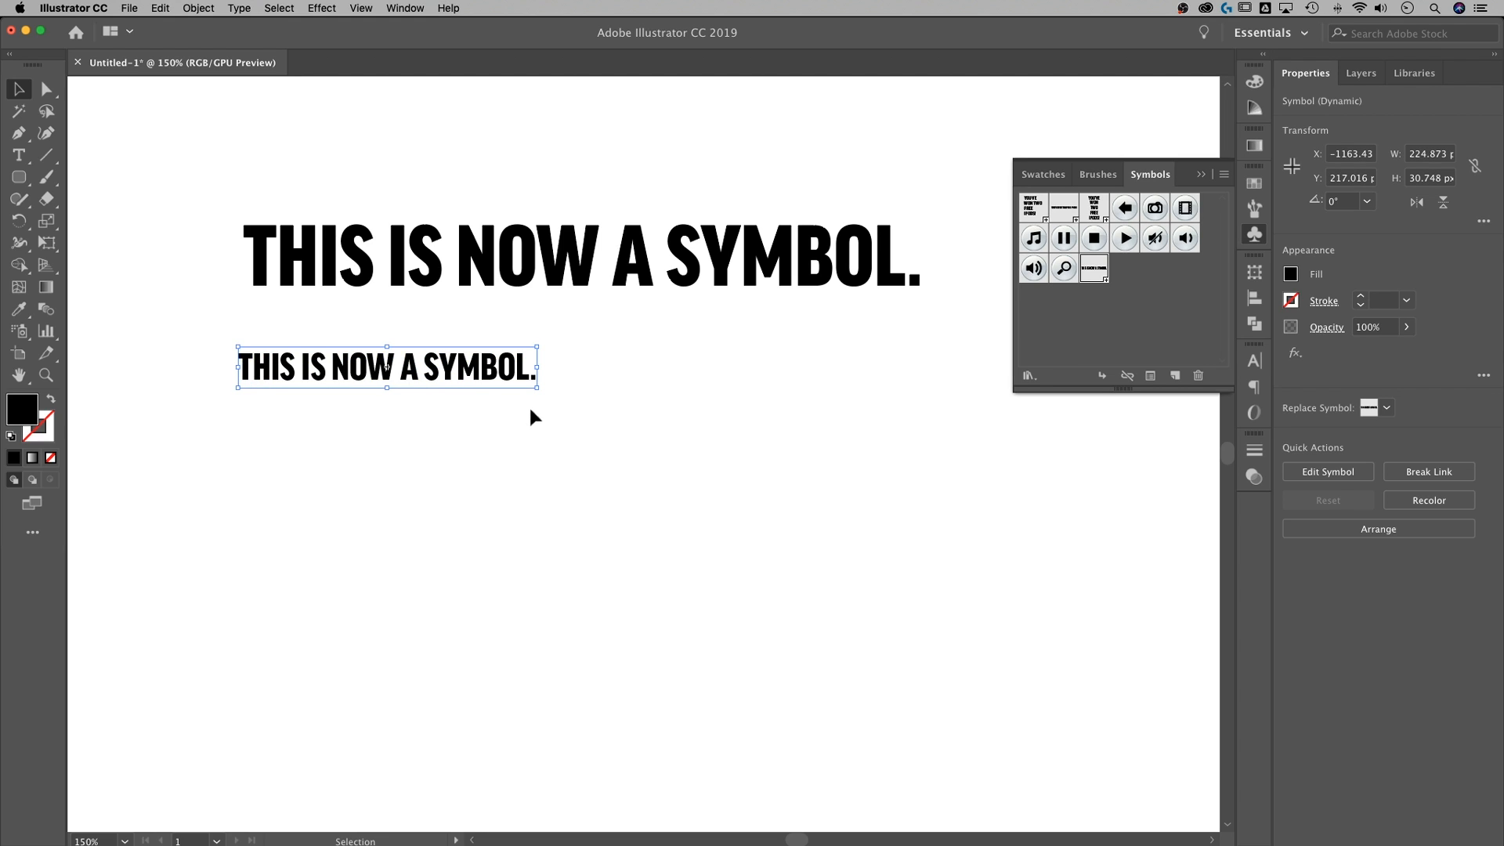
Select the large headline instance and its smaller duplicate below it
{"action": "left_click", "coordinate": [583, 254]}
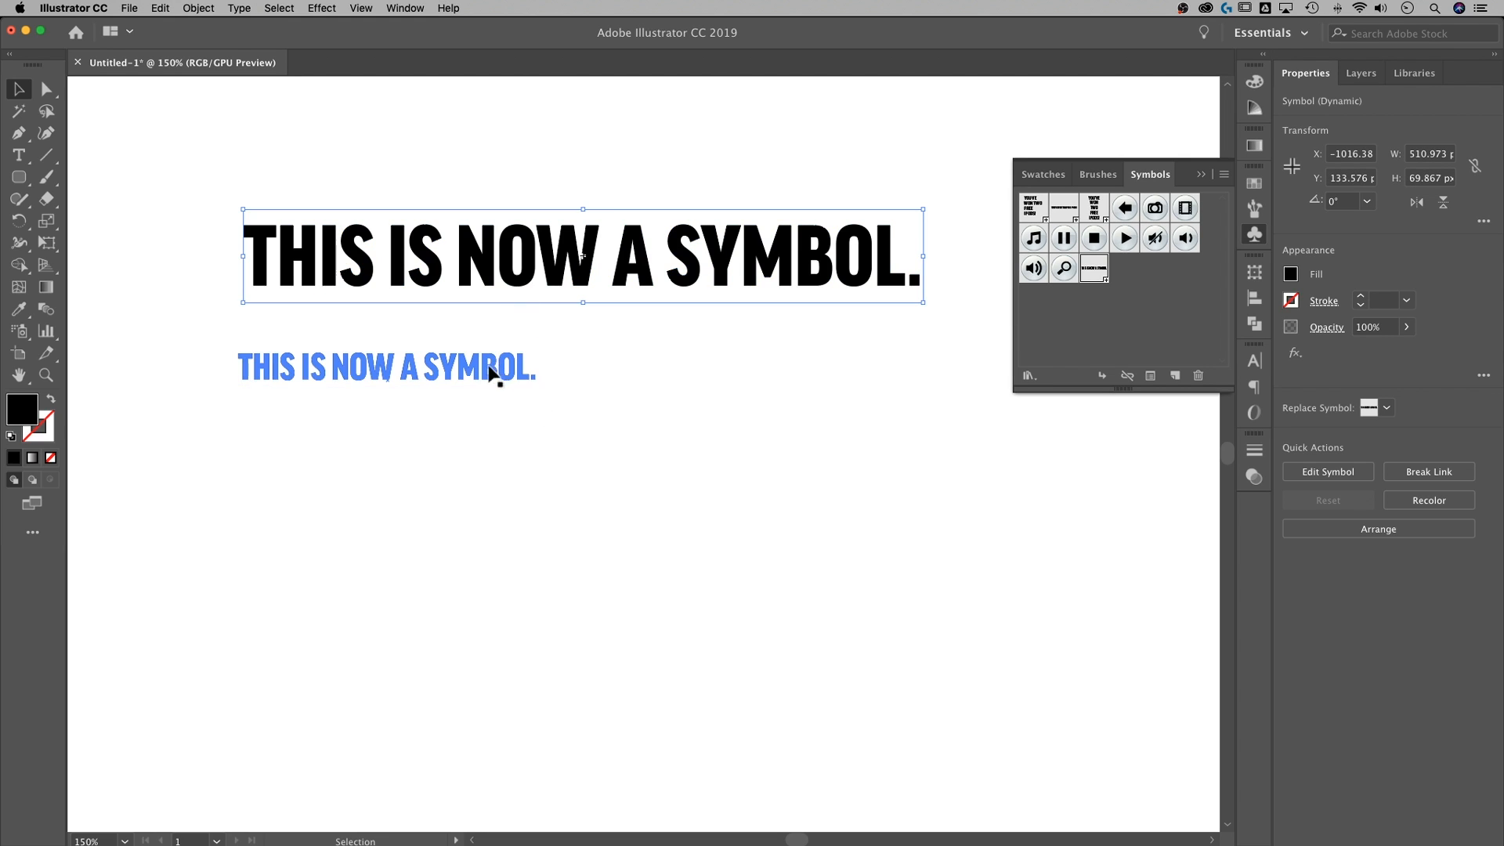
{"action": "left_click", "coordinate": [580, 254]}
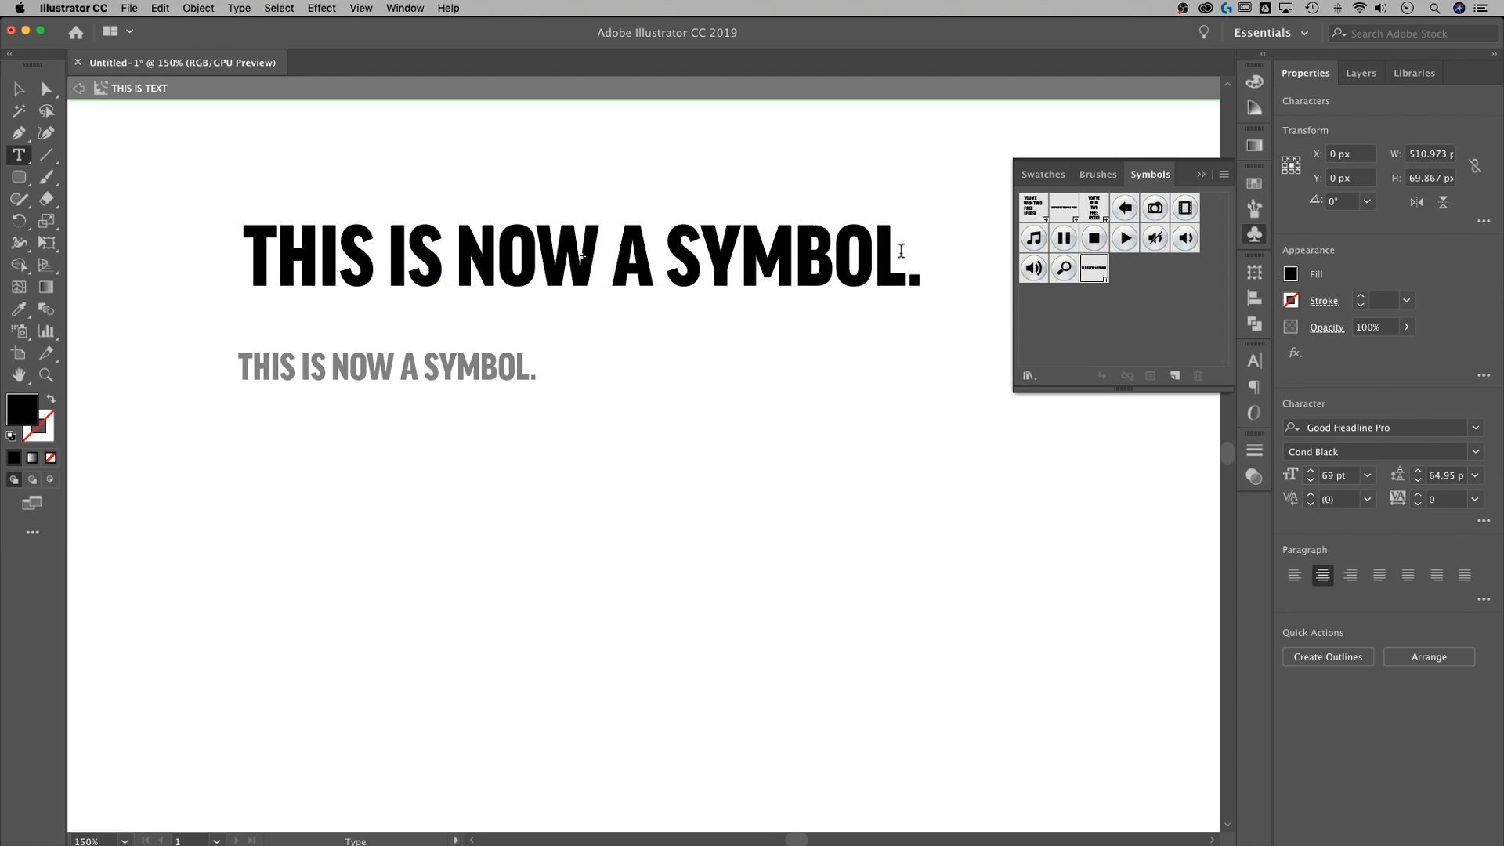
Retype the symbol's text as THIS IS AN EDIT. and return to the Selection tool
{"action": "type", "text": "I EDIT."}
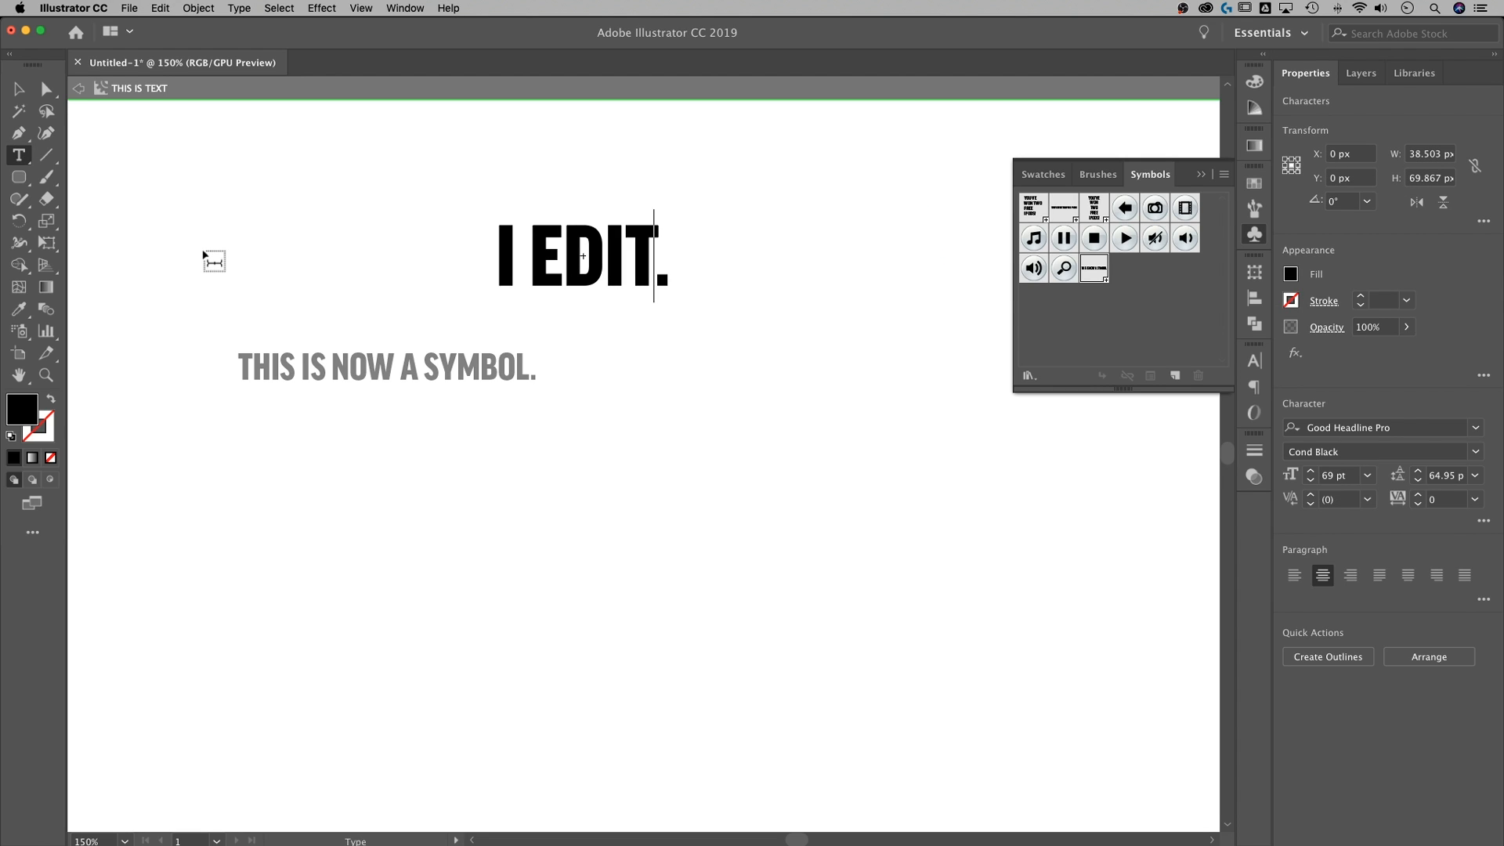
{"action": "type", "text": "TED"}
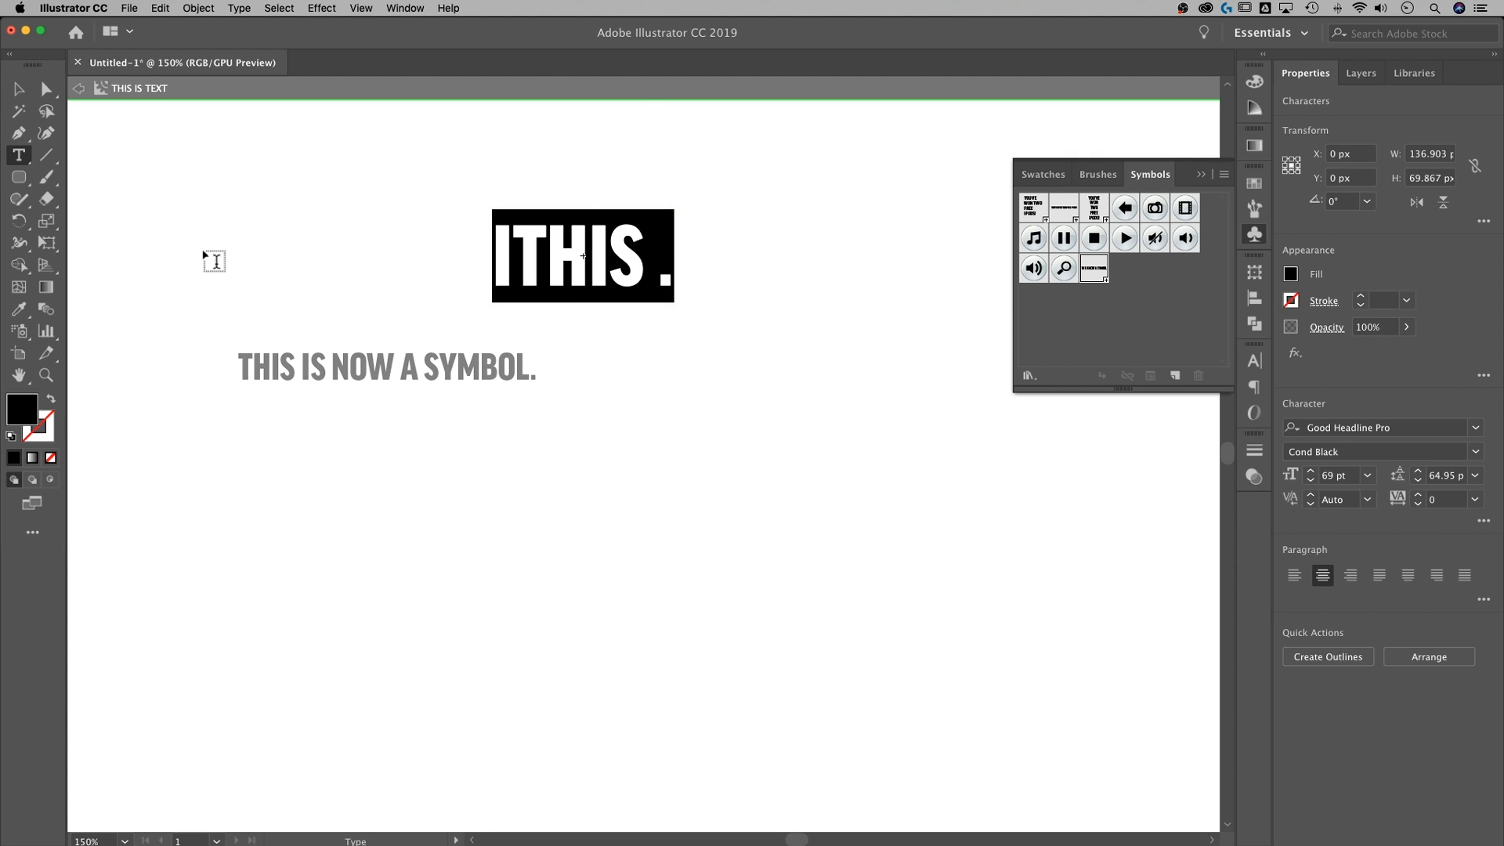
{"action": "type", "text": "THIS IS AN ED"}
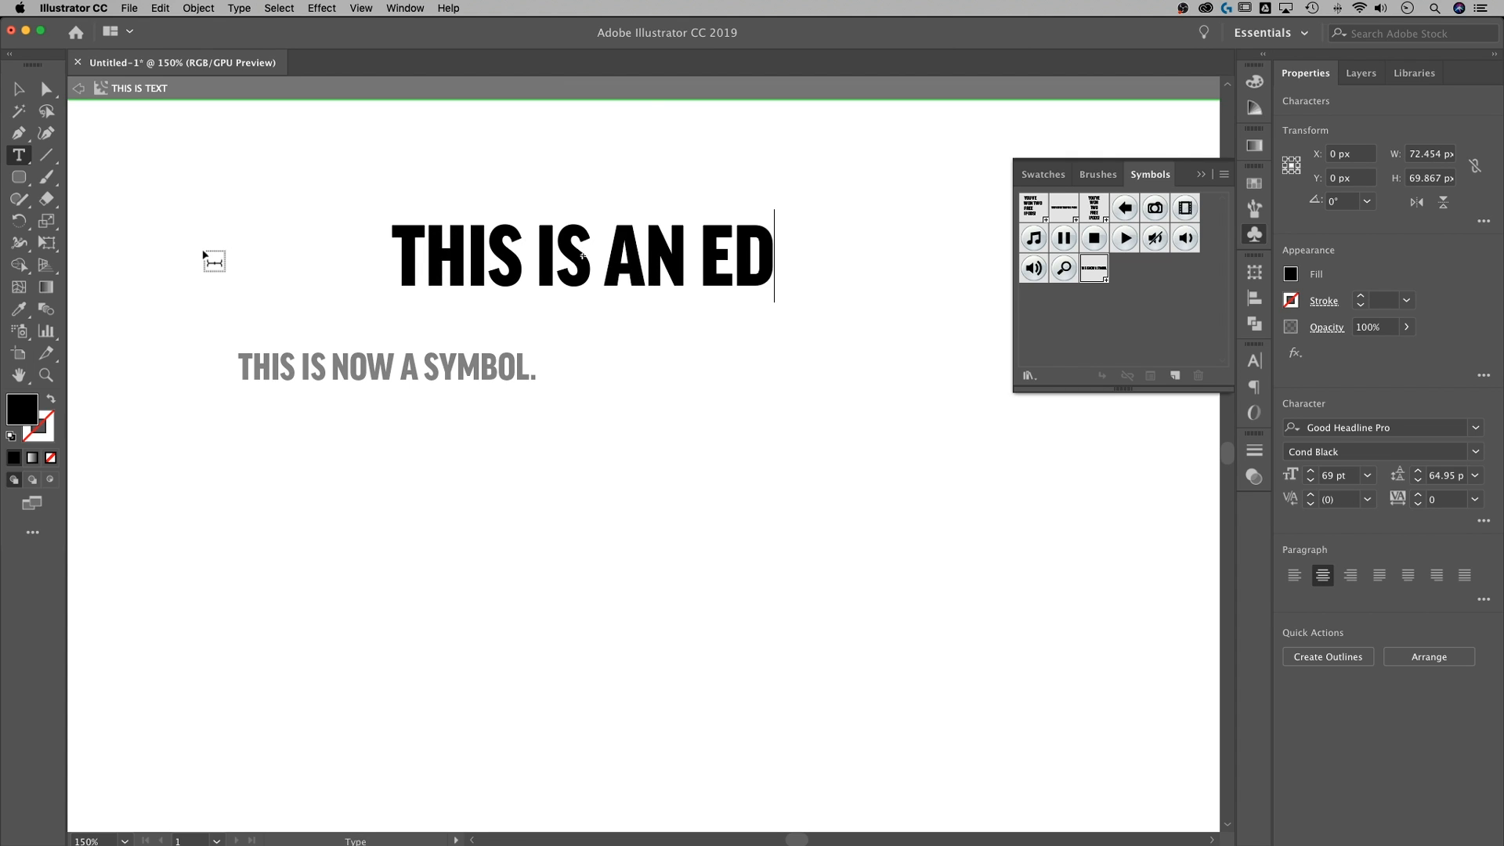
{"action": "type", "text": "IT."}
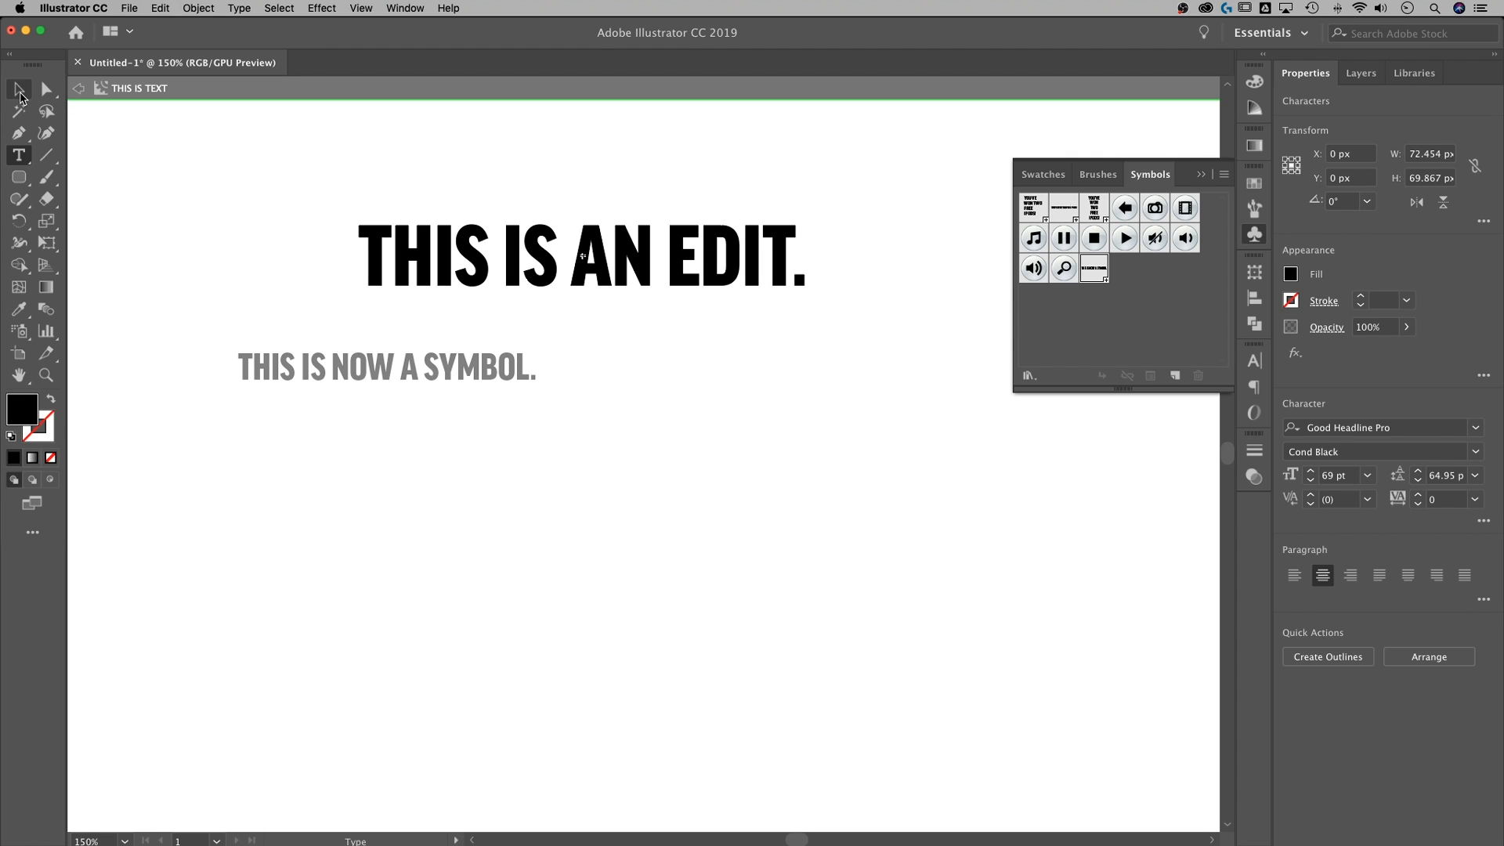
{"action": "left_click", "coordinate": [19, 88]}
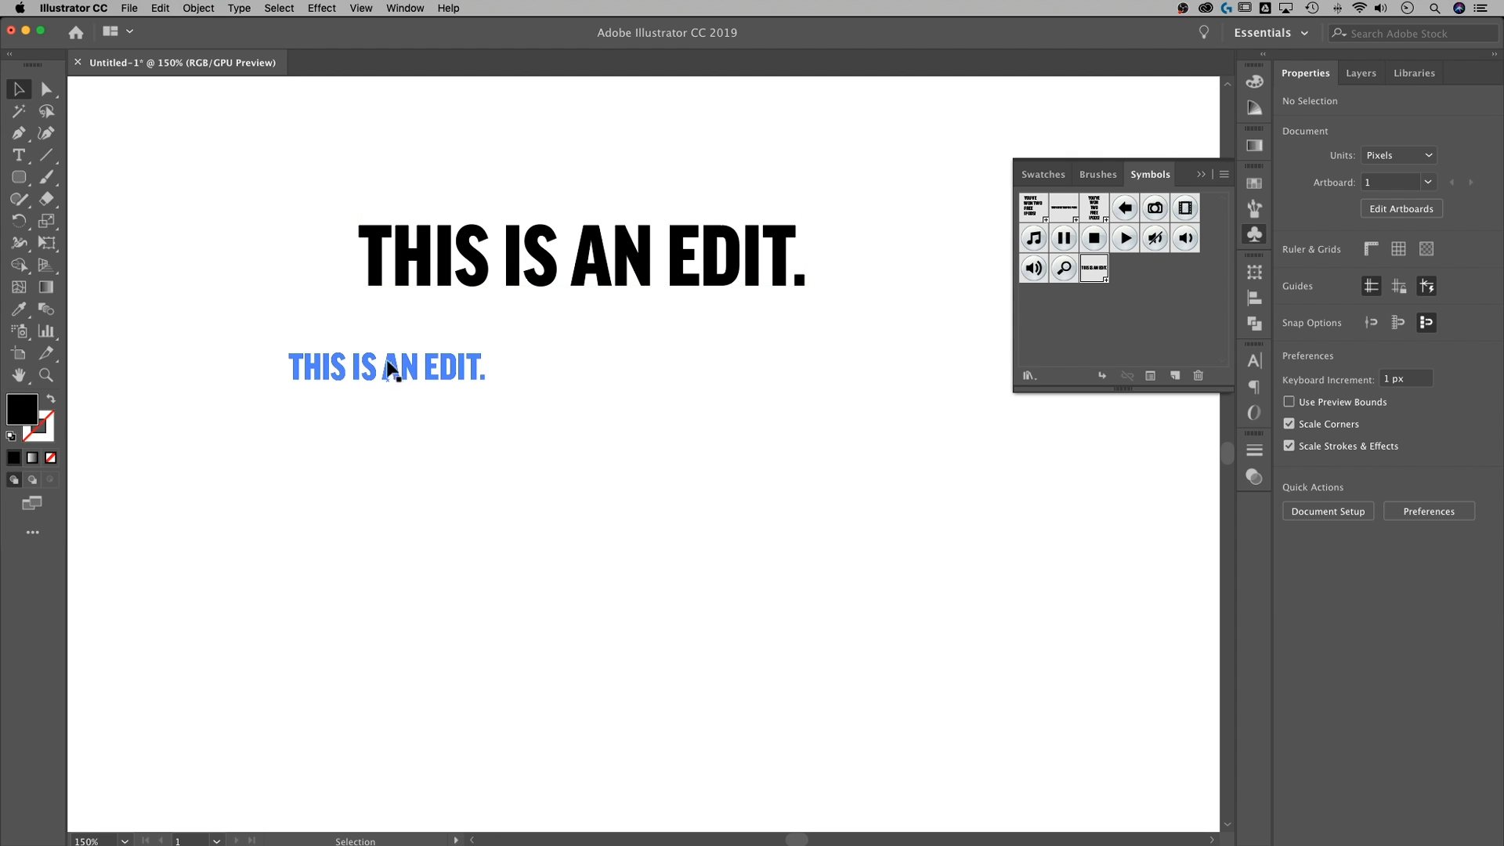
{"action": "mouse_move", "coordinate": [411, 382]}
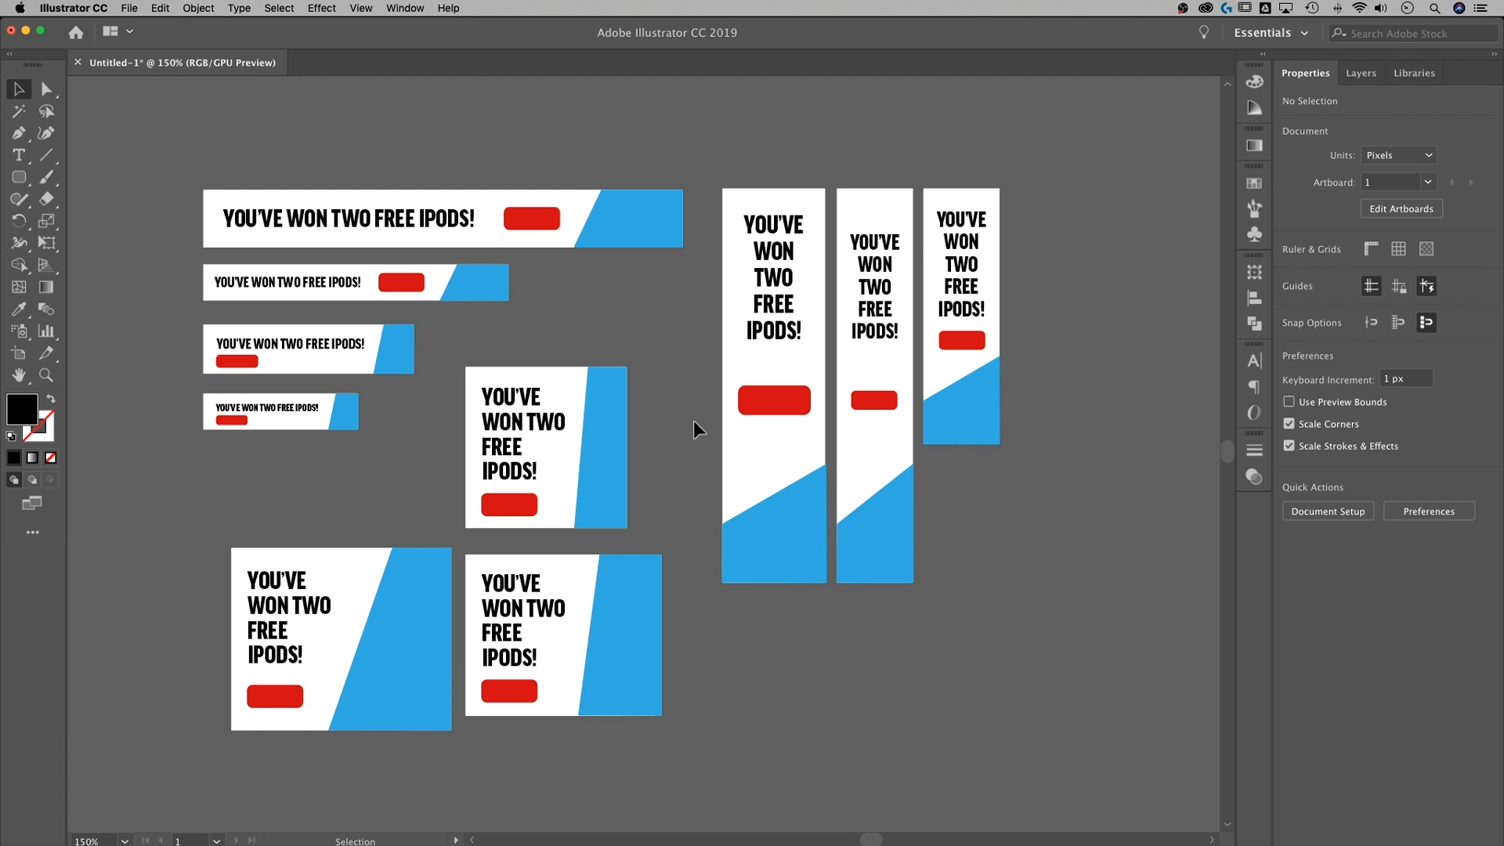
{"action": "mouse_move", "coordinate": [674, 383]}
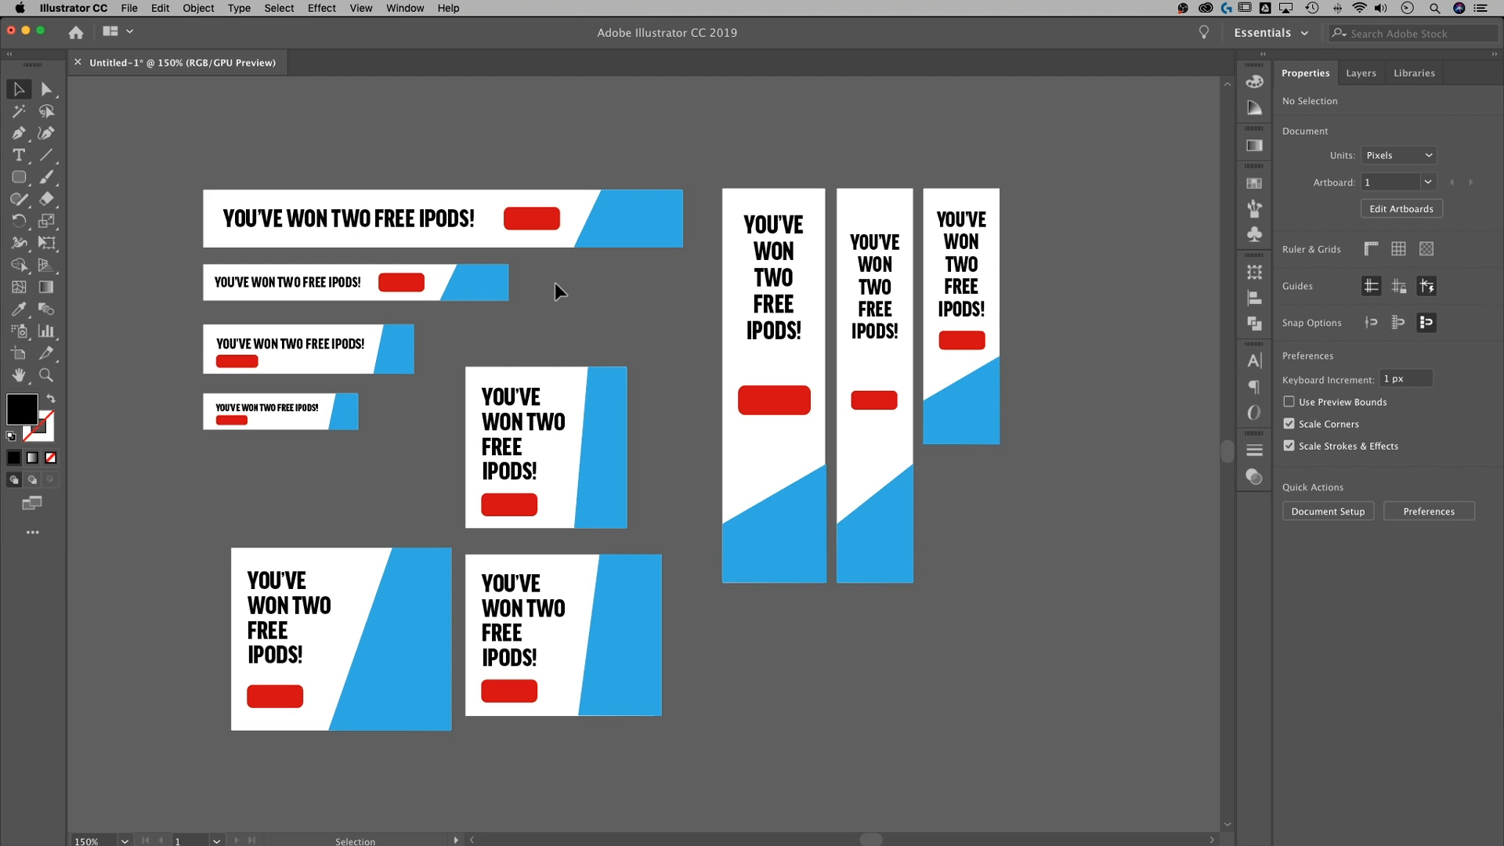
{"action": "mouse_move", "coordinate": [547, 294]}
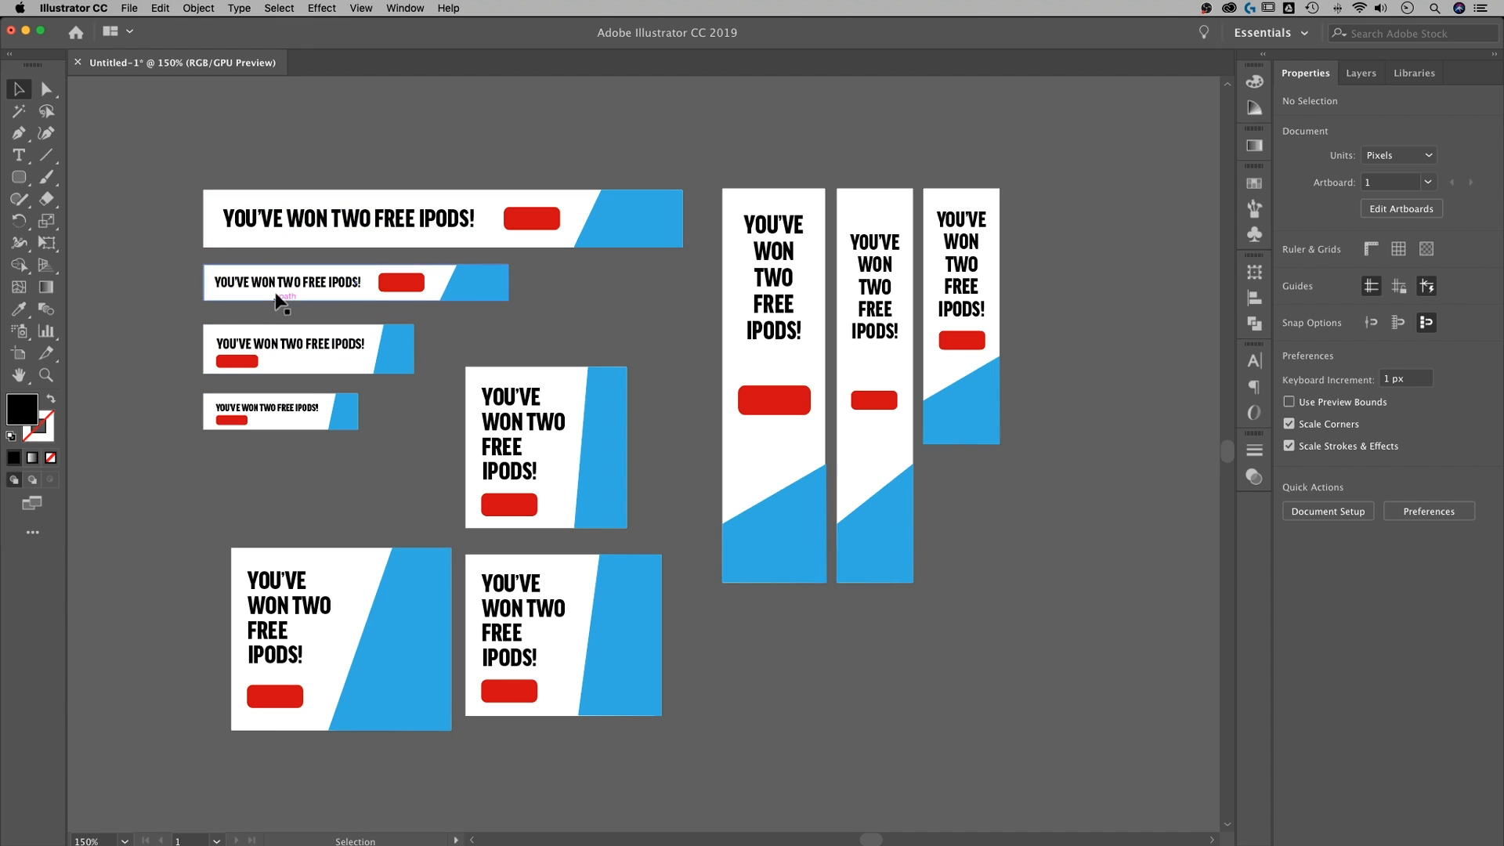
{"action": "mouse_move", "coordinate": [486, 394]}
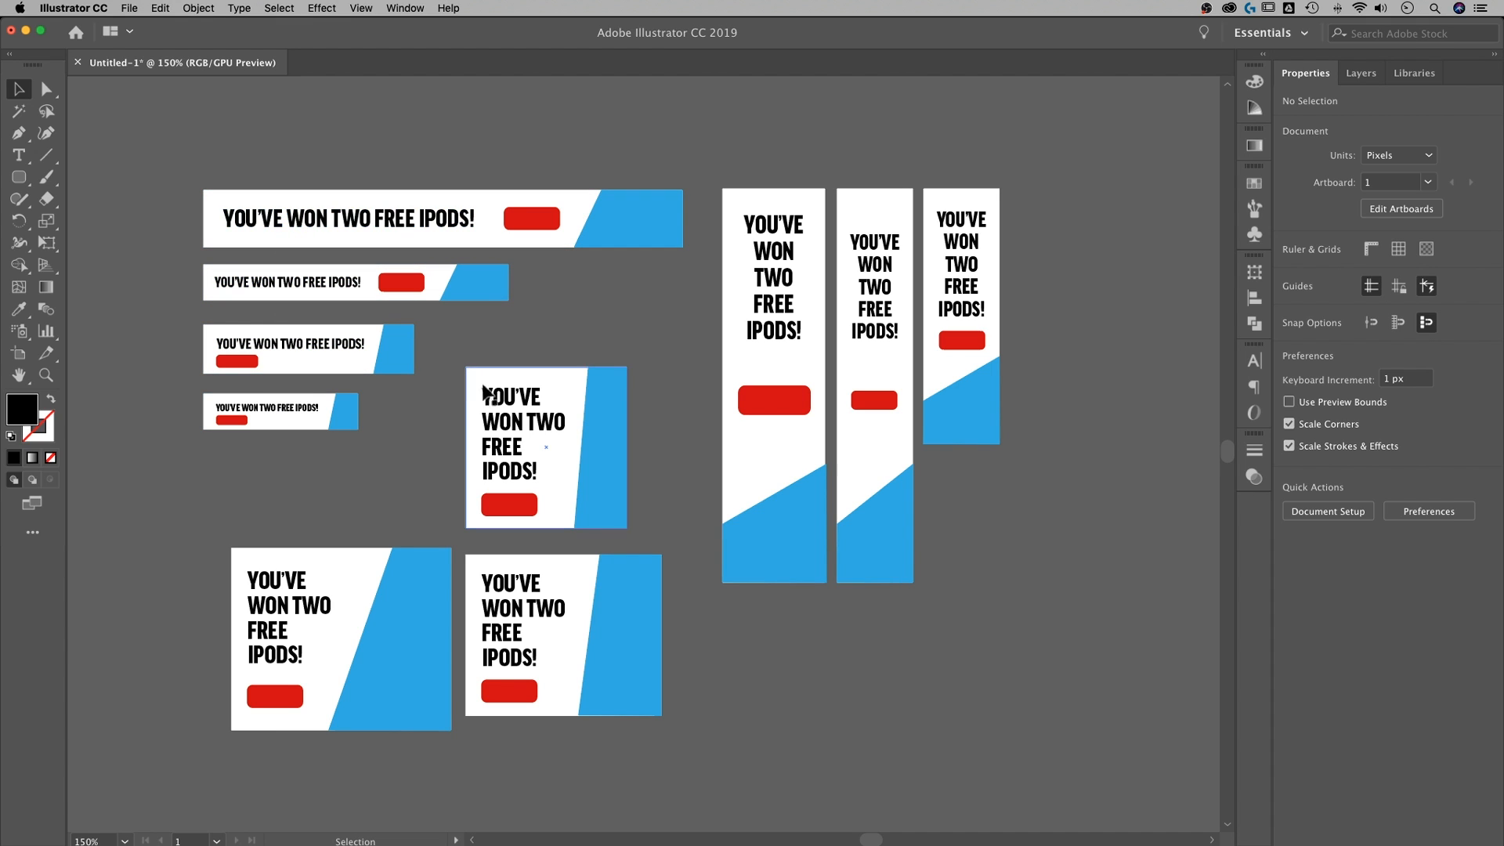
{"action": "mouse_move", "coordinate": [823, 222]}
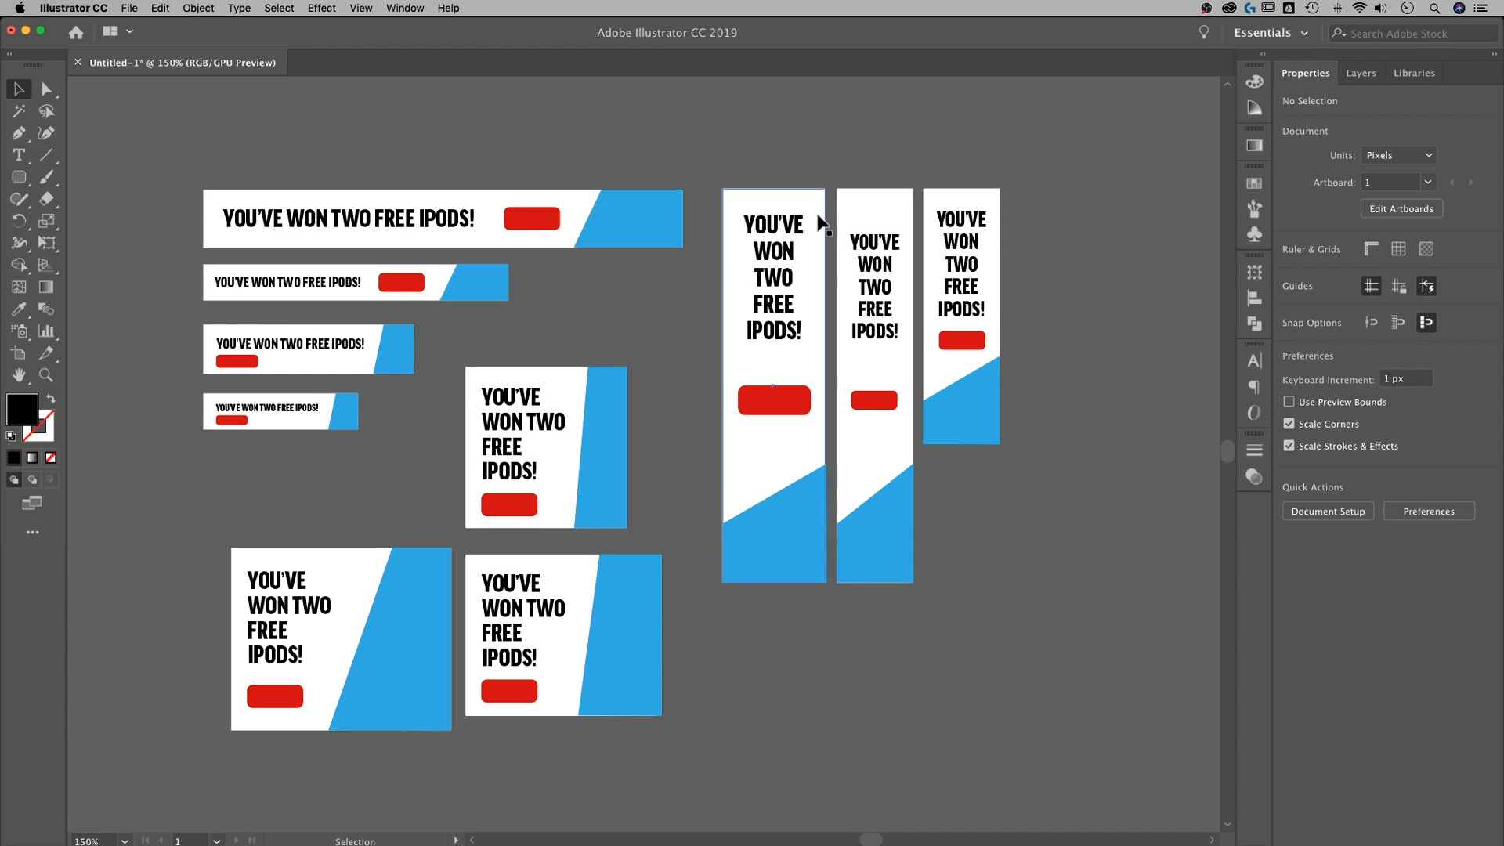
{"action": "mouse_move", "coordinate": [773, 160]}
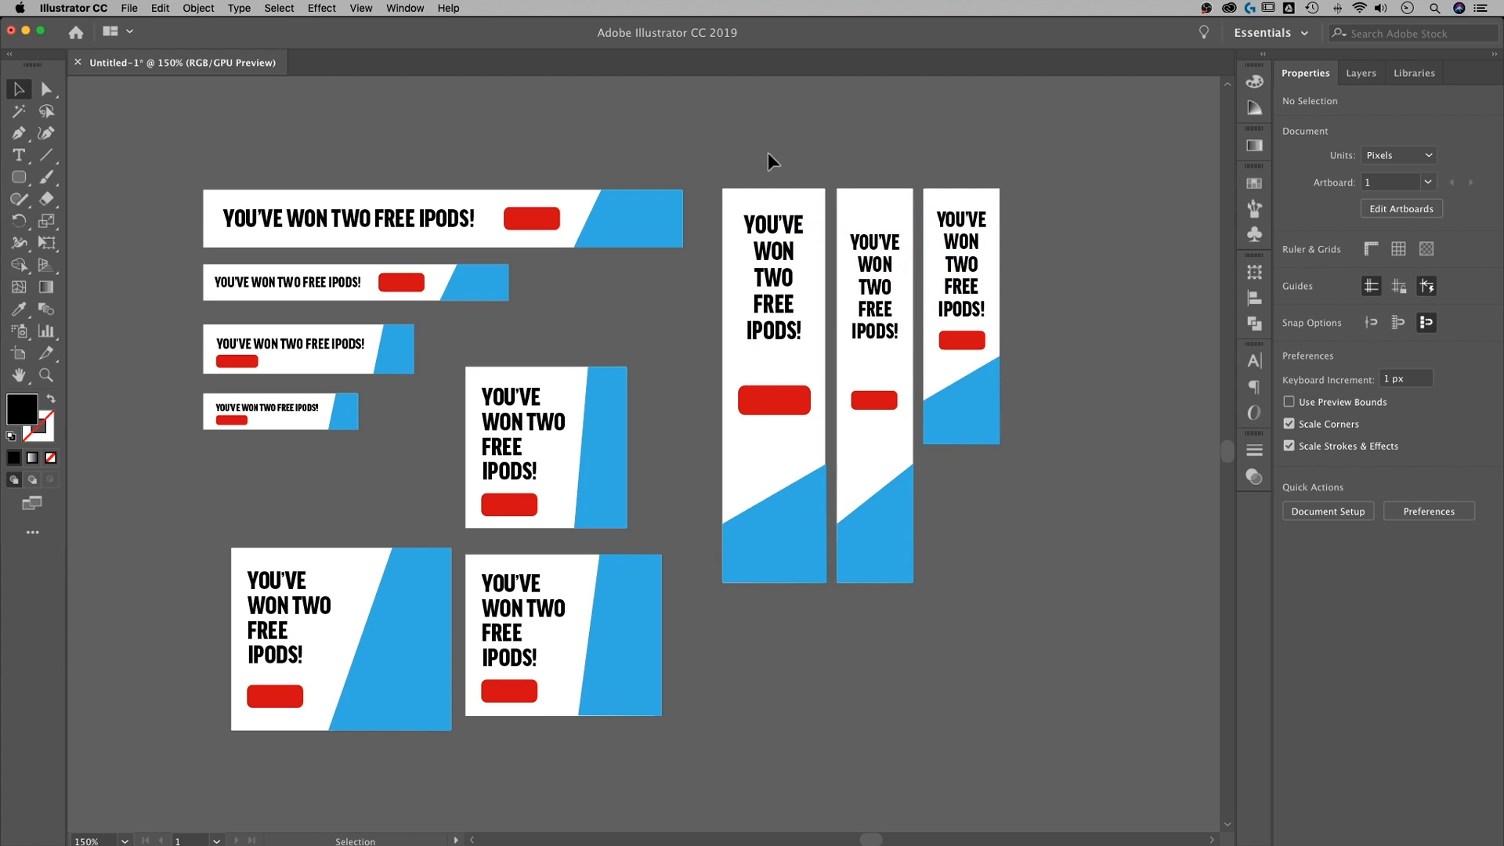
Edit the wide banner headline symbol so IPODS becomes IMACS!, then stop editing
{"action": "double_click", "coordinate": [347, 219]}
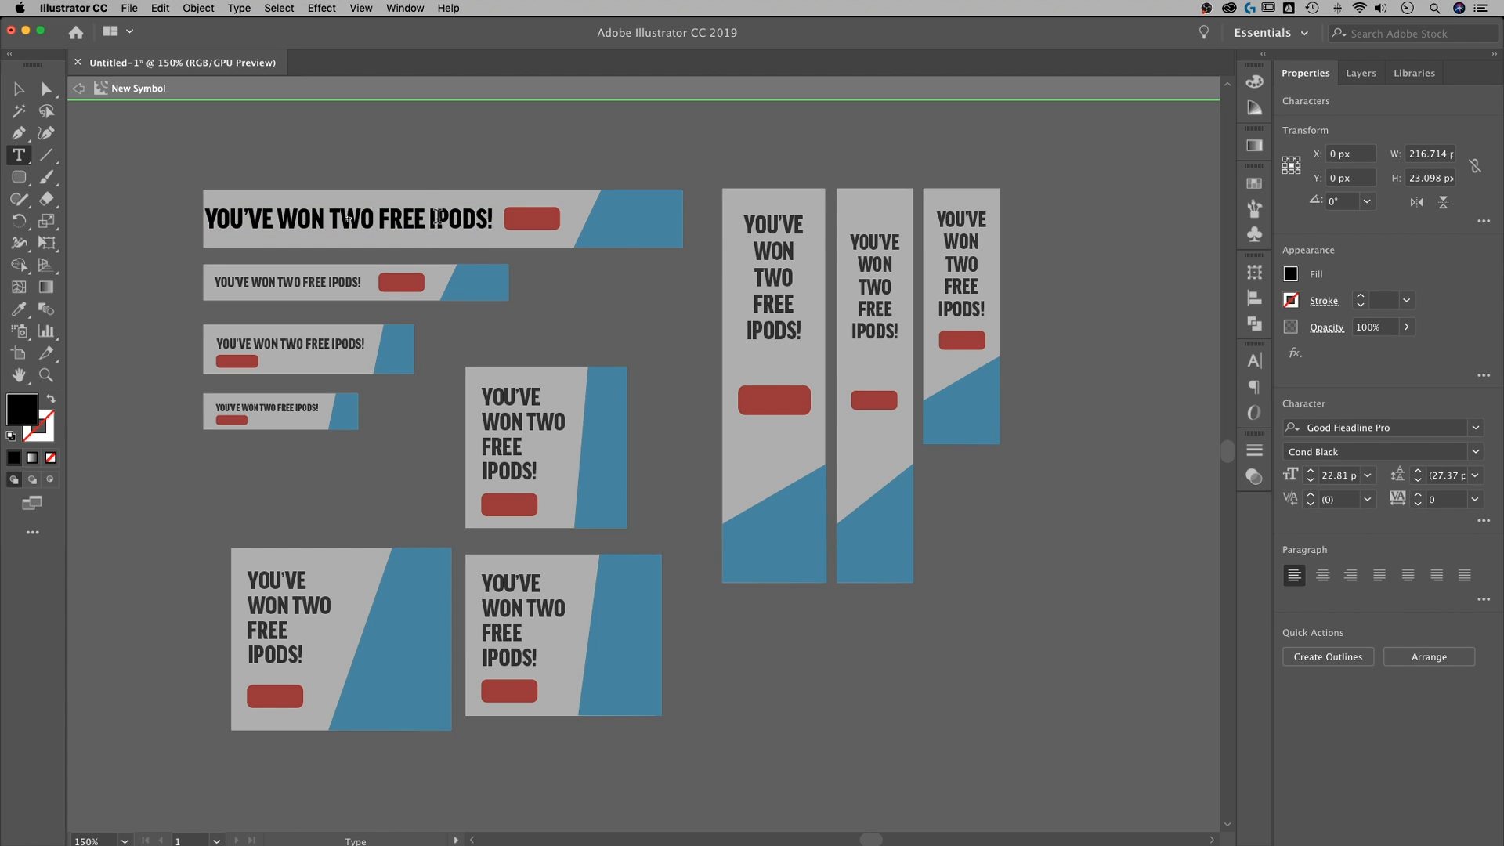
{"action": "double_click", "coordinate": [461, 219]}
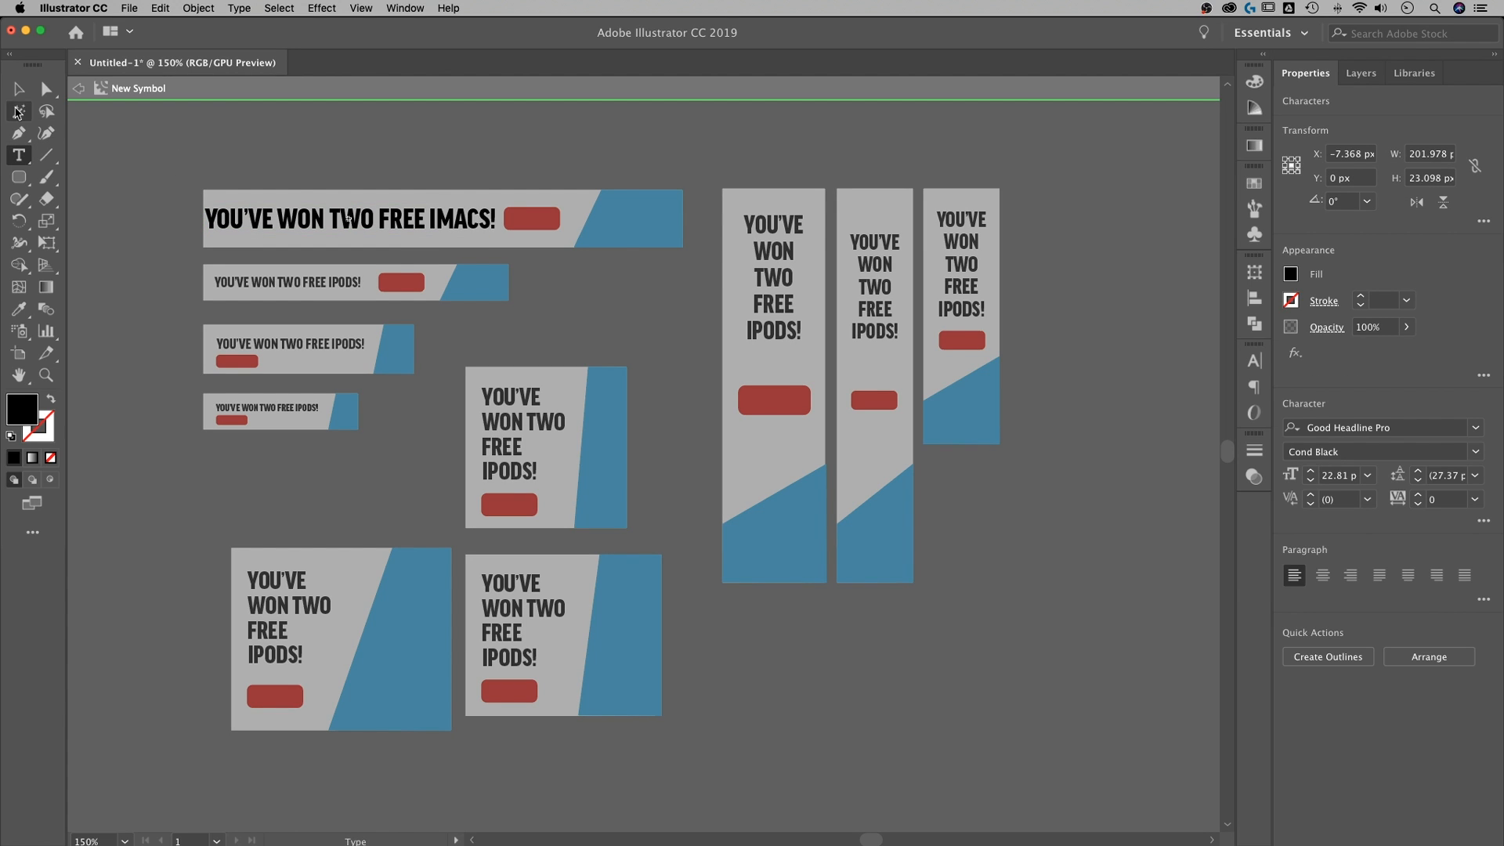
{"action": "left_click", "coordinate": [442, 154]}
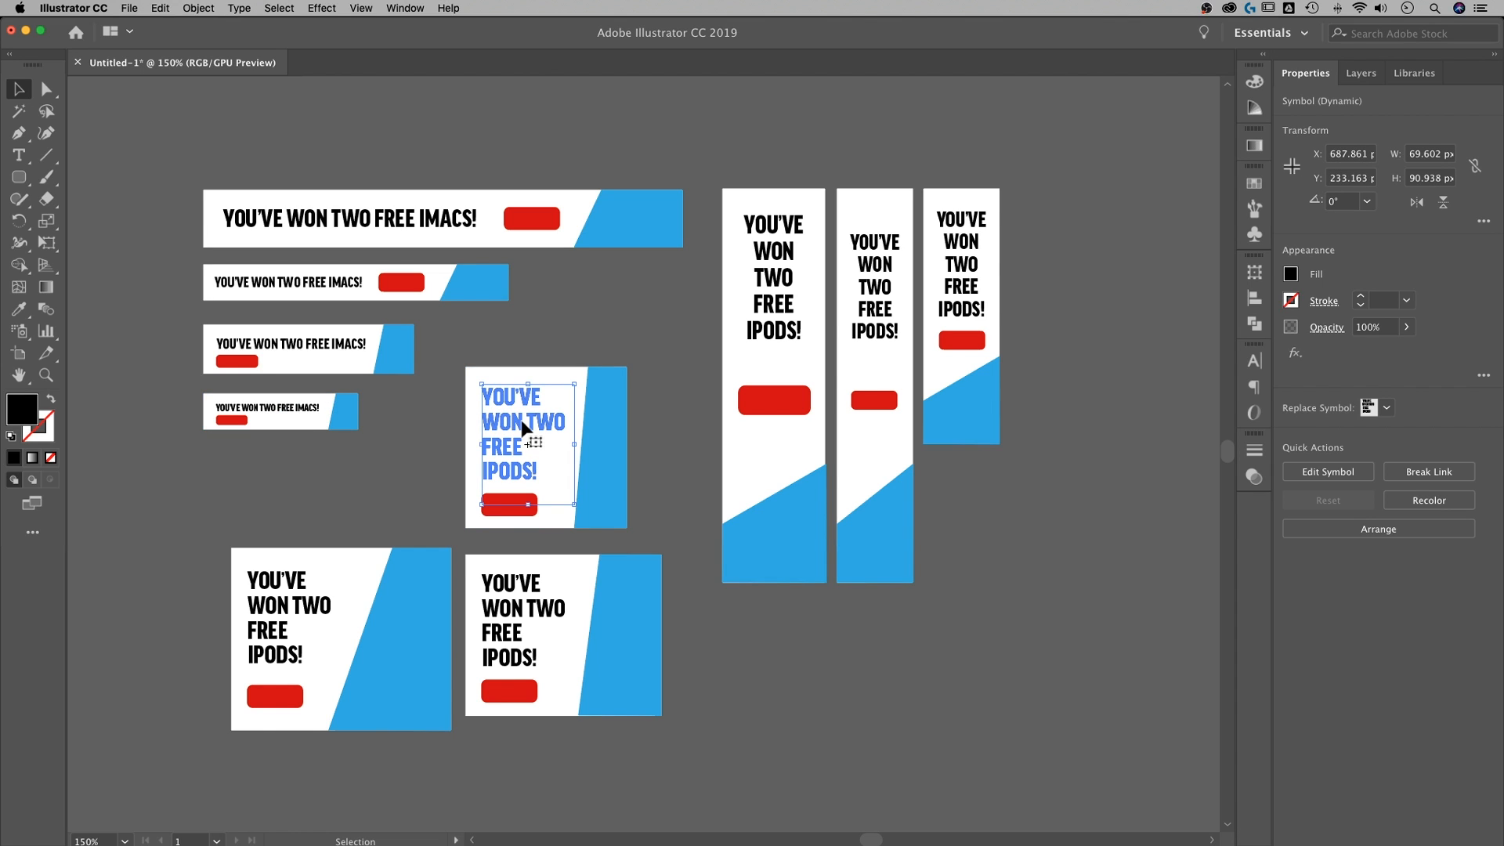
{"action": "mouse_move", "coordinate": [534, 433]}
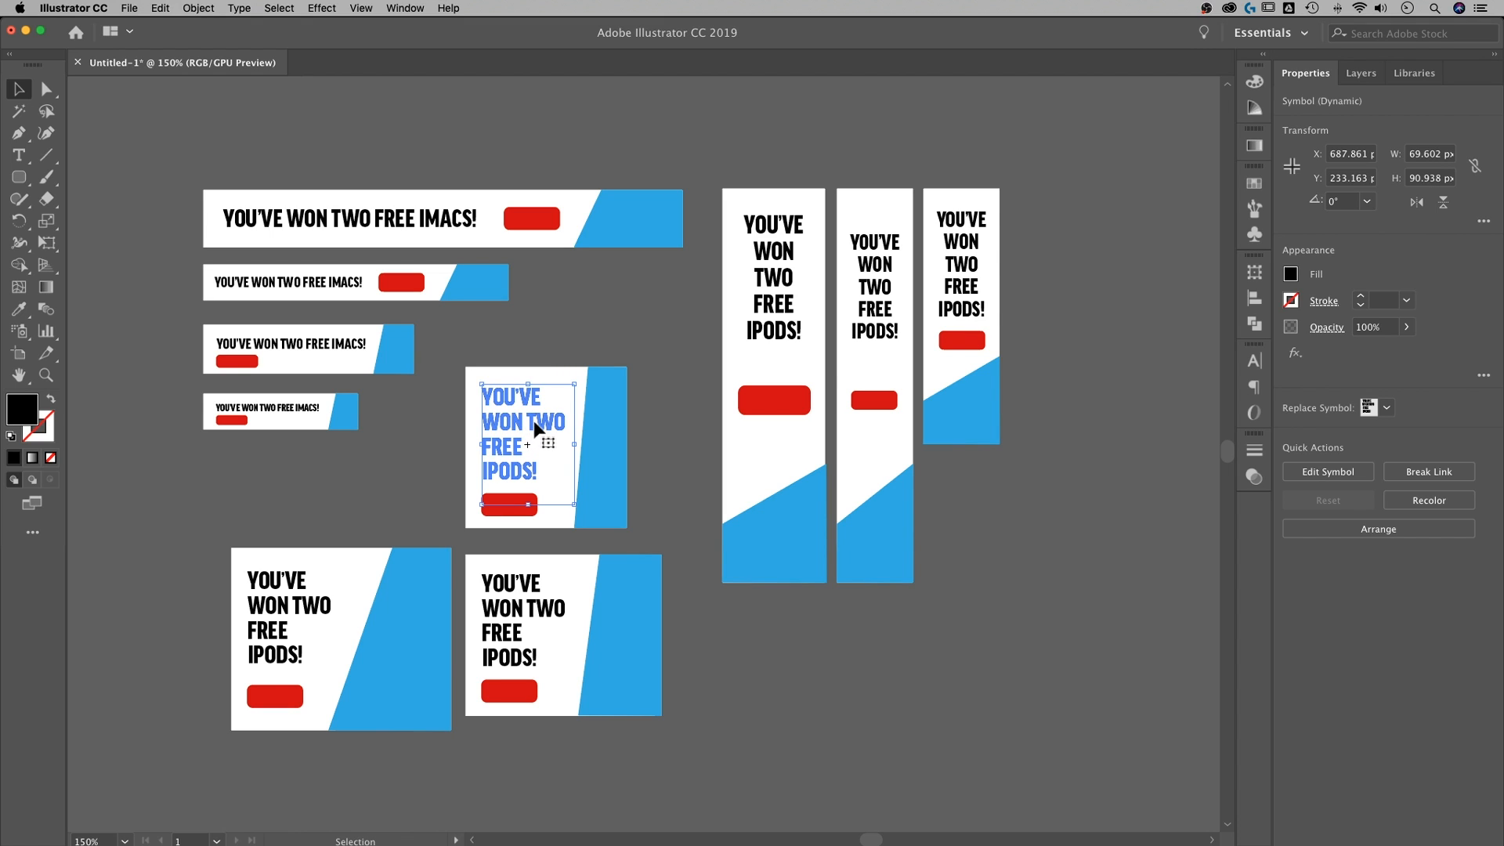
{"action": "mouse_move", "coordinate": [542, 430]}
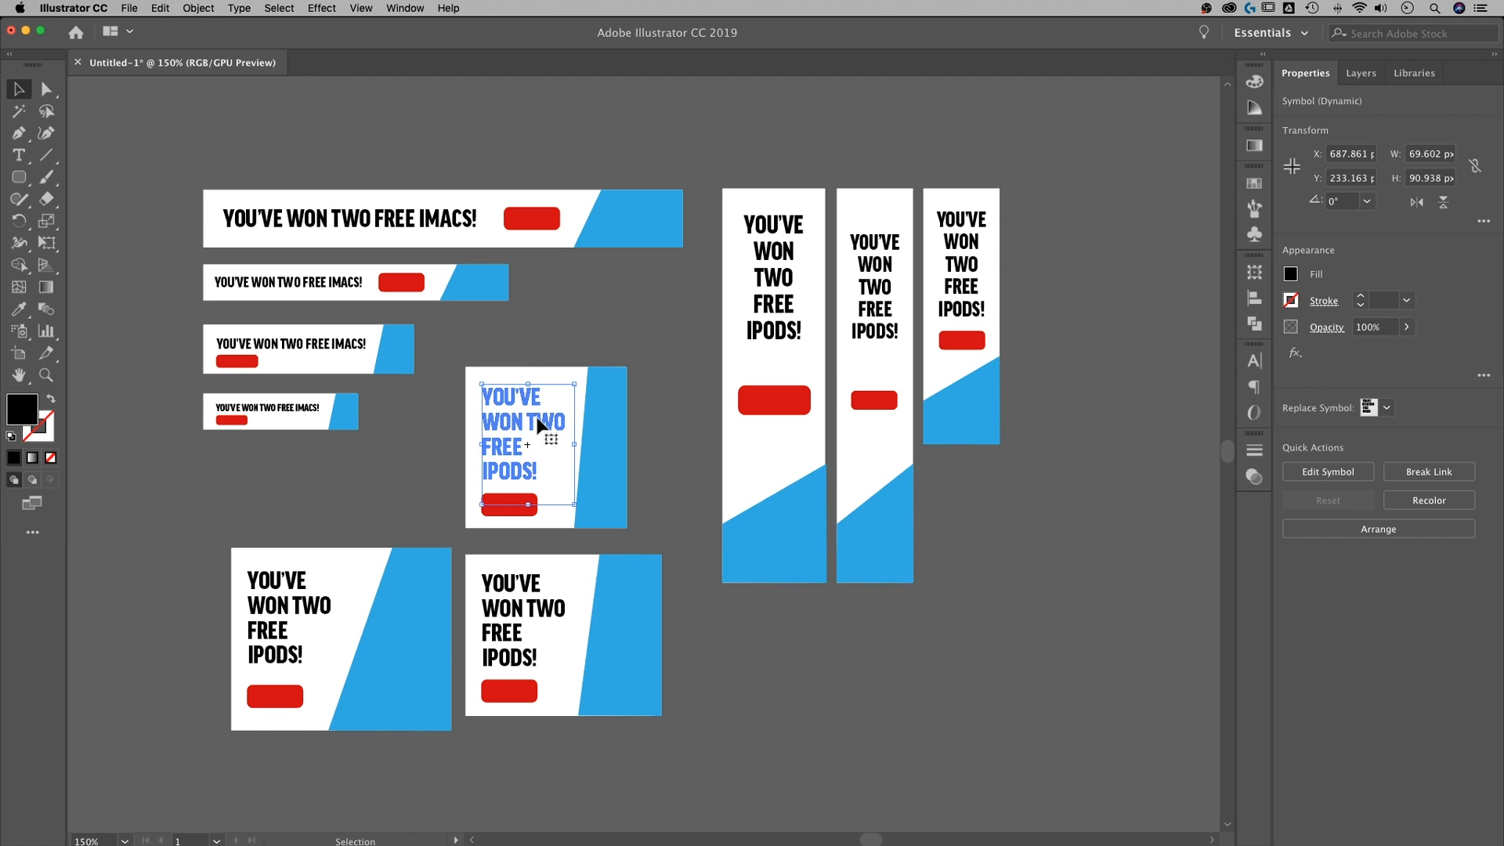
{"action": "mouse_move", "coordinate": [515, 443]}
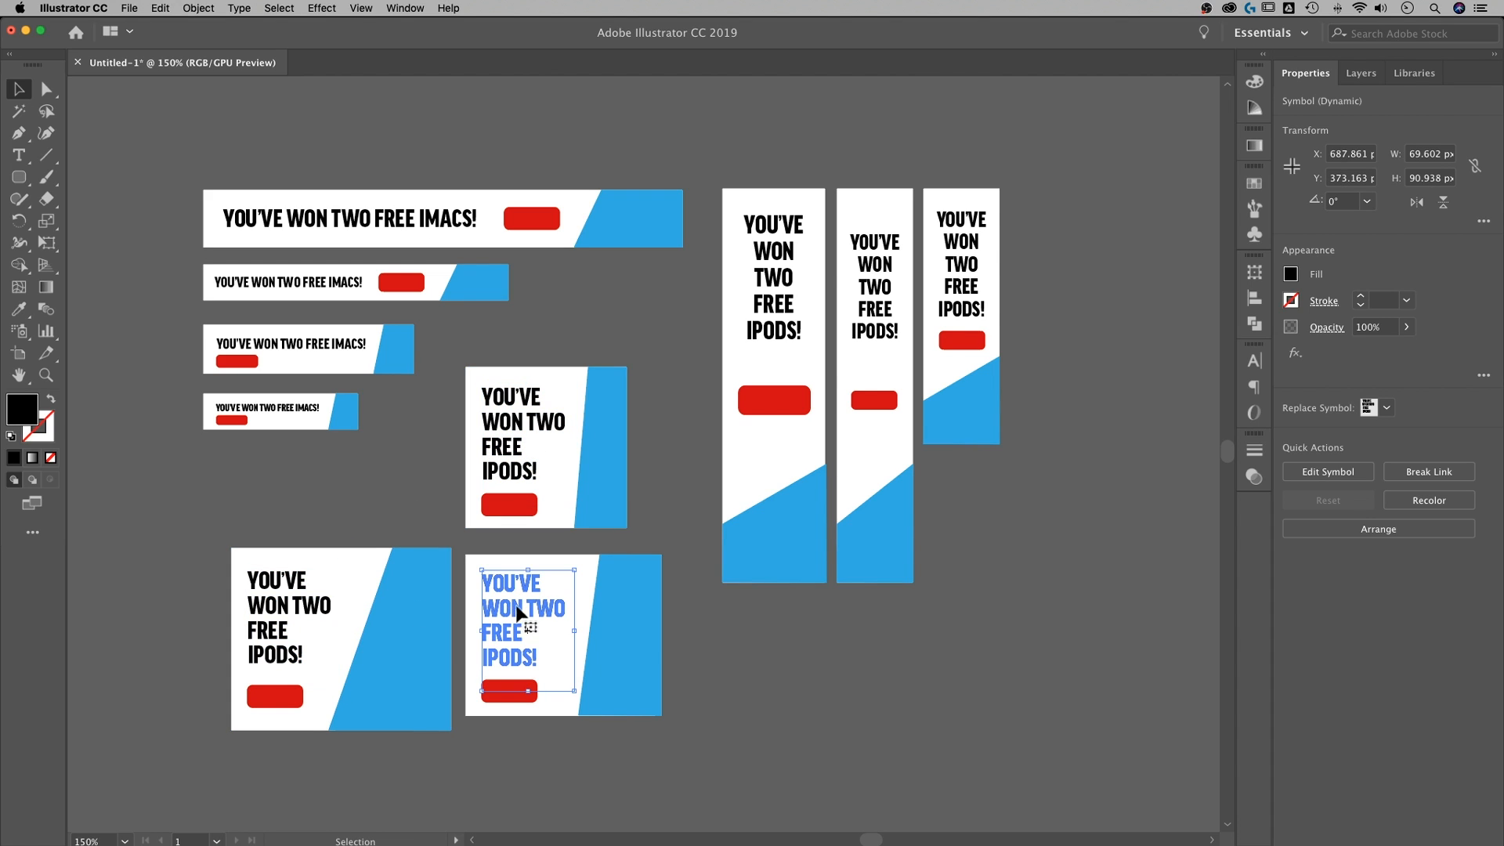
{"action": "left_click", "coordinate": [523, 446]}
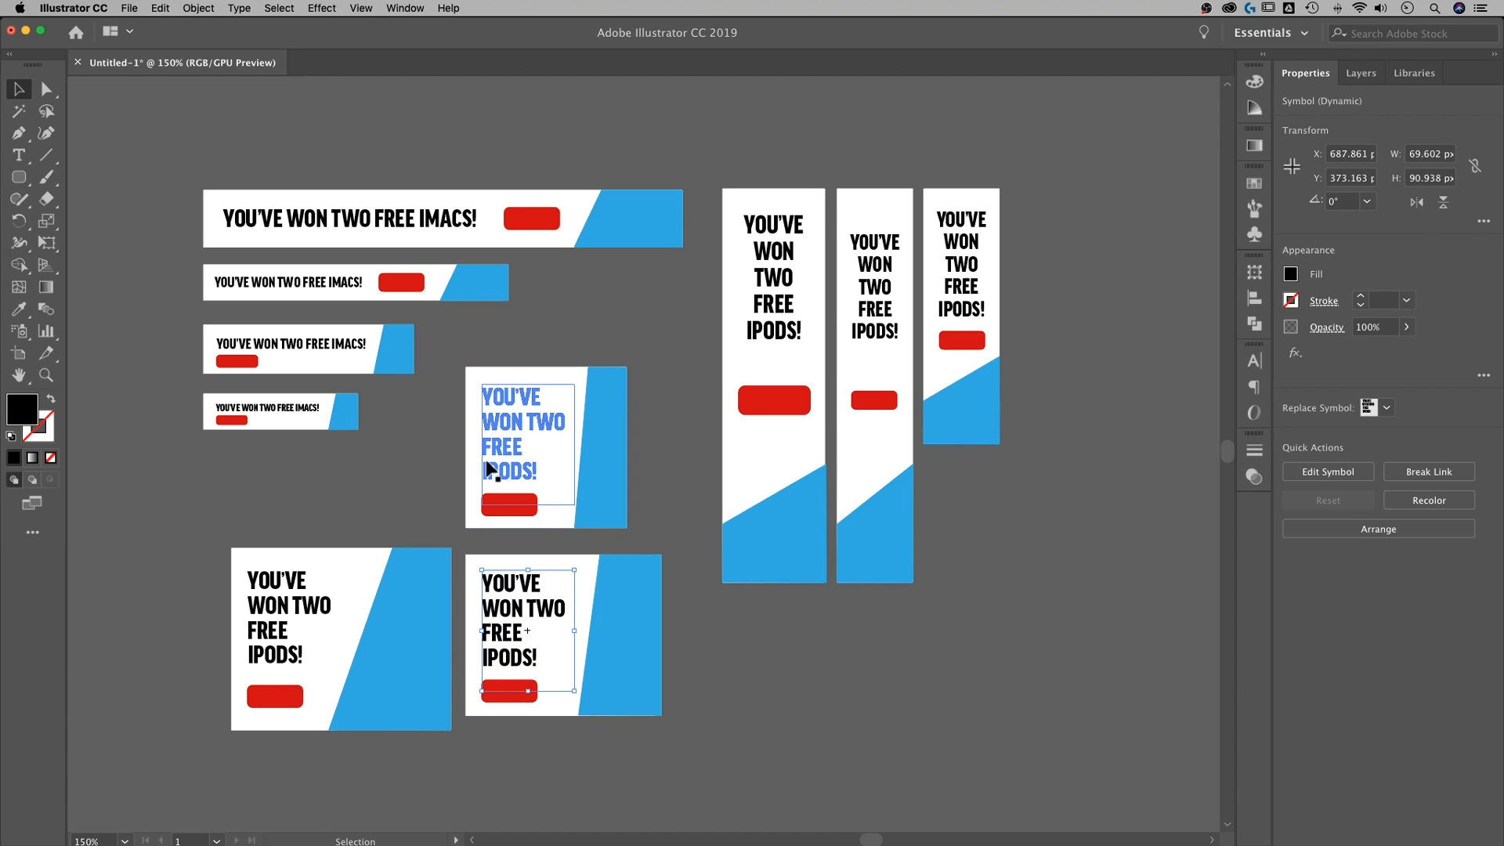
Edit the square banners' headline symbol so IPODS becomes IMACS! and exit isolation mode
{"action": "double_click", "coordinate": [525, 449]}
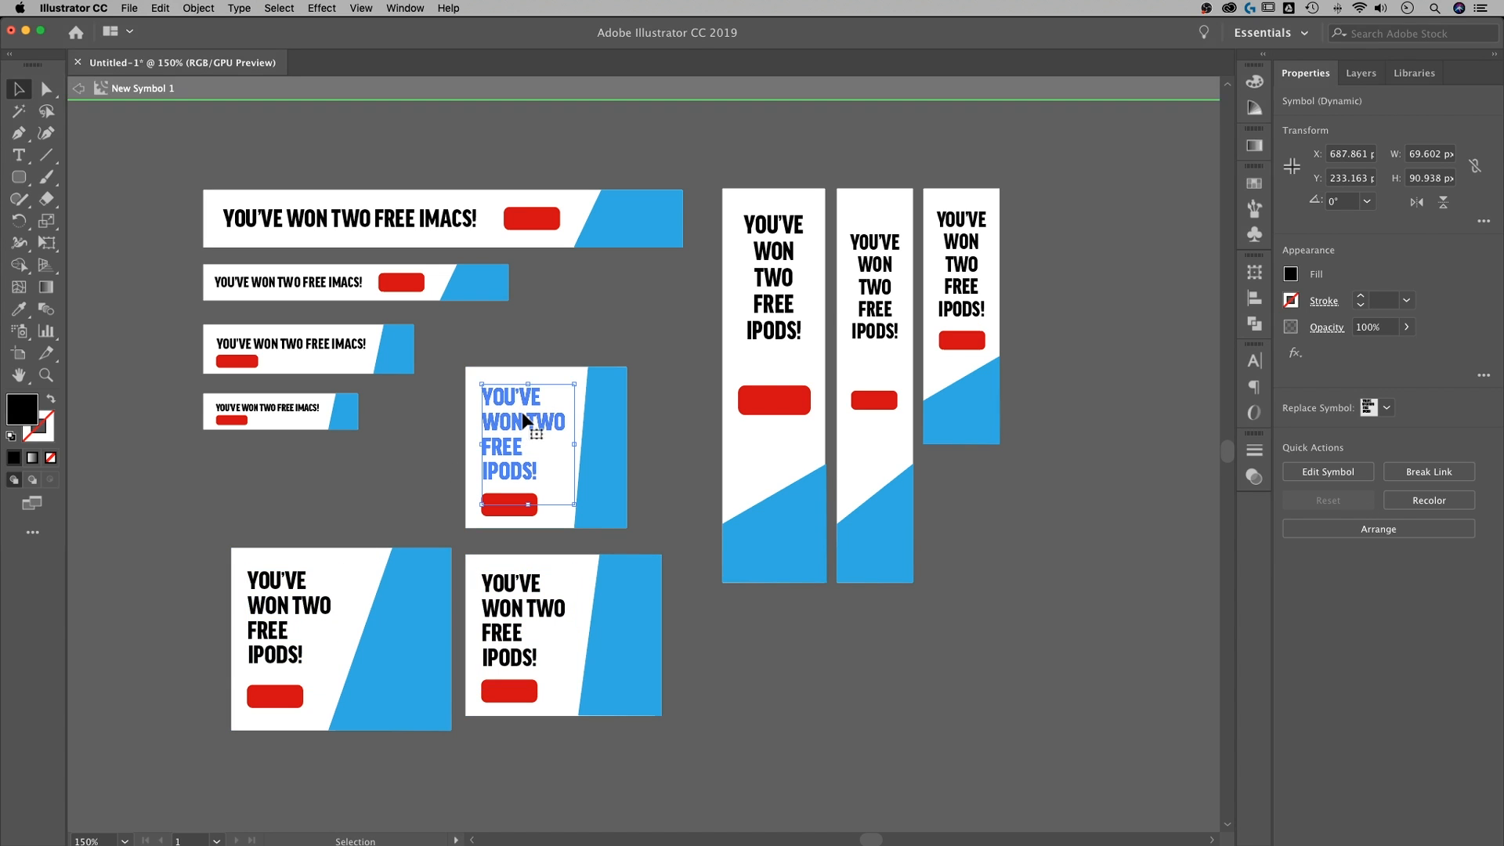
{"action": "double_click", "coordinate": [521, 420]}
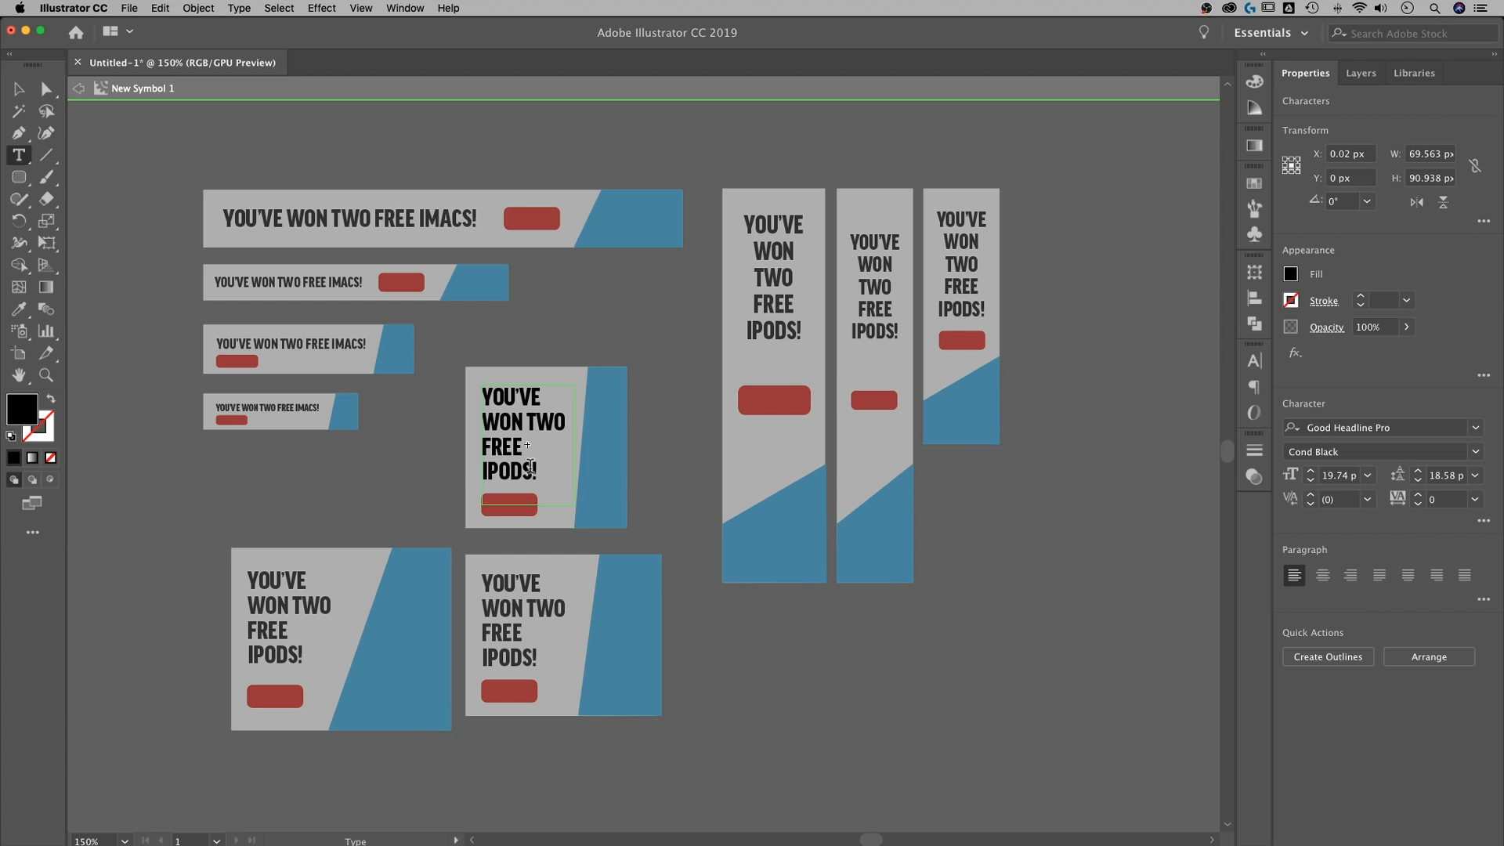
{"action": "type", "text": "IMACS!"}
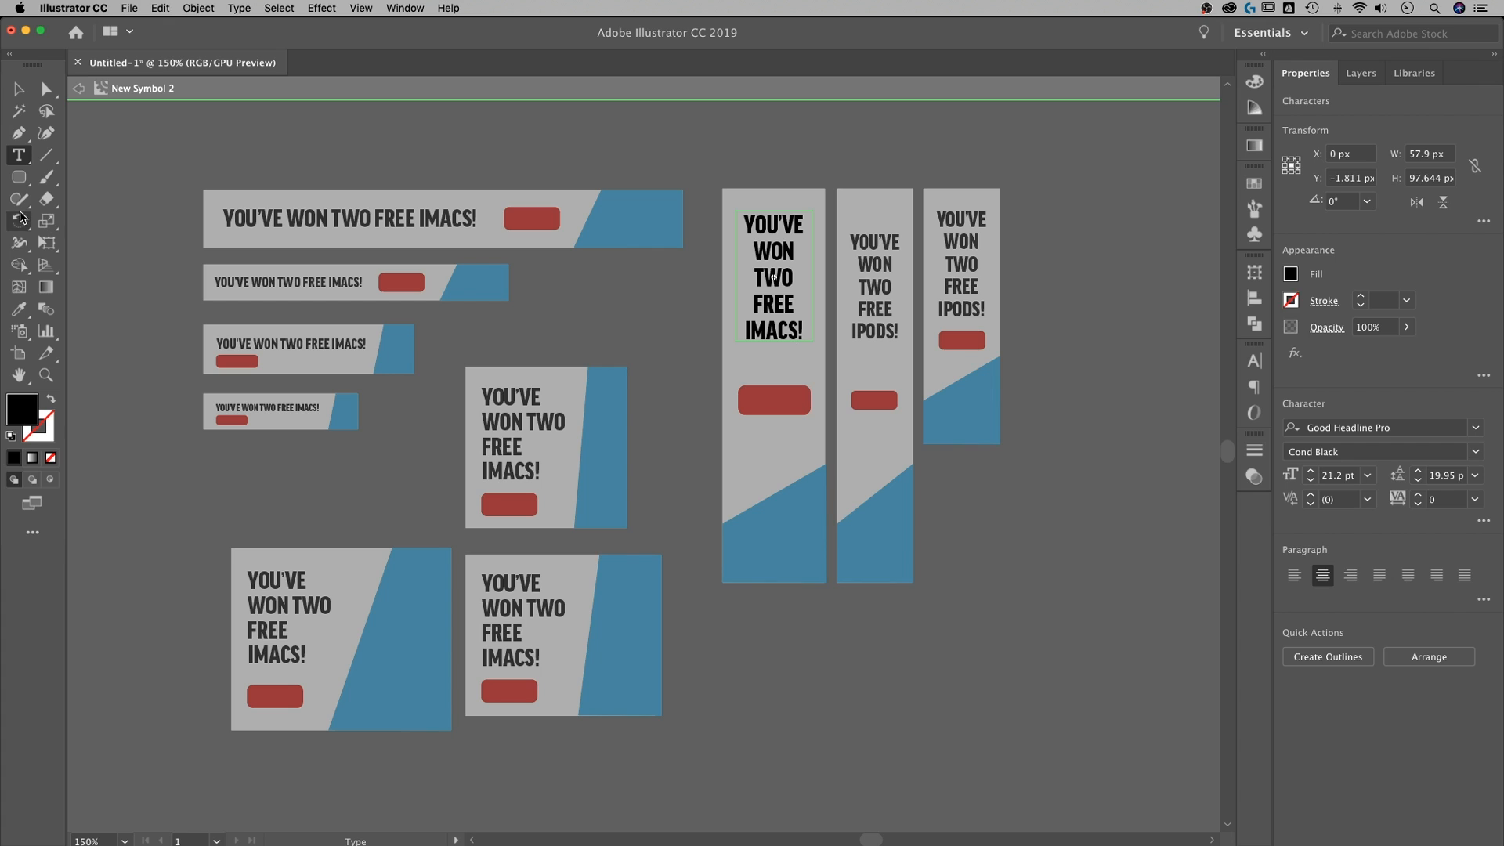
{"action": "left_click", "coordinate": [801, 179]}
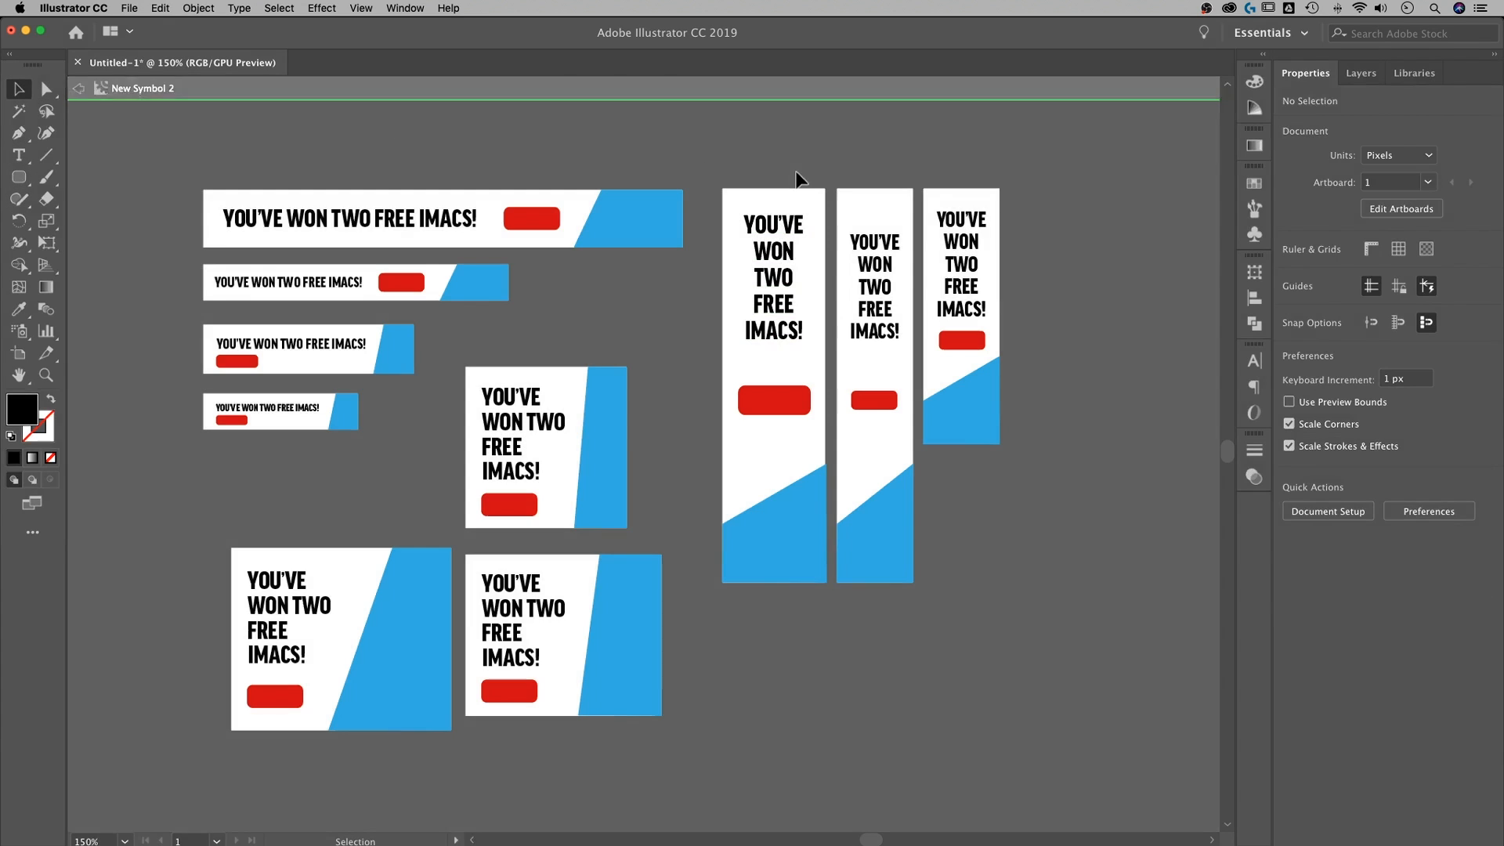
{"action": "double_click", "coordinate": [348, 218]}
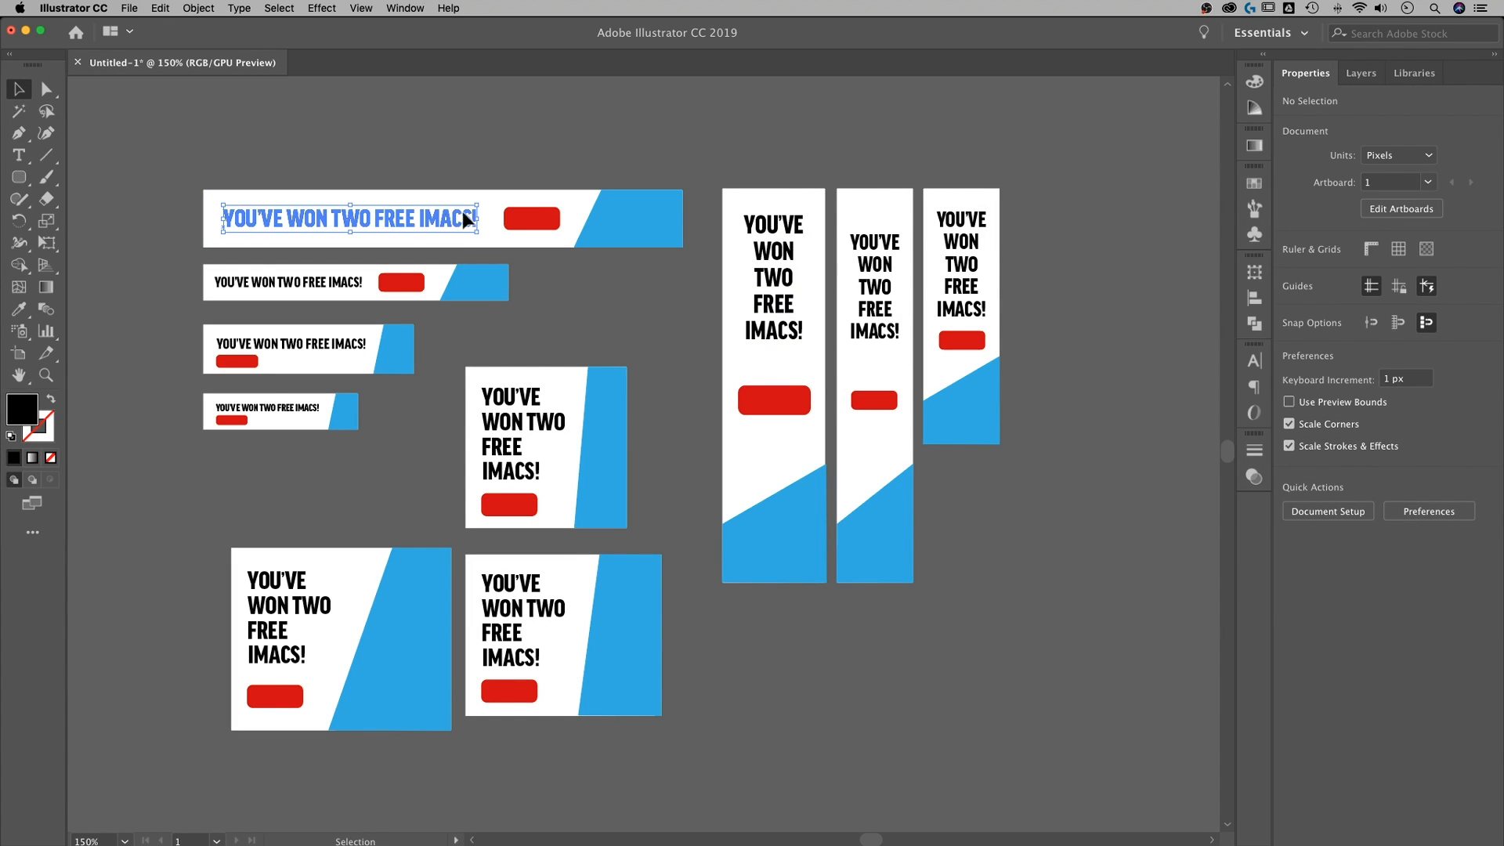
{"action": "left_click", "coordinate": [772, 276]}
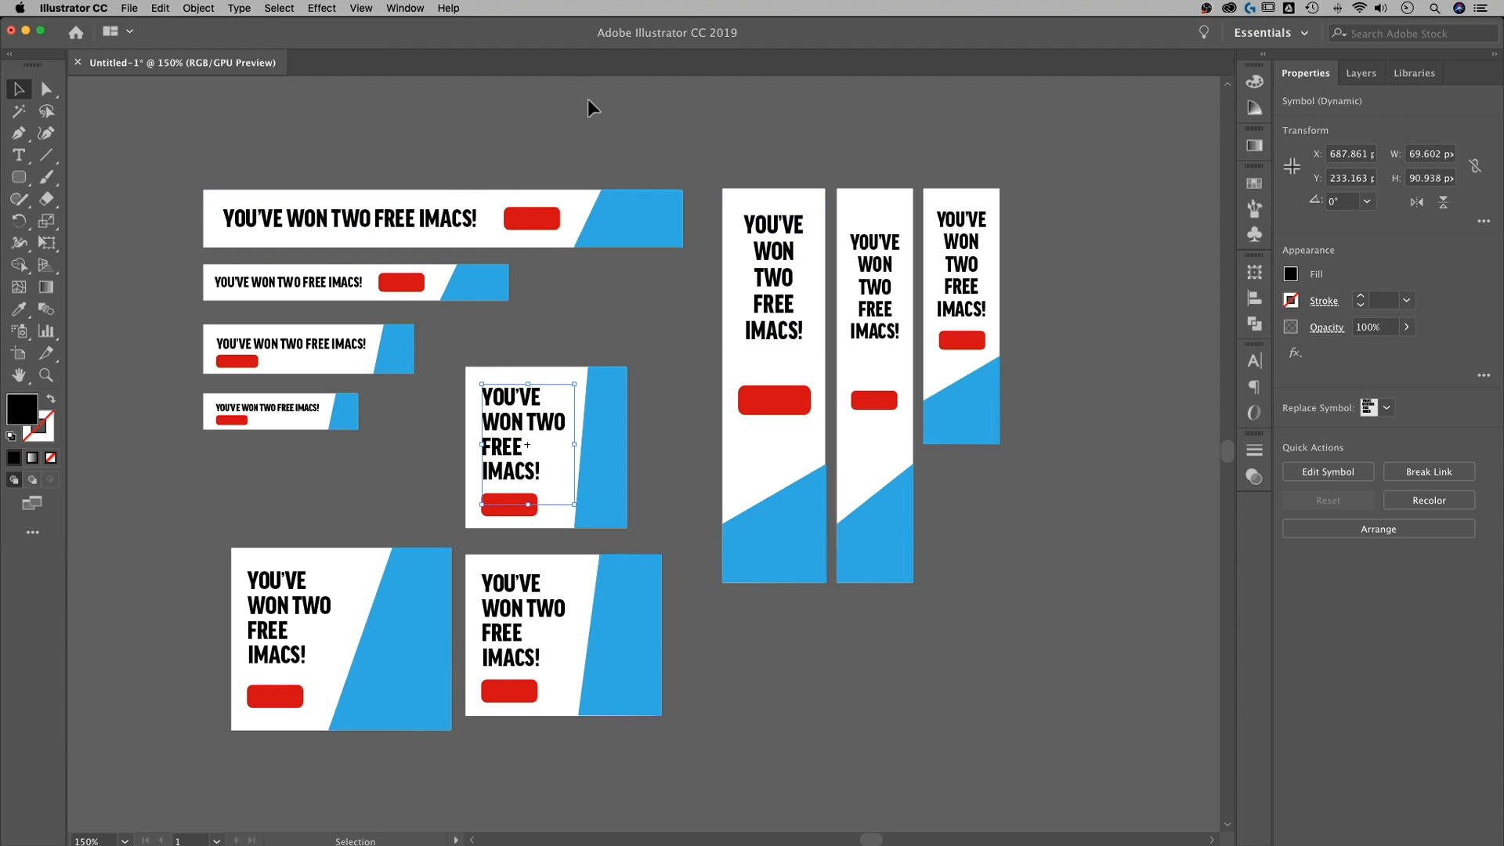
{"action": "left_click", "coordinate": [968, 411]}
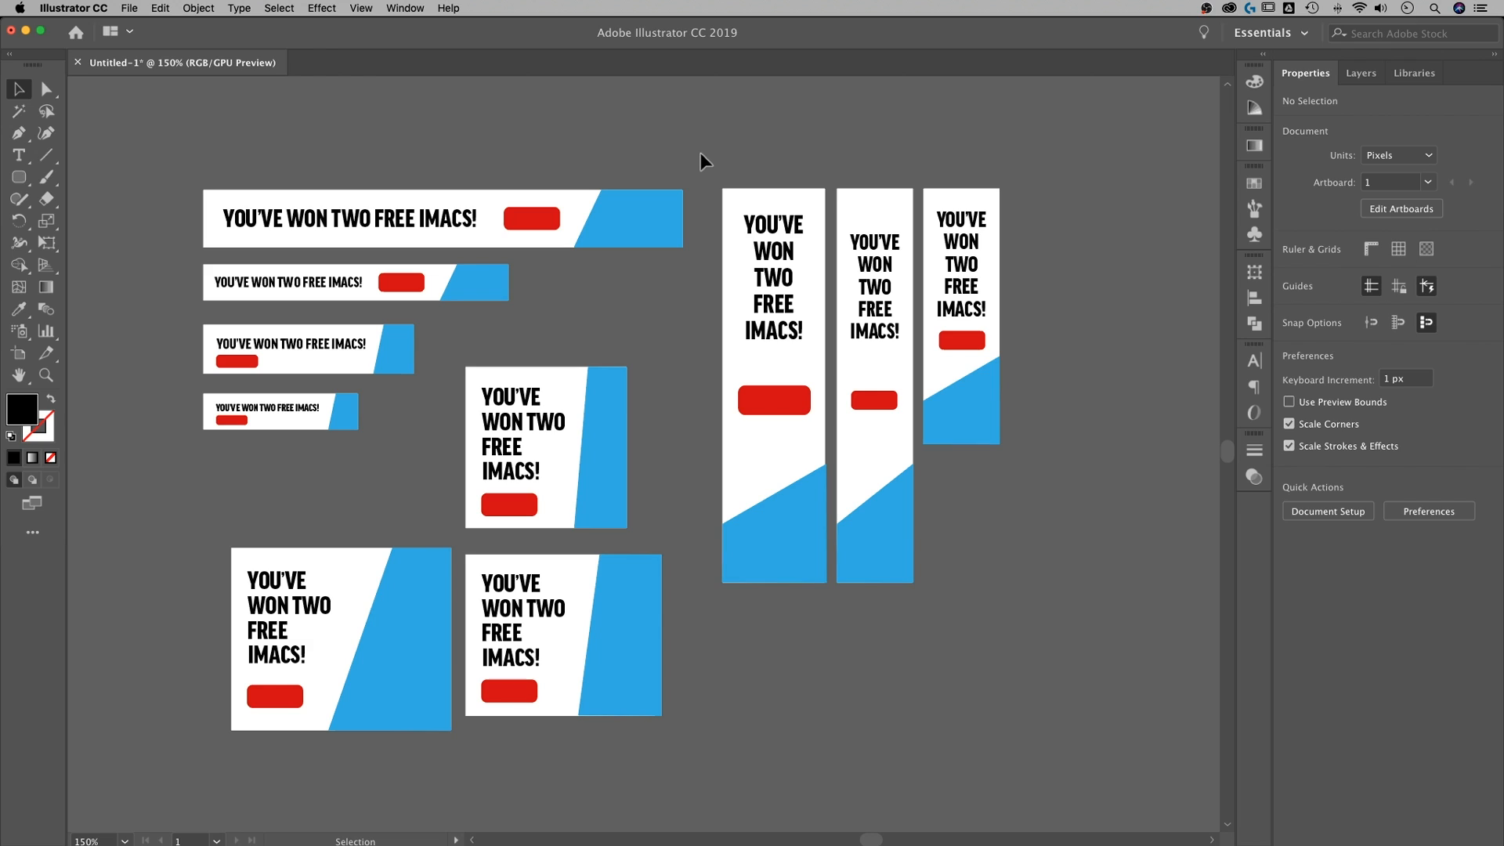
{"action": "mouse_move", "coordinate": [776, 156]}
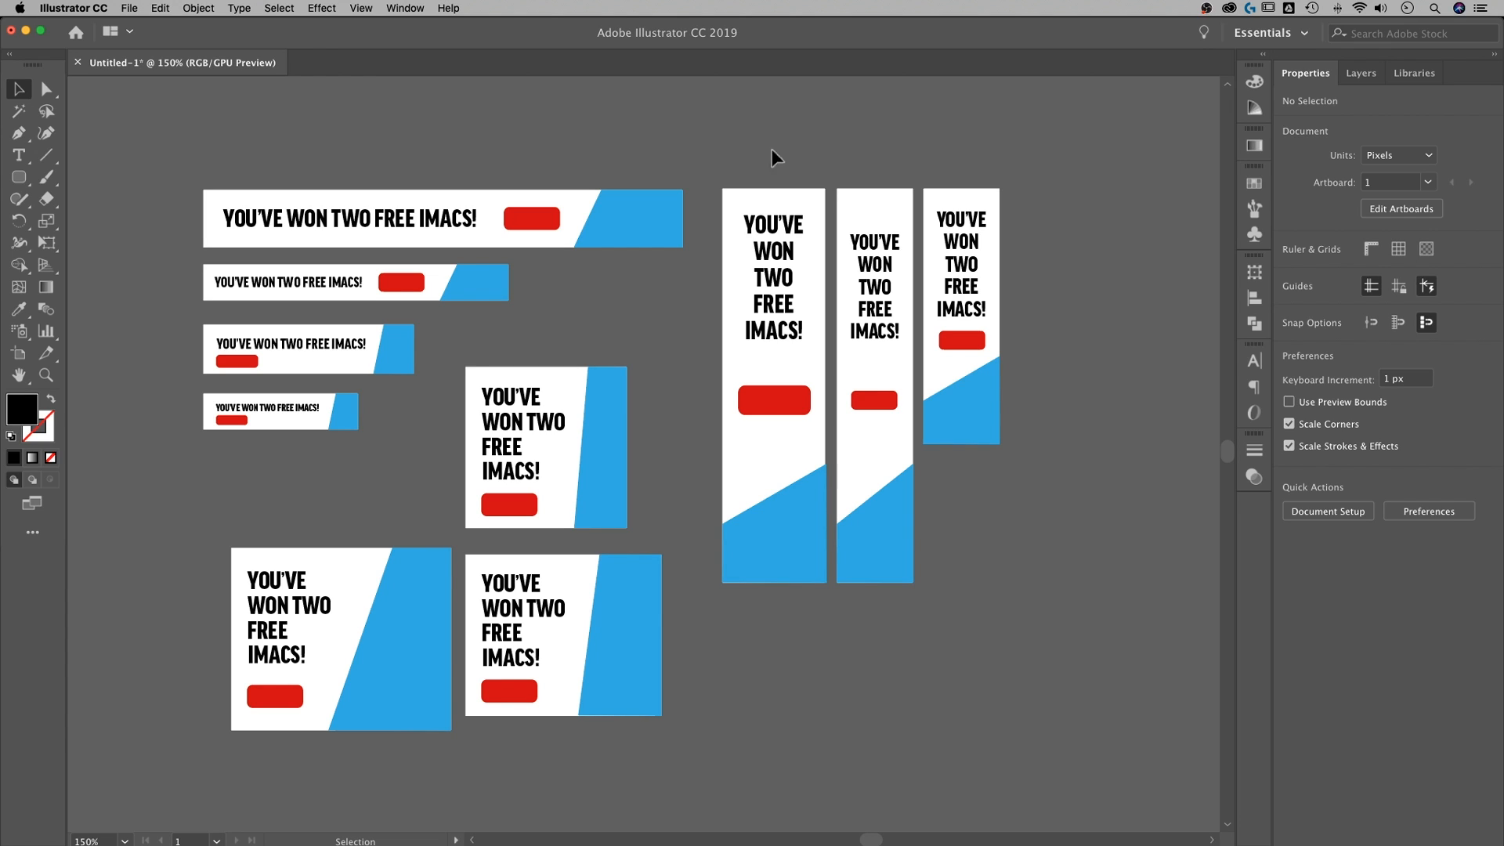
{"action": "mouse_move", "coordinate": [801, 156]}
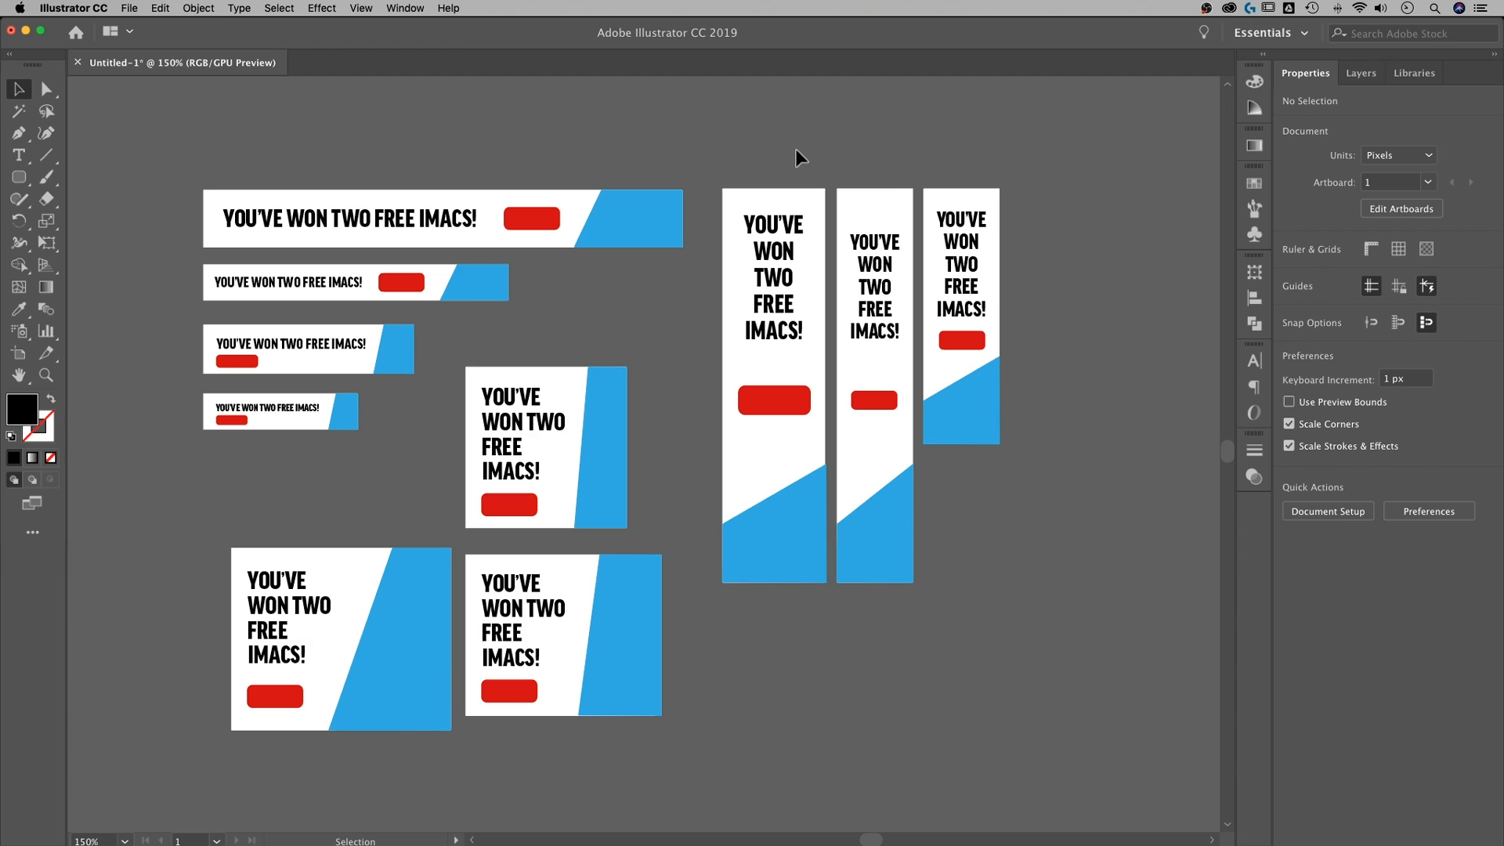
{"action": "mouse_move", "coordinate": [568, 160]}
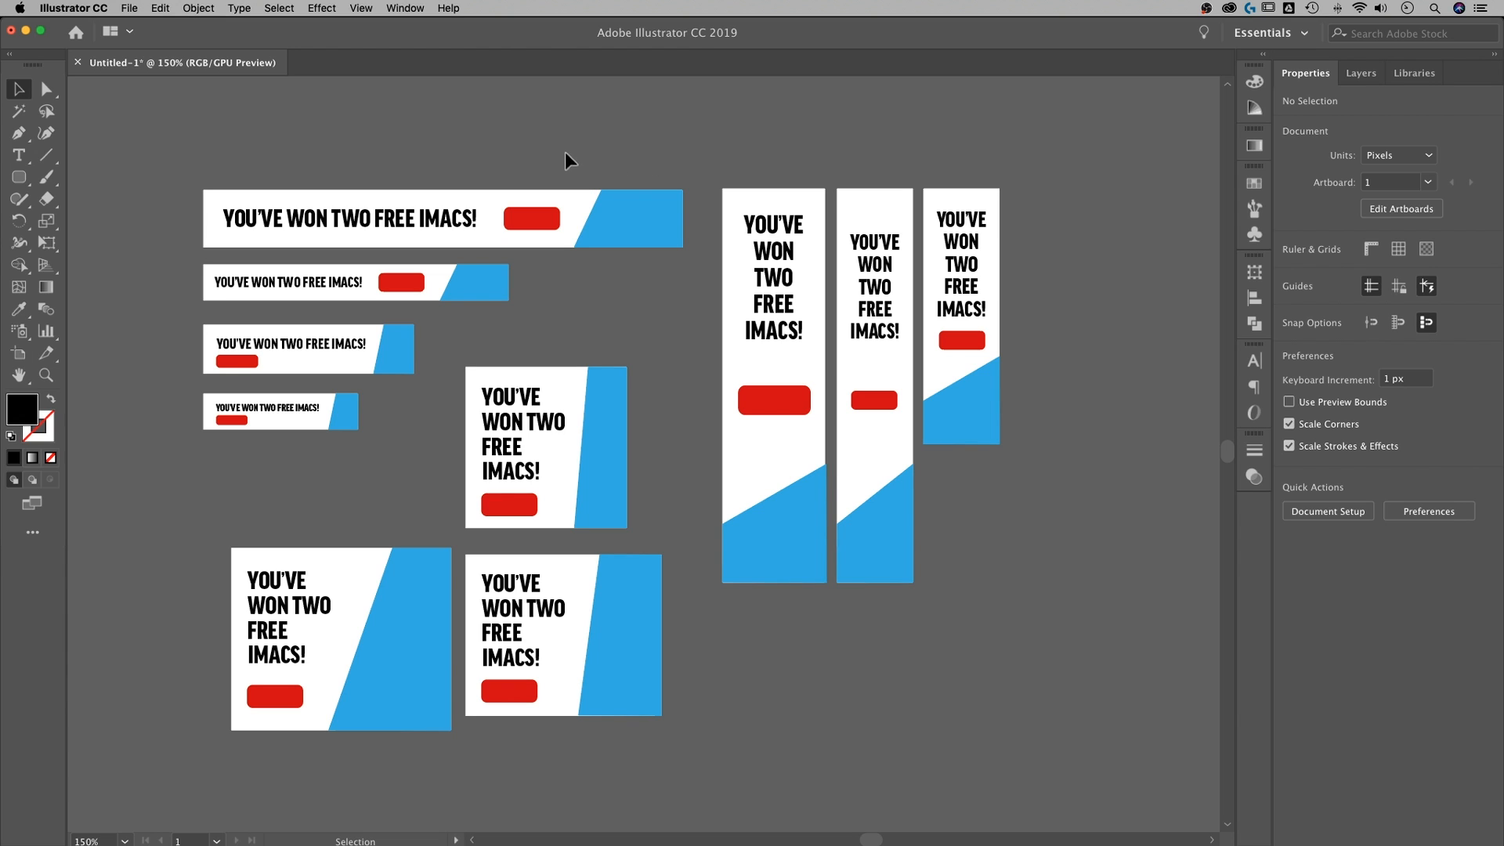
{"action": "mouse_move", "coordinate": [652, 217]}
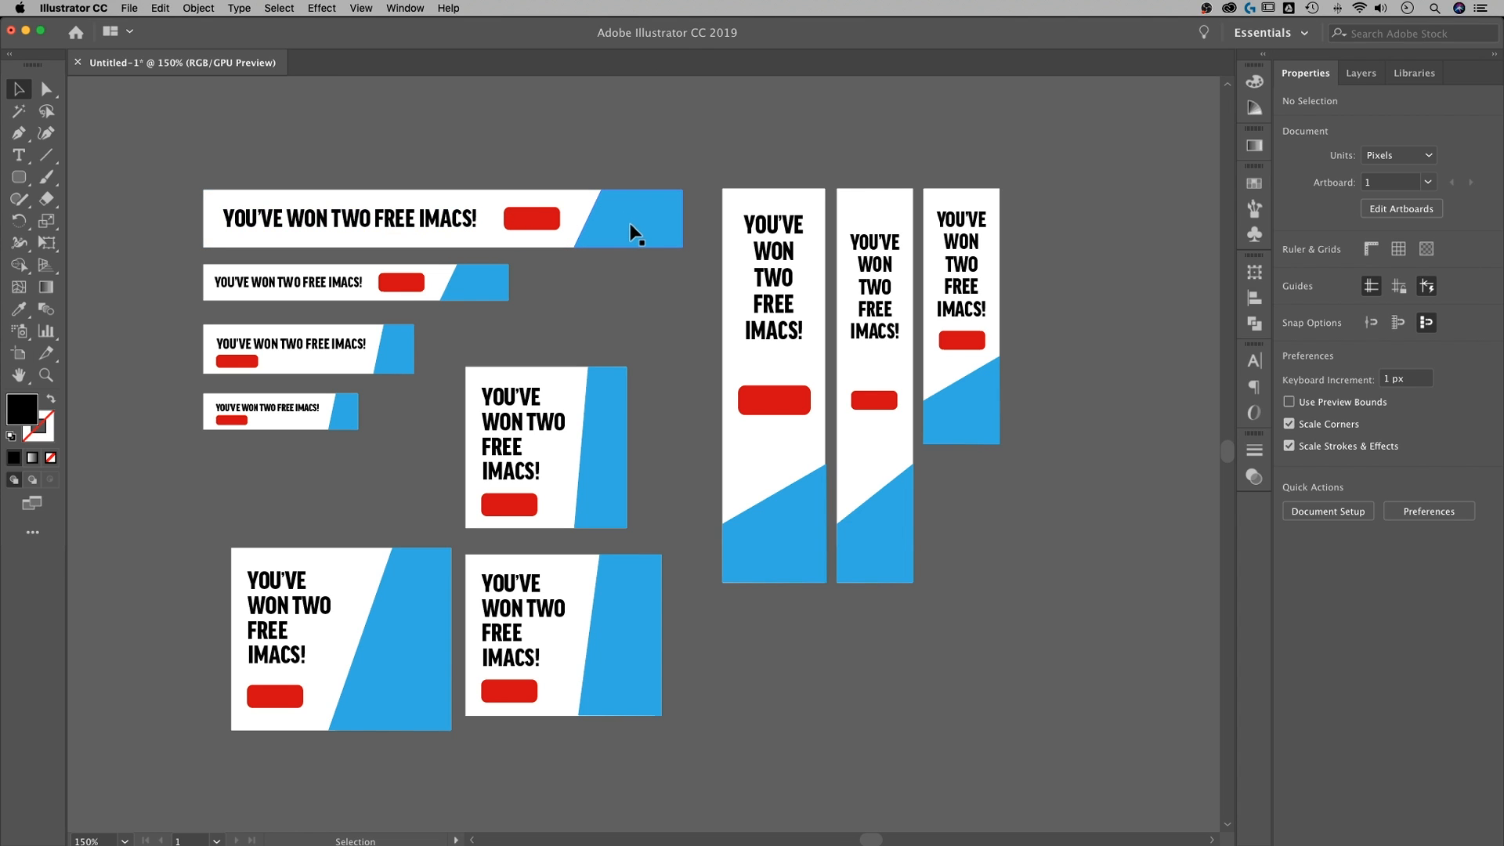
{"action": "mouse_move", "coordinate": [696, 152]}
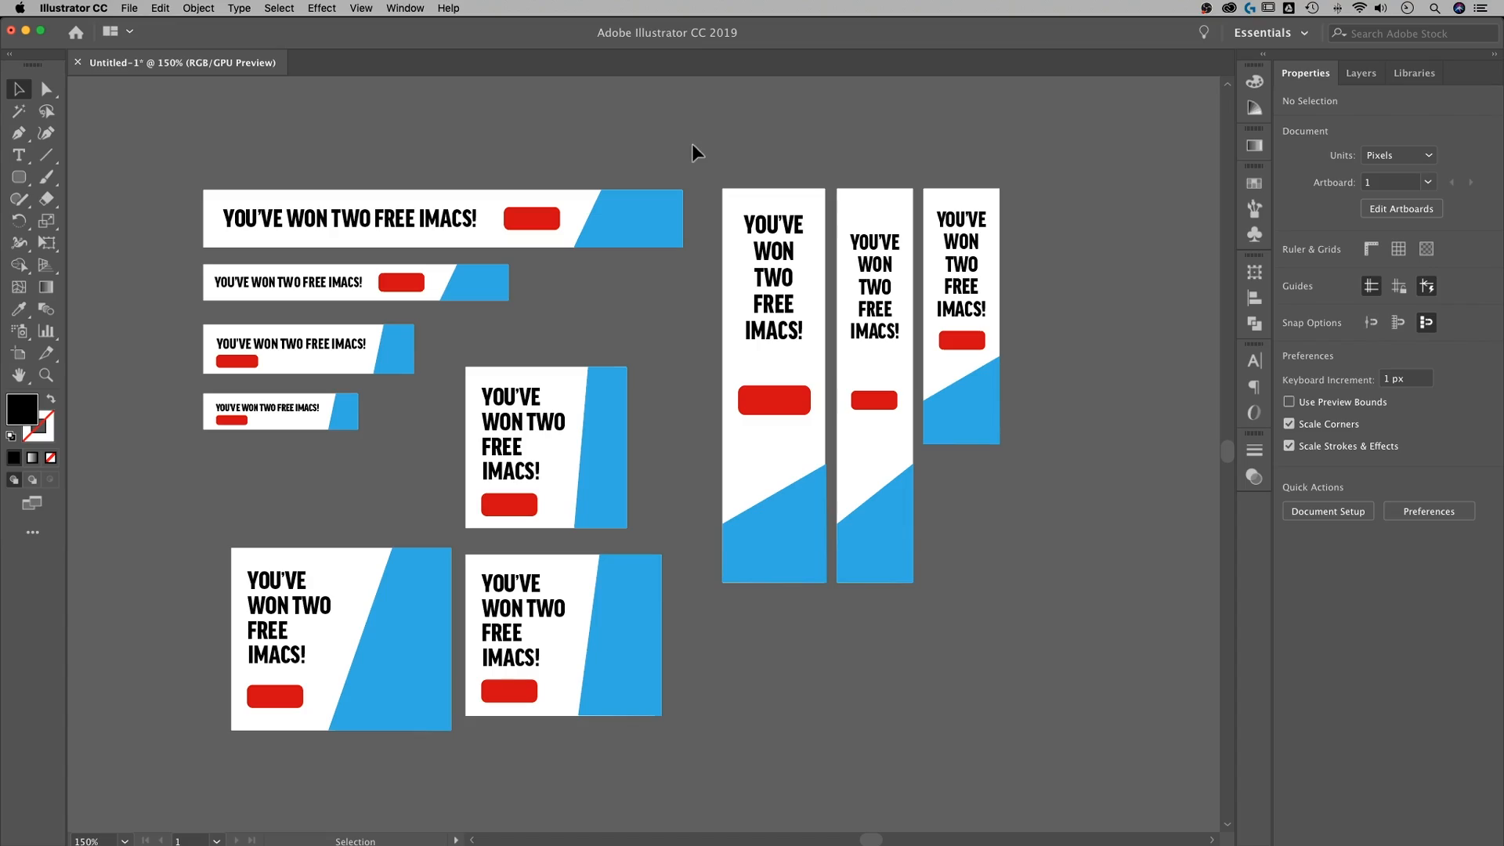